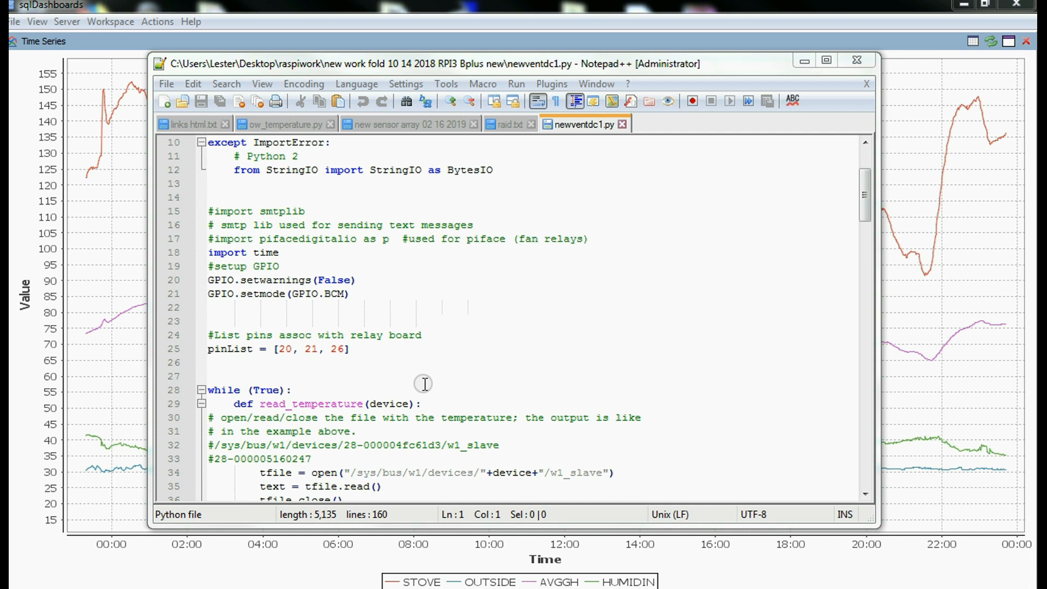
mouse_move(440, 366)
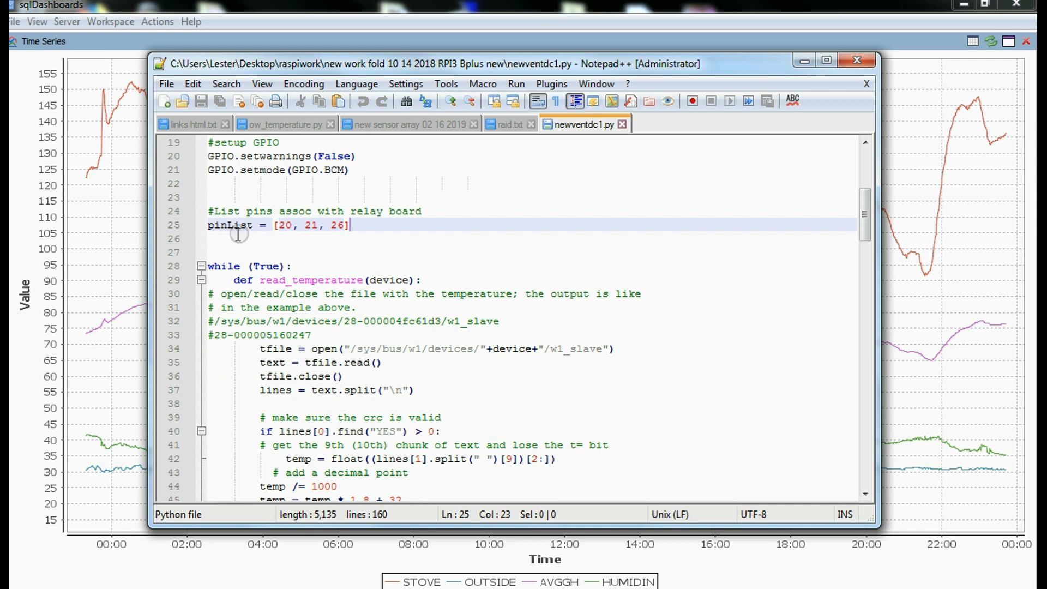
mouse_move(361, 253)
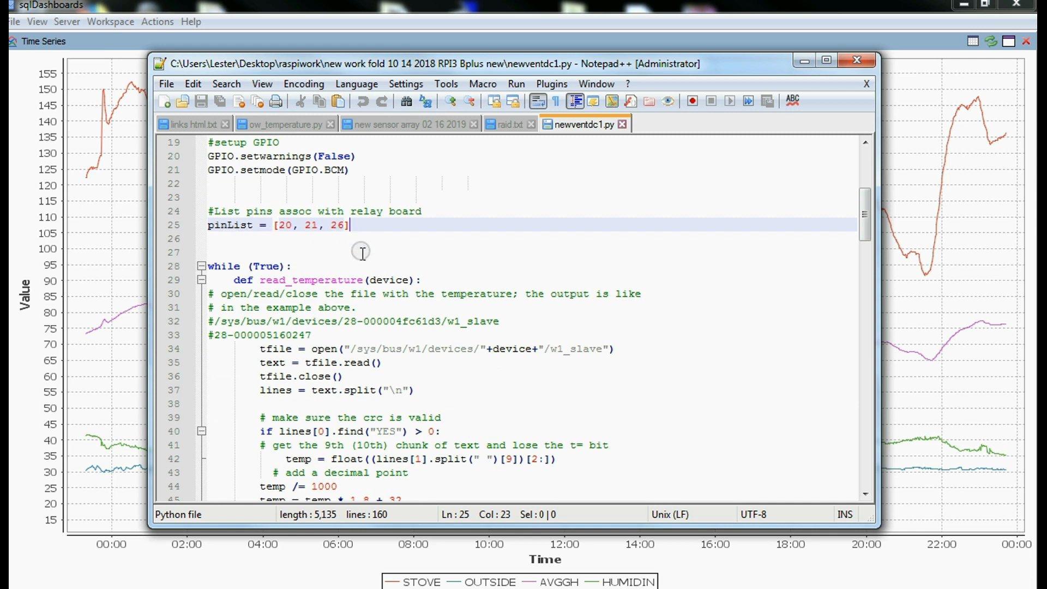
- Scroll down through newventdc1.py past the avgtemp > 90 both-panels-open block
scroll(down, 3)
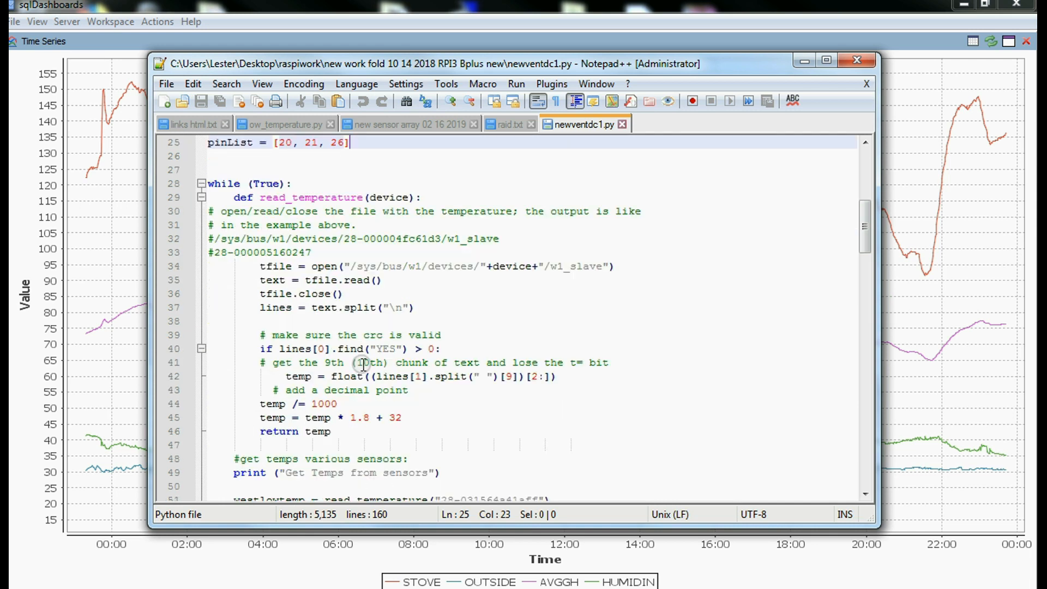
scroll(down, 3)
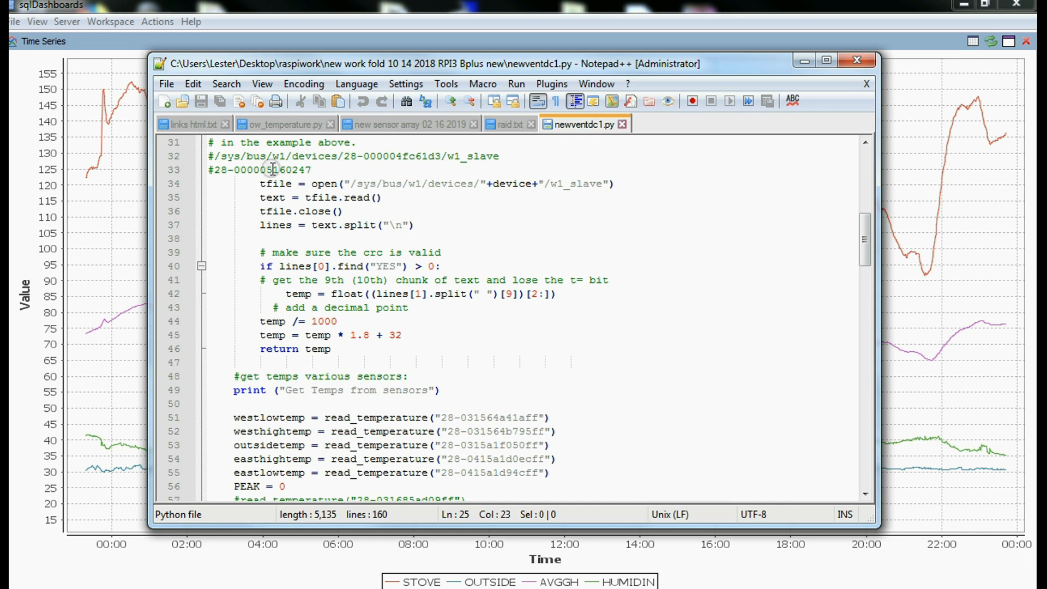
mouse_move(345, 193)
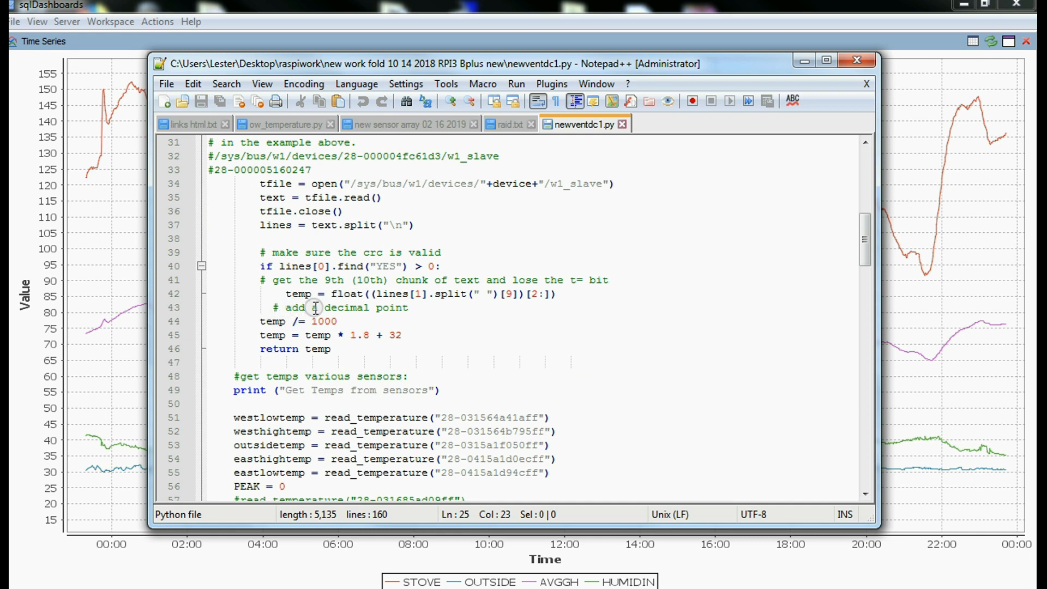
scroll(down, 3)
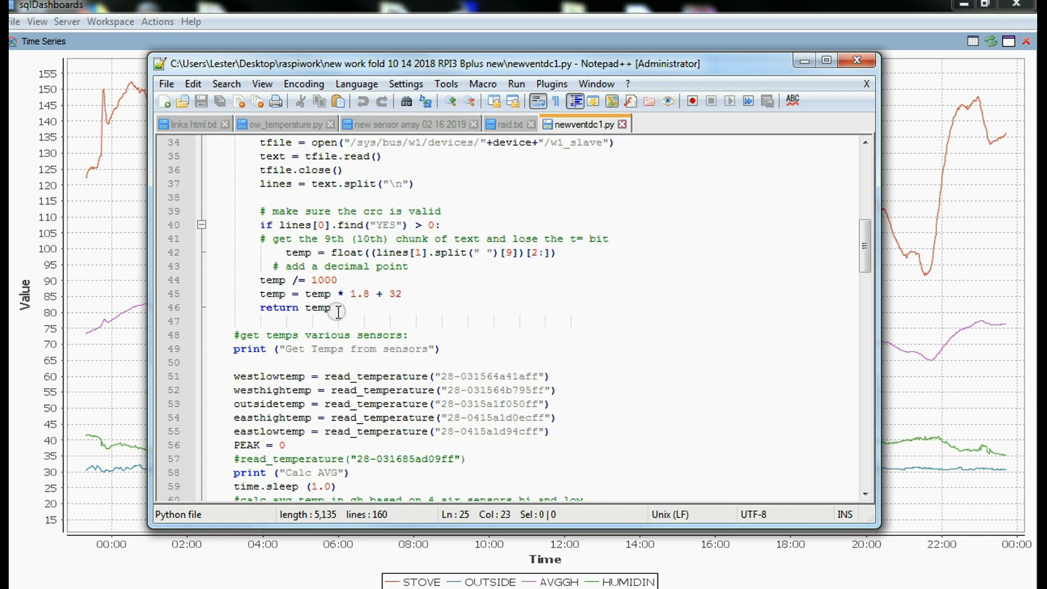
scroll(down, 3)
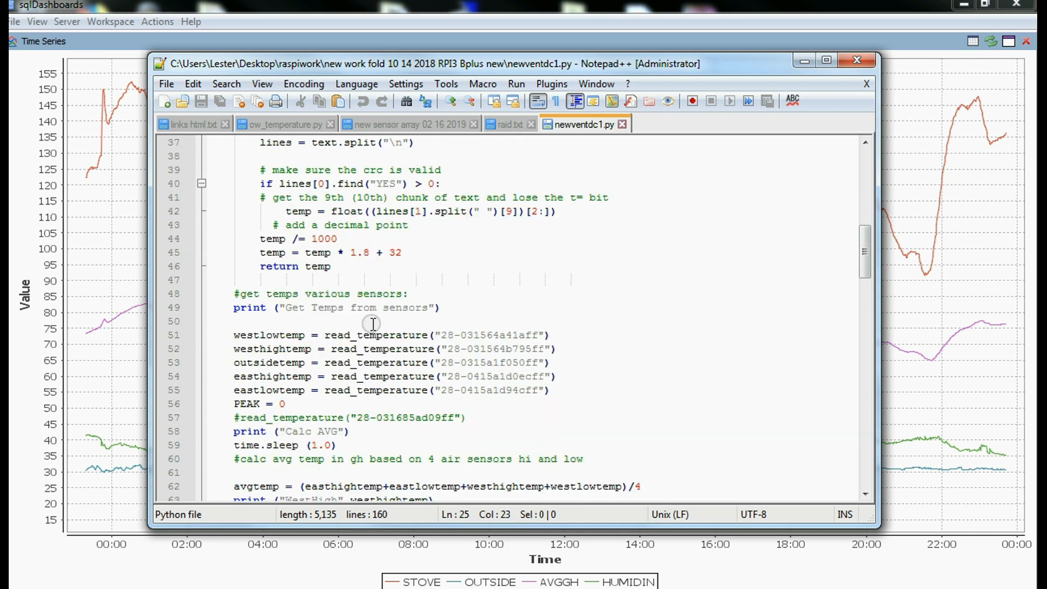
scroll(down, 3)
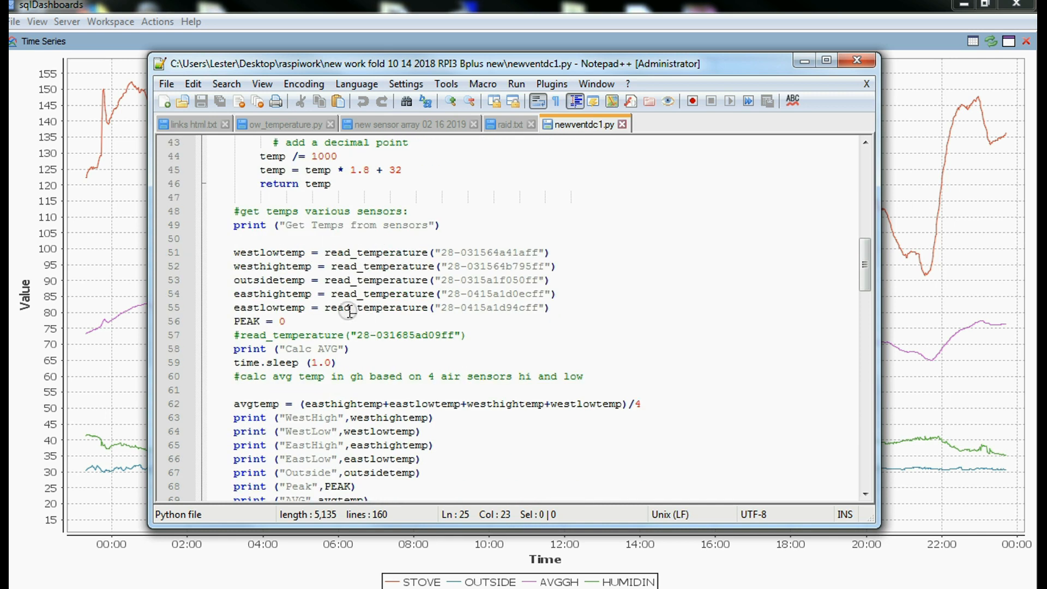
scroll(down, 3)
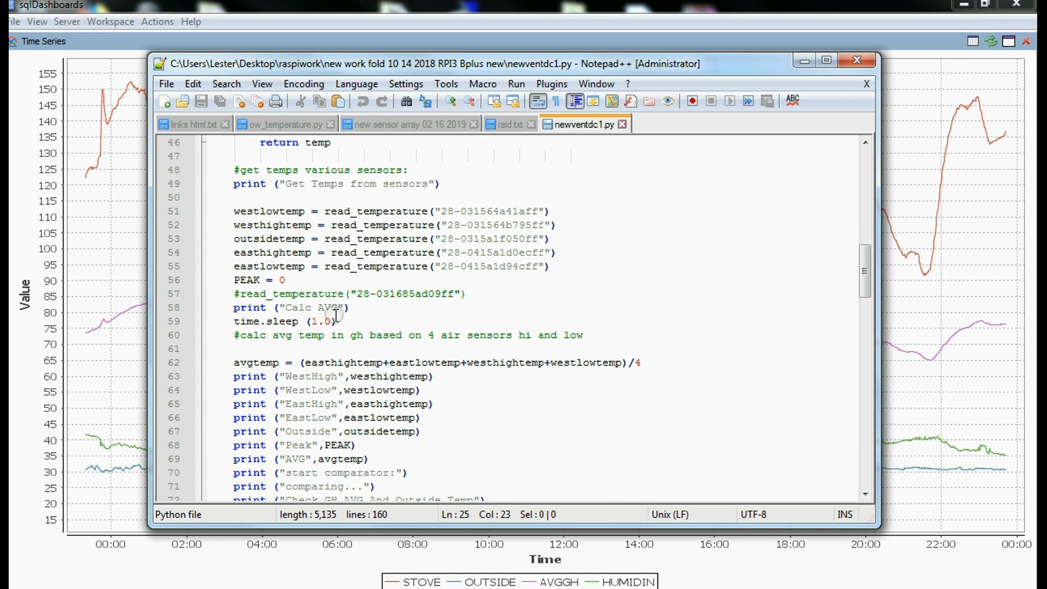
scroll(down, 3)
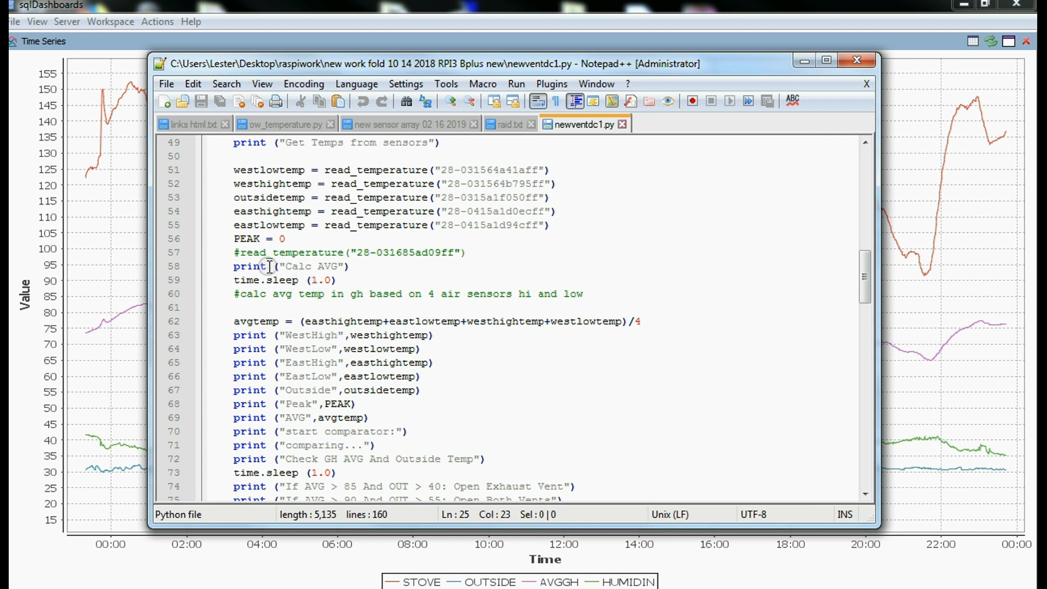
mouse_move(348, 271)
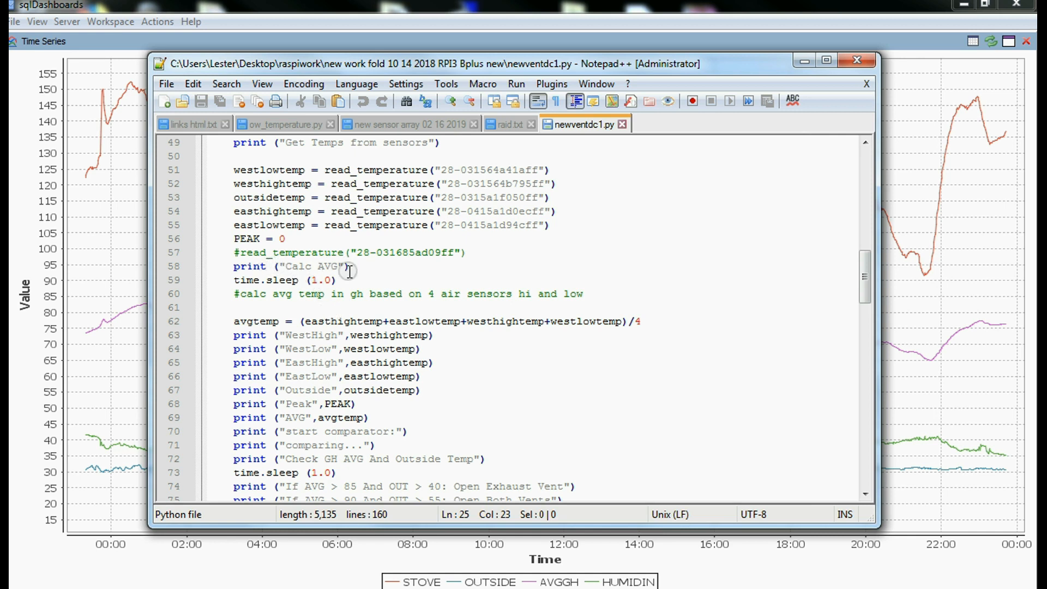
scroll(down, 3)
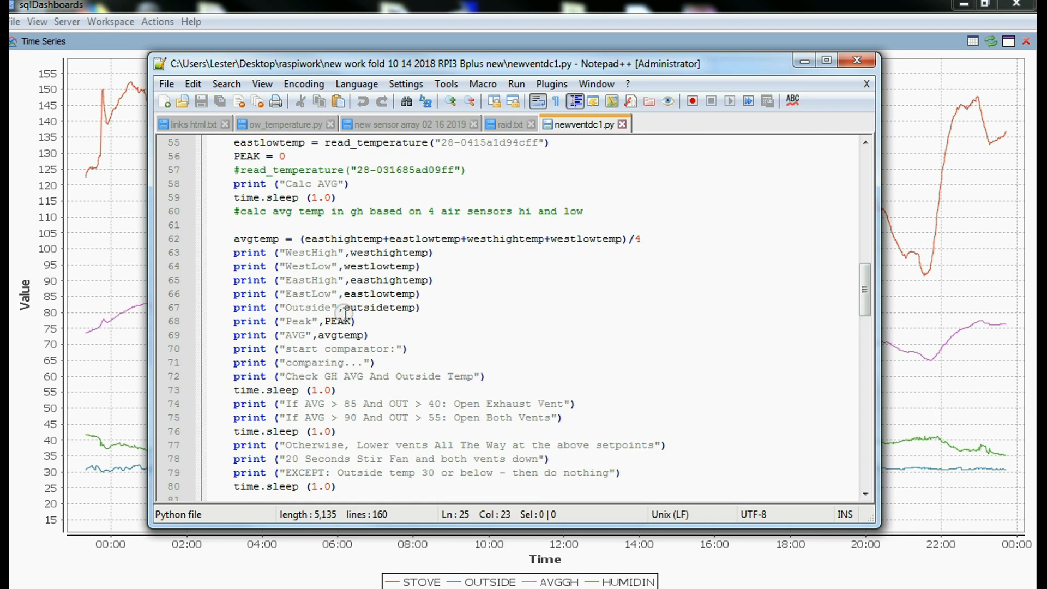
scroll(down, 3)
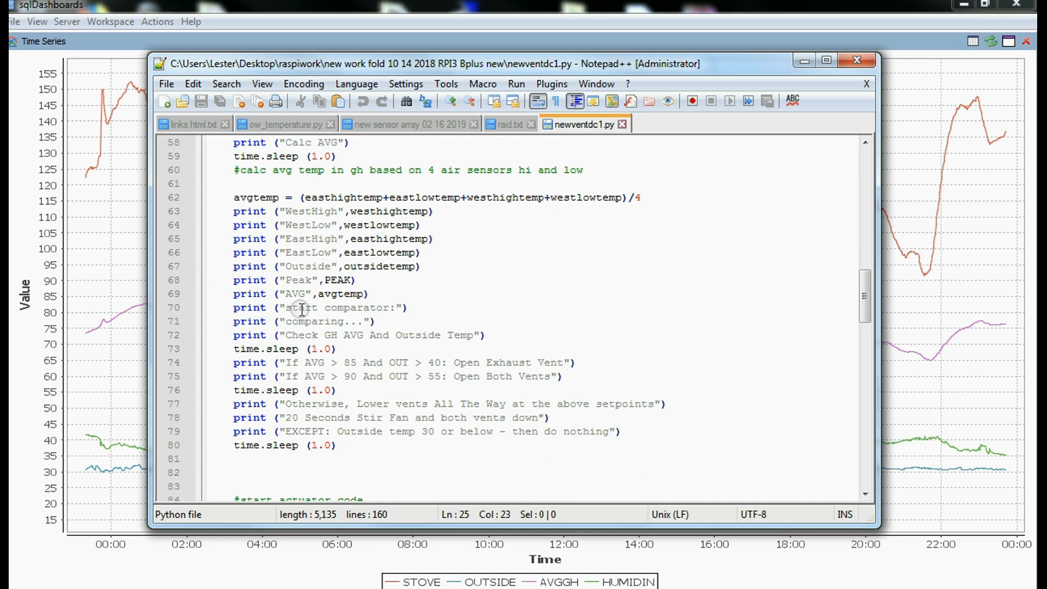
scroll(down, 3)
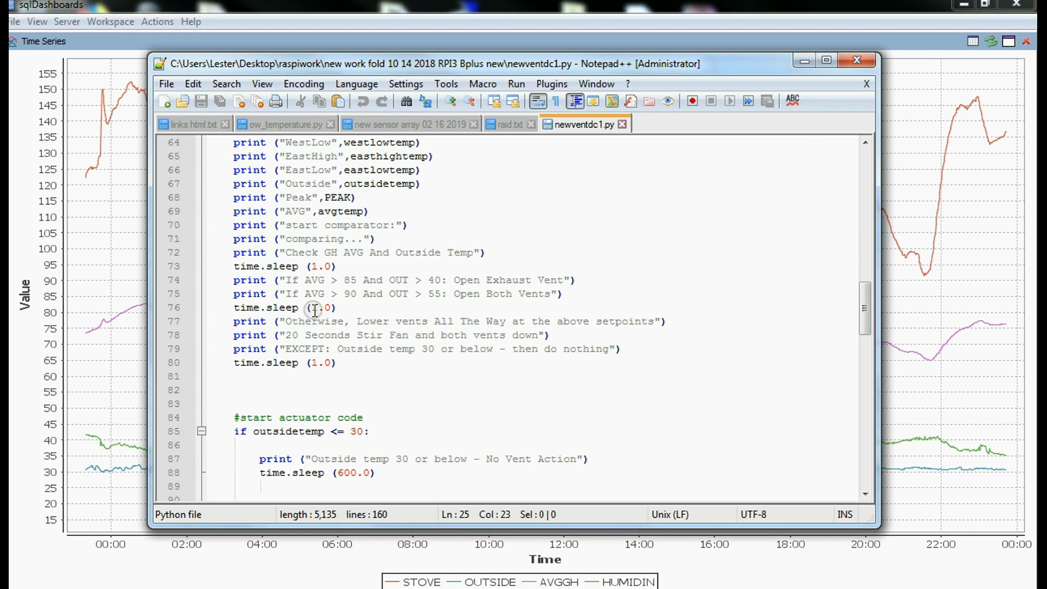
scroll(down, 3)
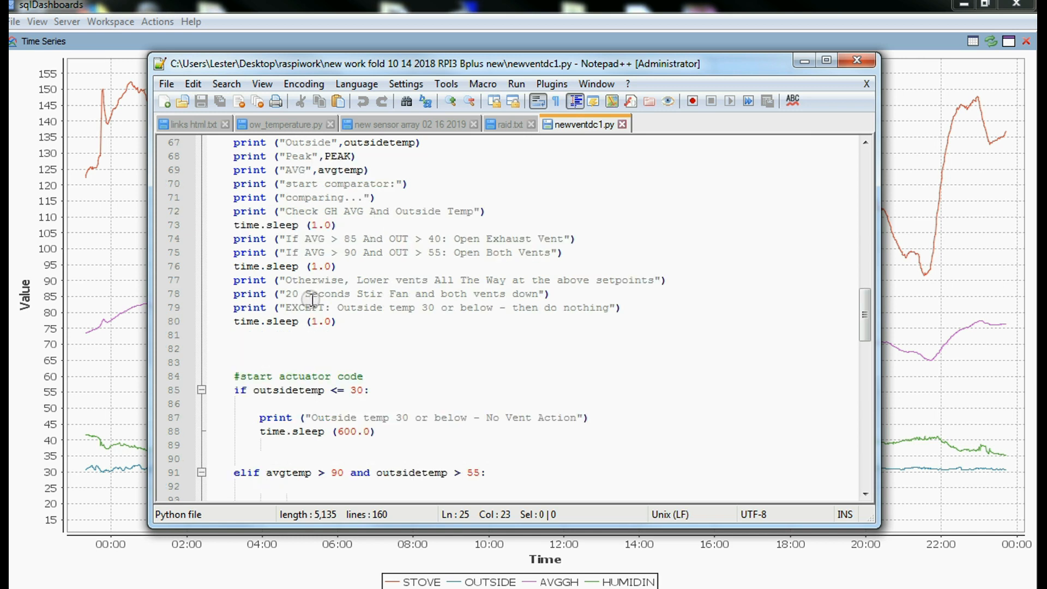
mouse_move(353, 351)
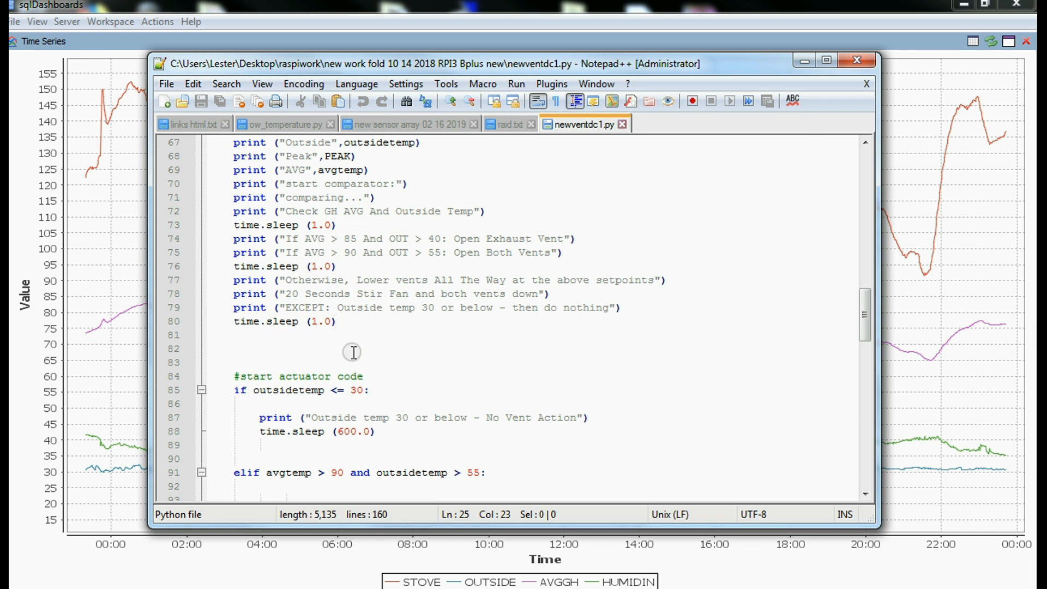
scroll(down, 3)
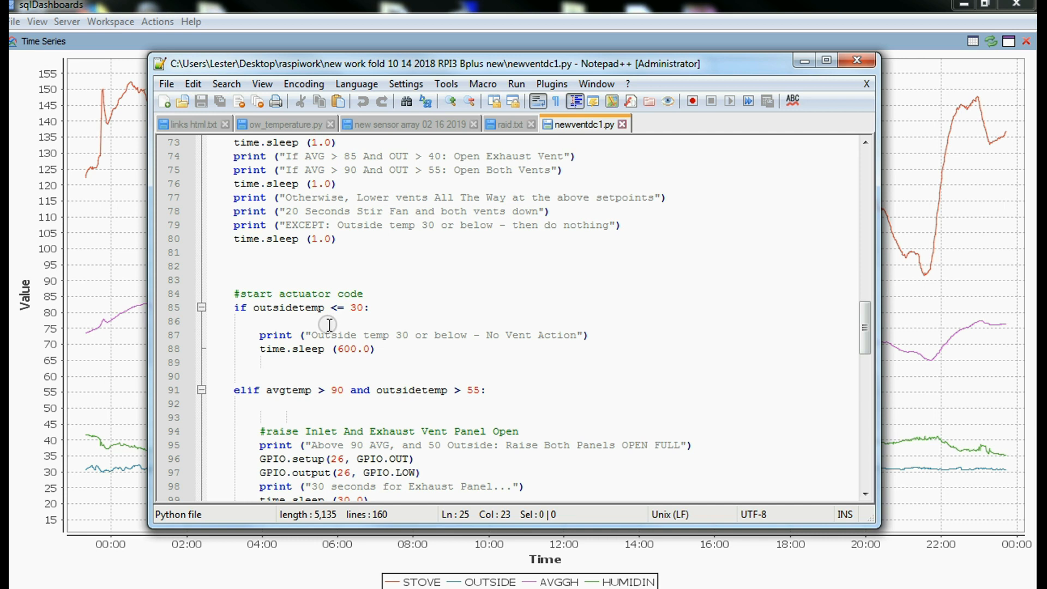
scroll(down, 3)
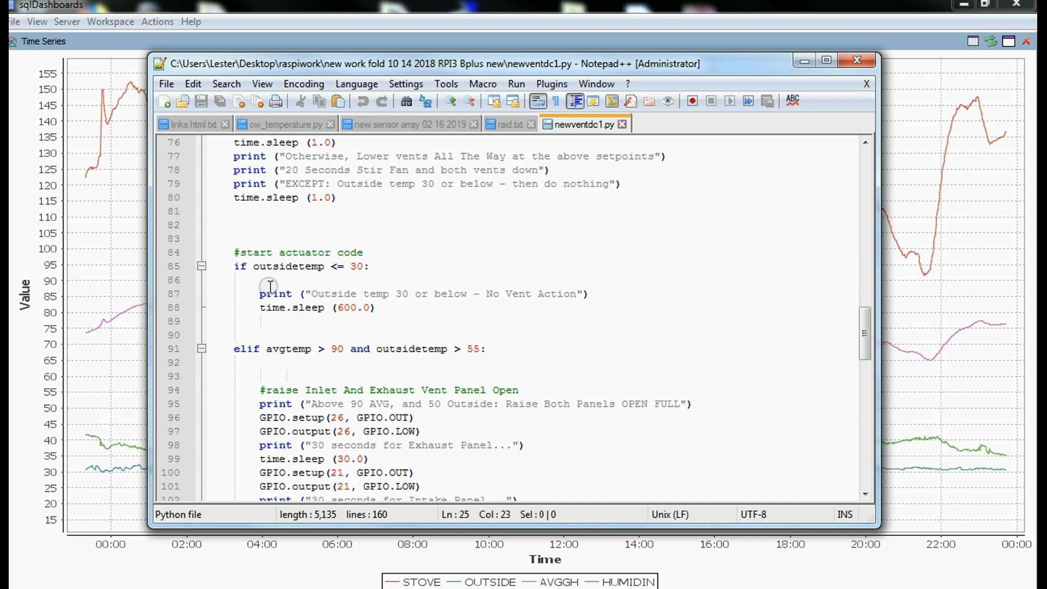
mouse_move(346, 292)
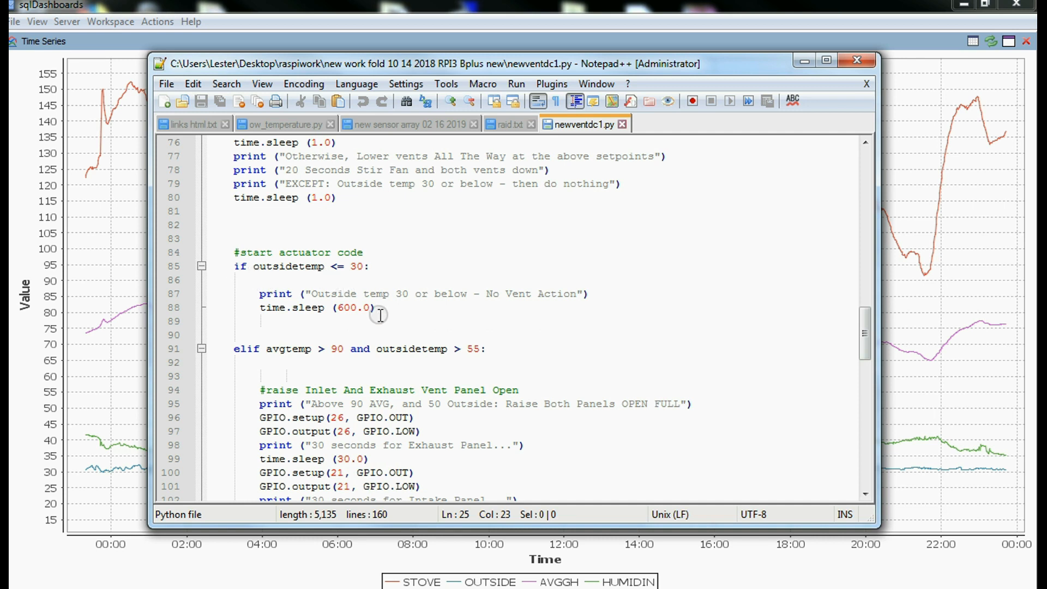
mouse_move(422, 325)
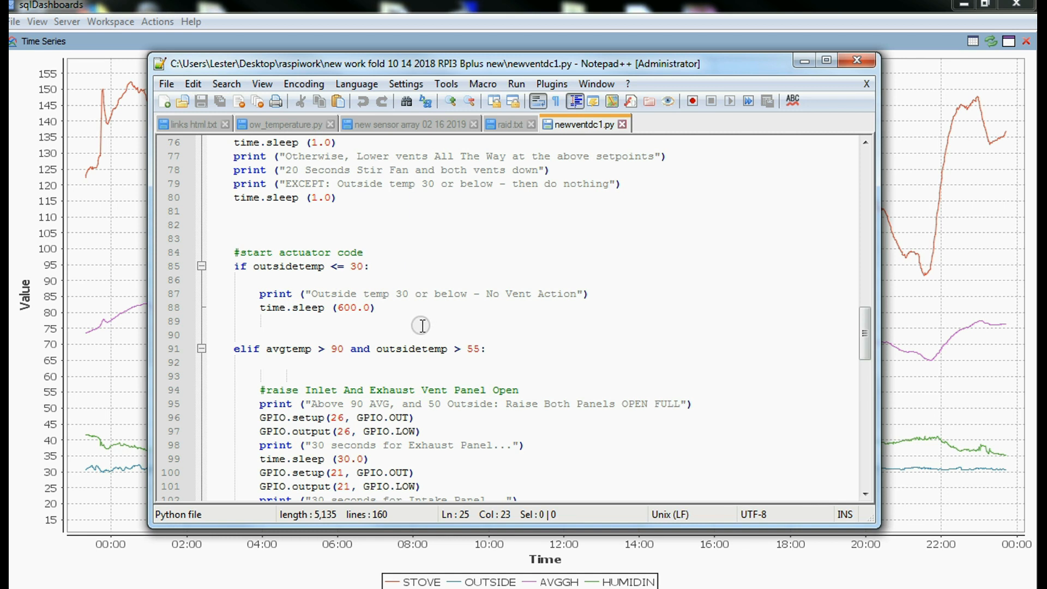
scroll(down, 3)
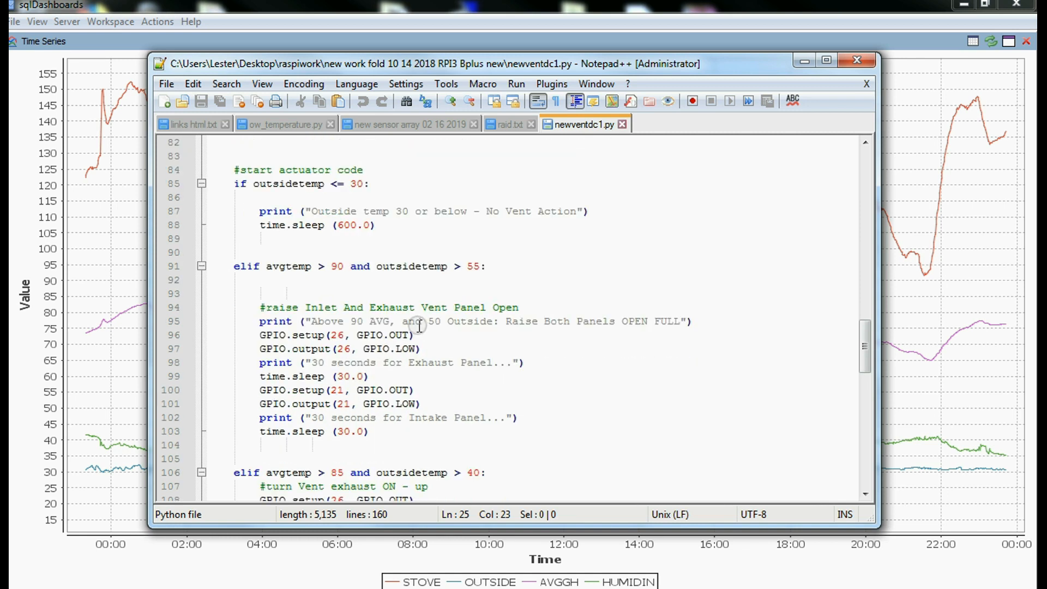
mouse_move(335, 282)
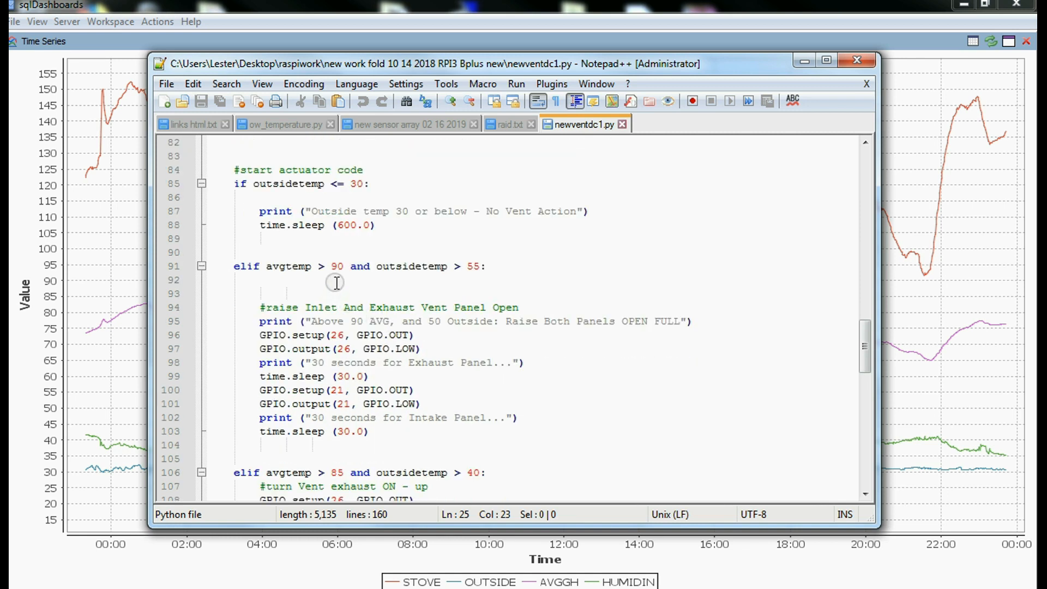
mouse_move(471, 285)
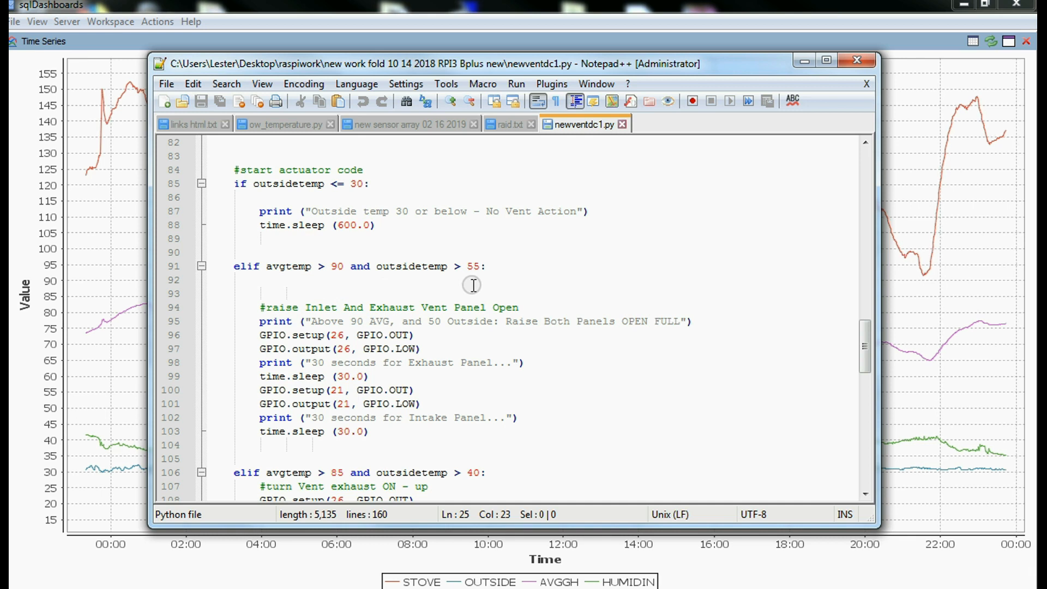
mouse_move(482, 342)
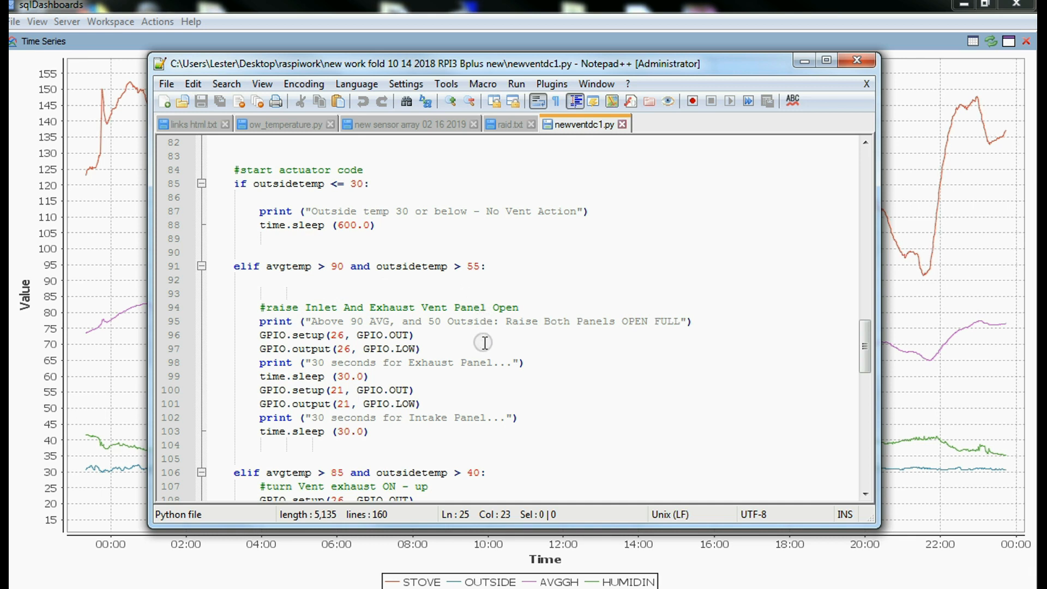
scroll(down, 3)
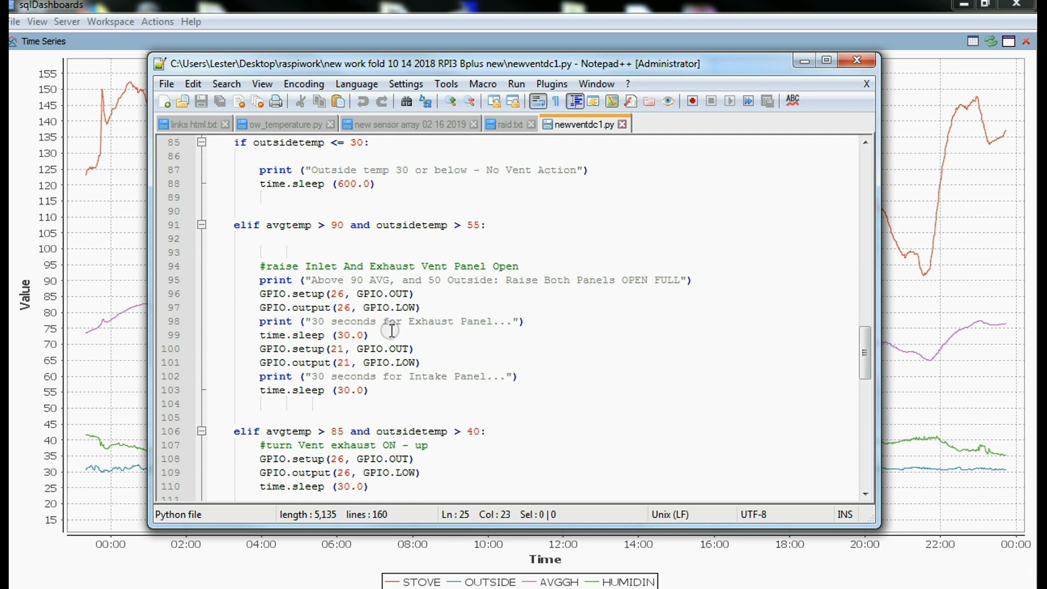
mouse_move(247, 280)
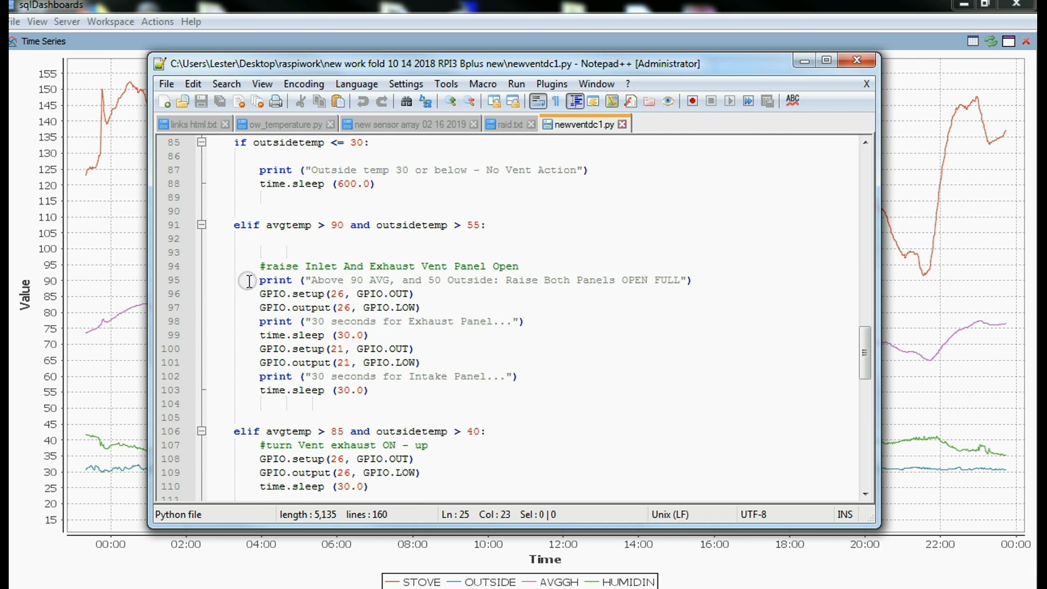
mouse_move(259, 282)
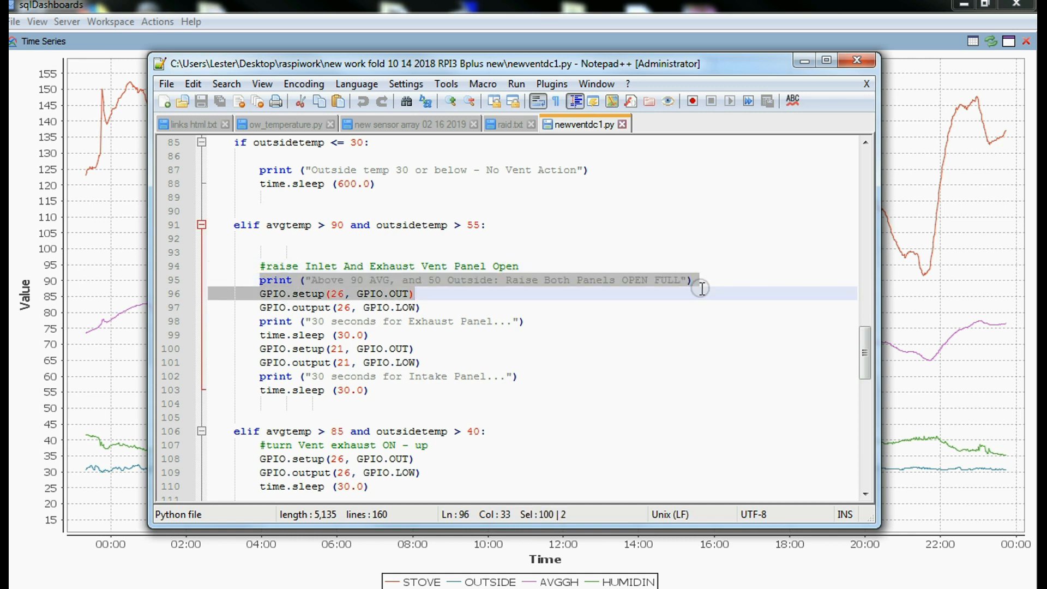
- Bring the elif avgtemp > 85 and outsidetemp > 40 exhaust-vent branch into view
click(311, 308)
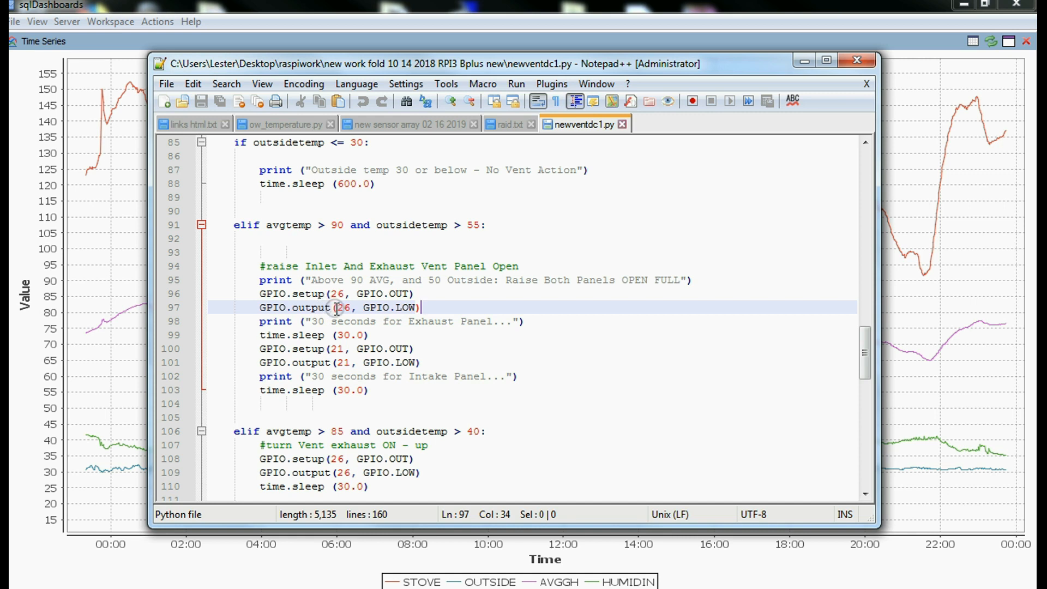
mouse_move(374, 306)
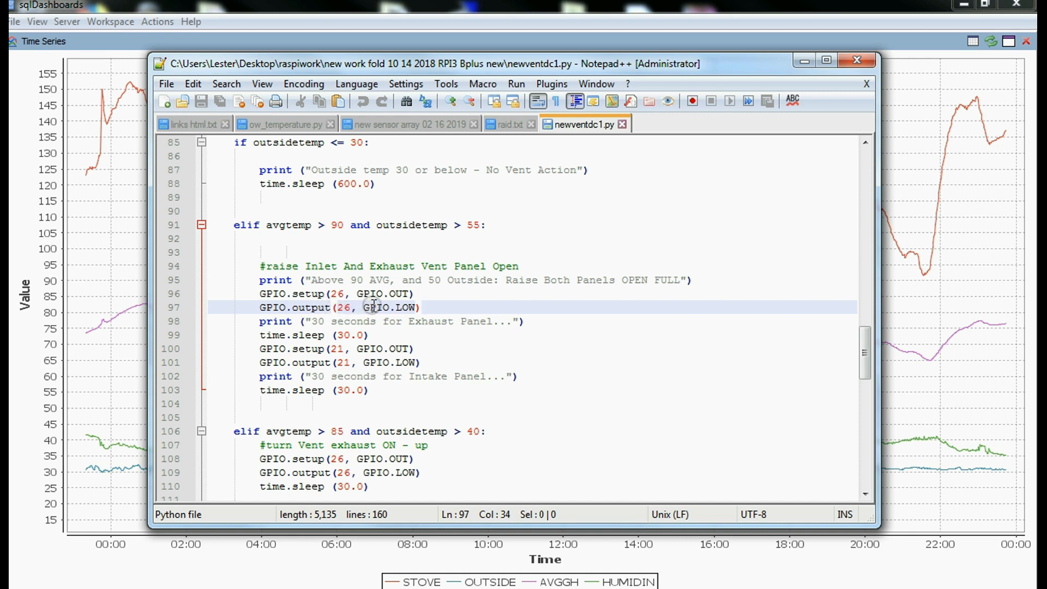
mouse_move(401, 295)
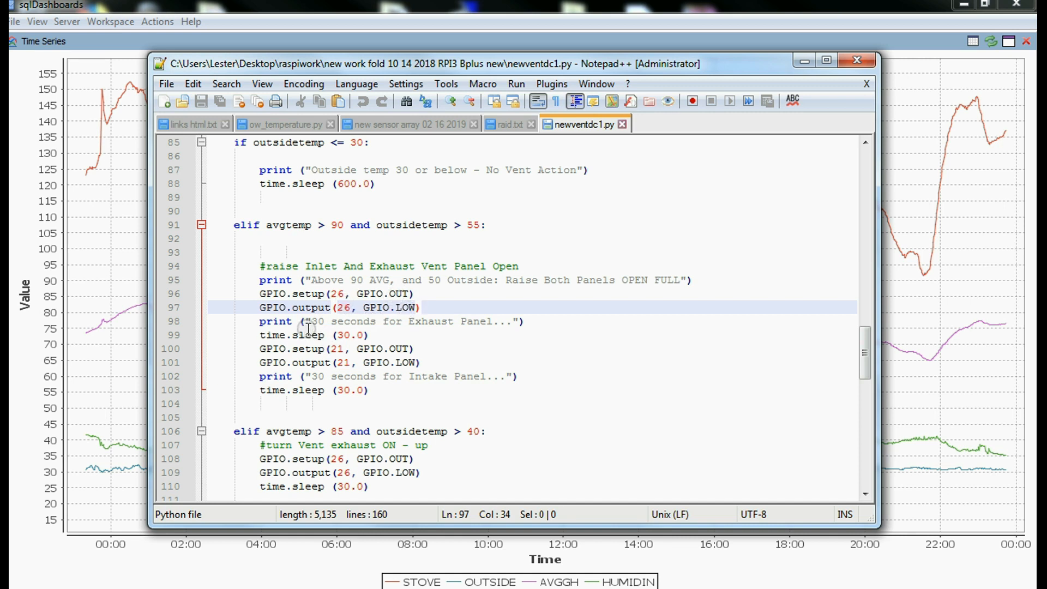
mouse_move(432, 318)
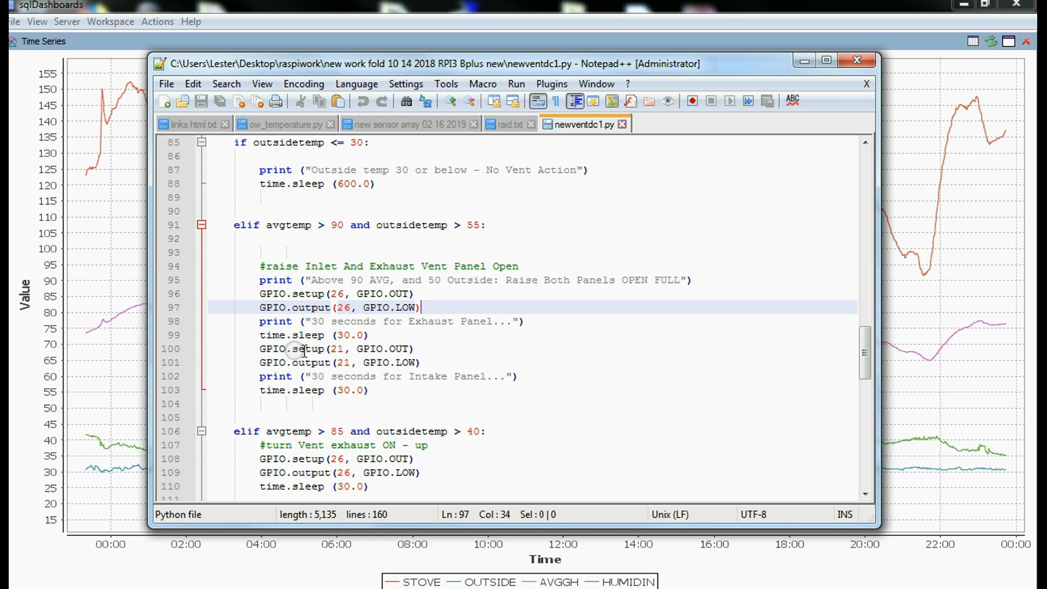
mouse_move(359, 362)
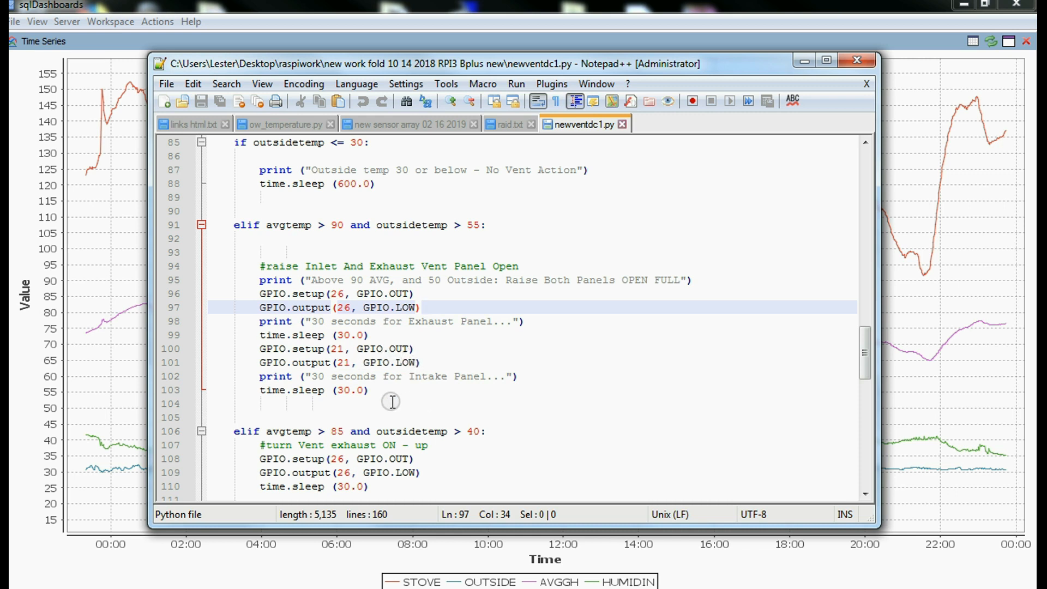
mouse_move(384, 359)
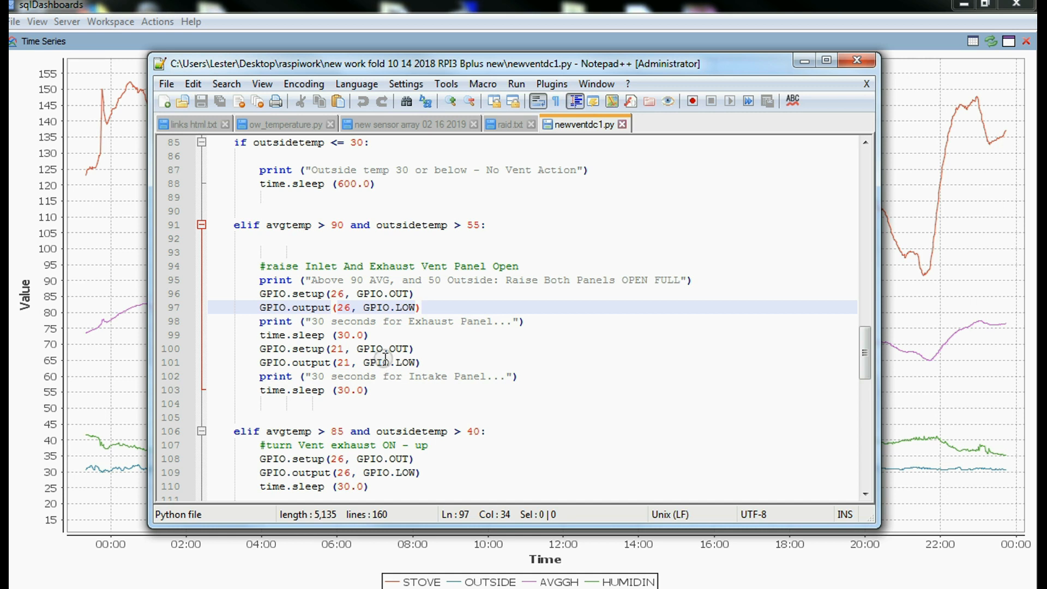
scroll(down, 3)
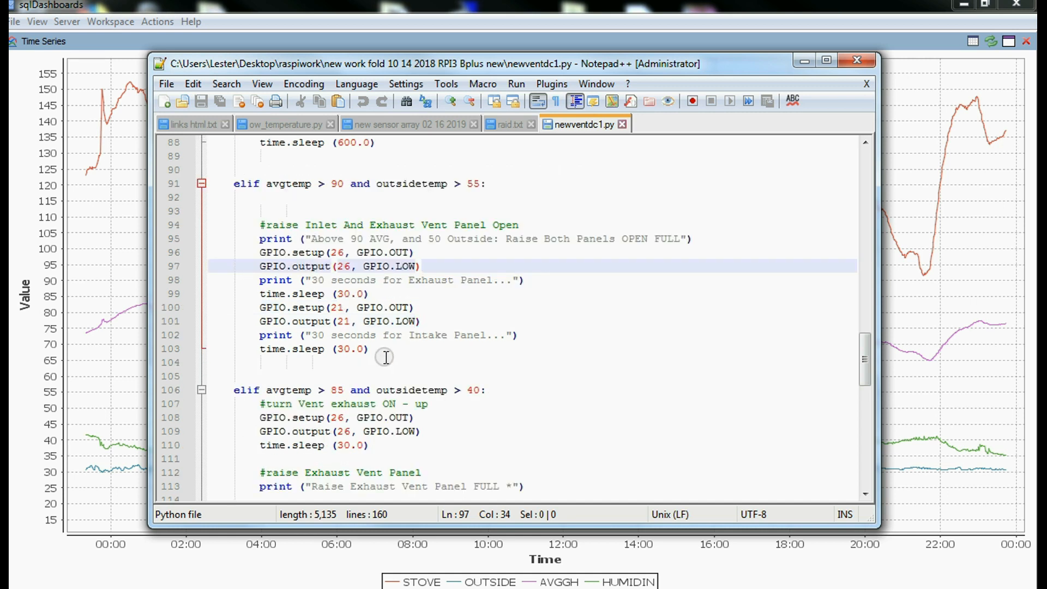
click(421, 265)
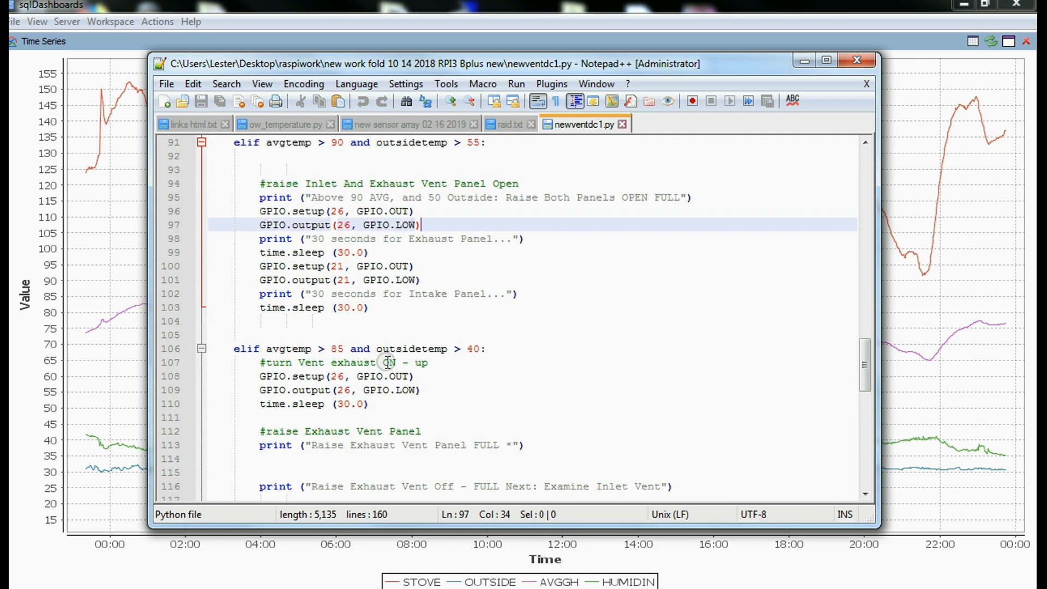
scroll(down, 3)
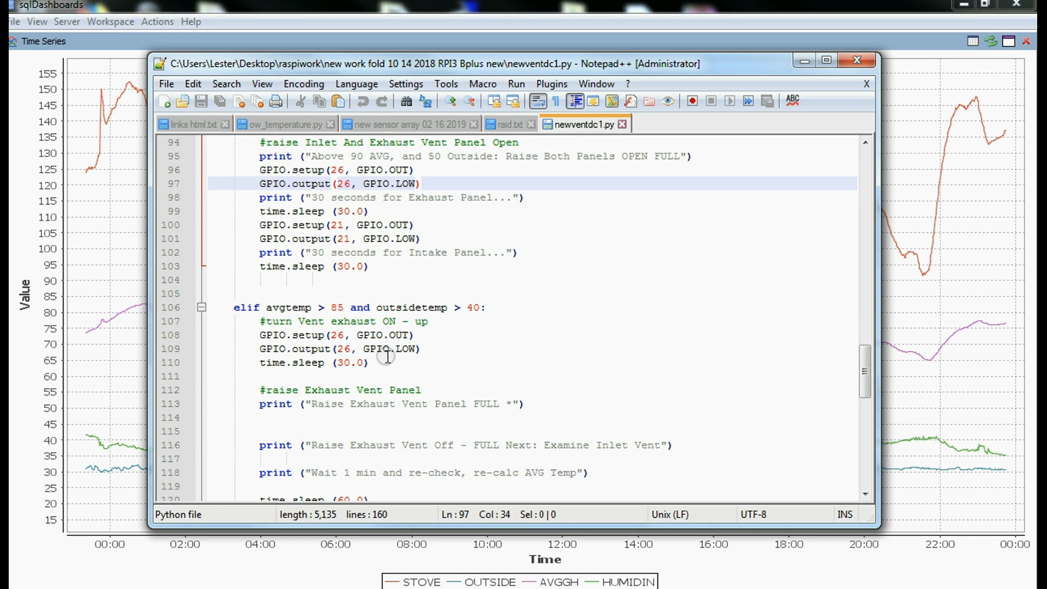
mouse_move(337, 317)
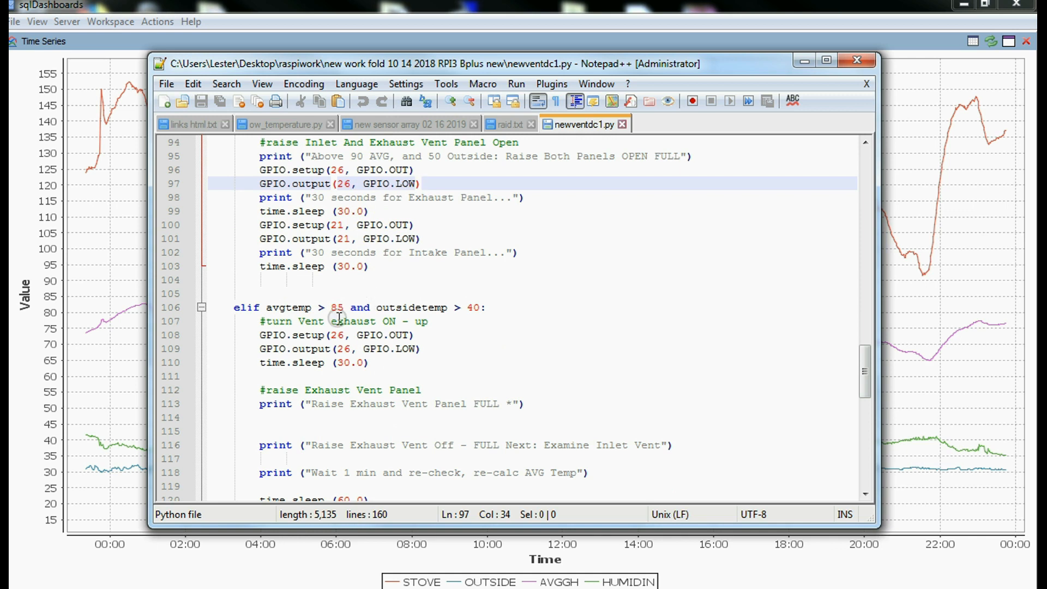
mouse_move(389, 335)
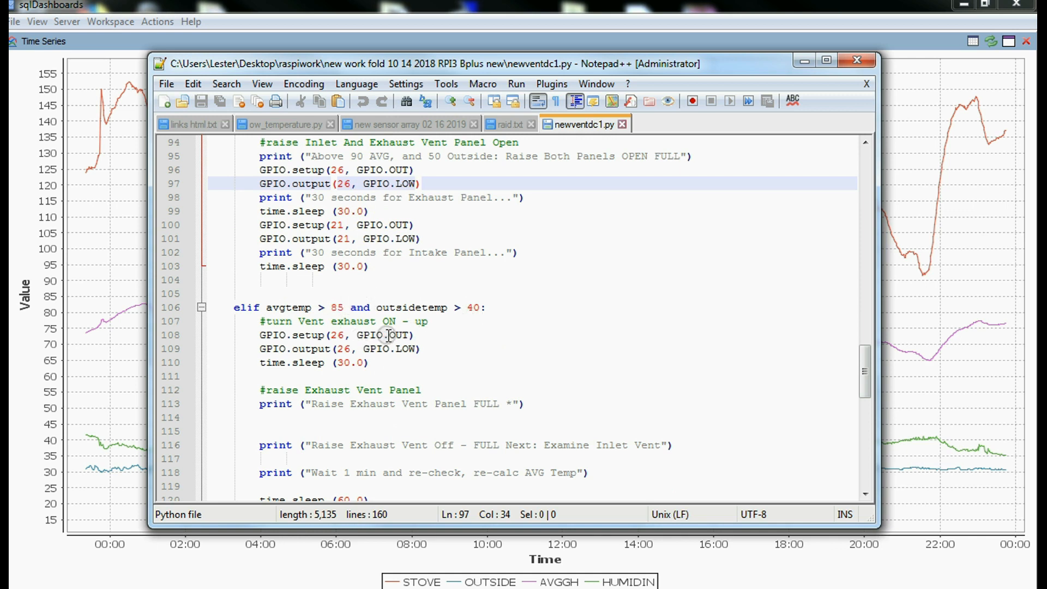
- Scroll to lines 100–125 showing time.sleep(60.0) and the read_temperature re-read calls
scroll(up, 3)
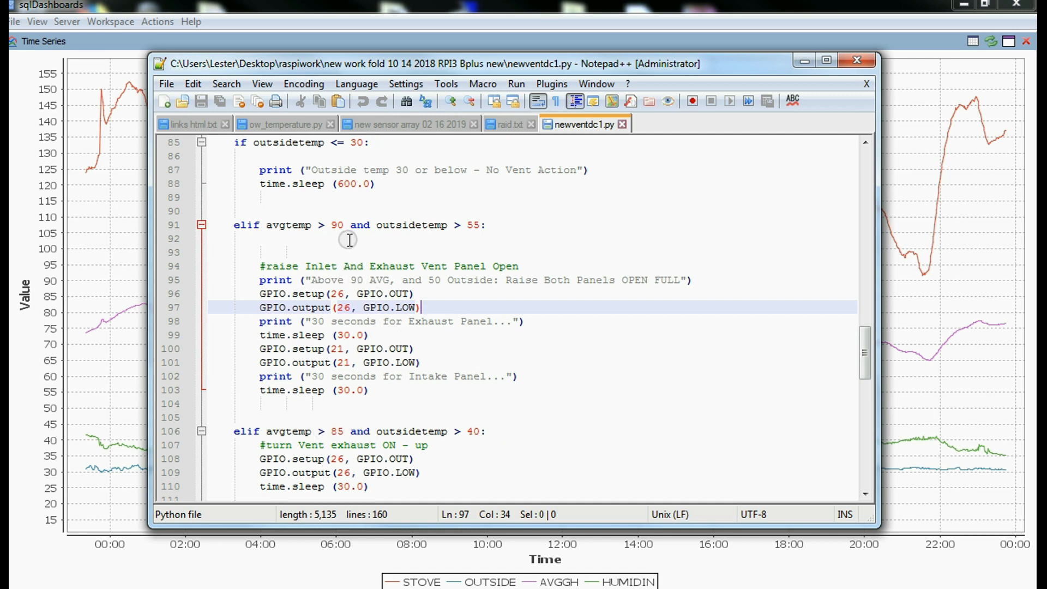
scroll(down, 3)
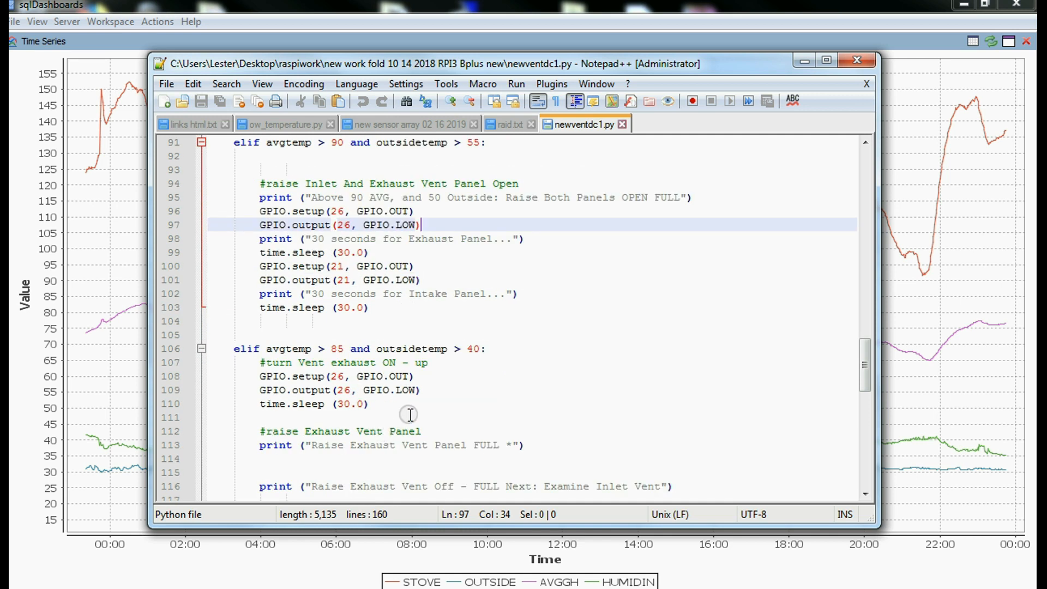
scroll(down, 3)
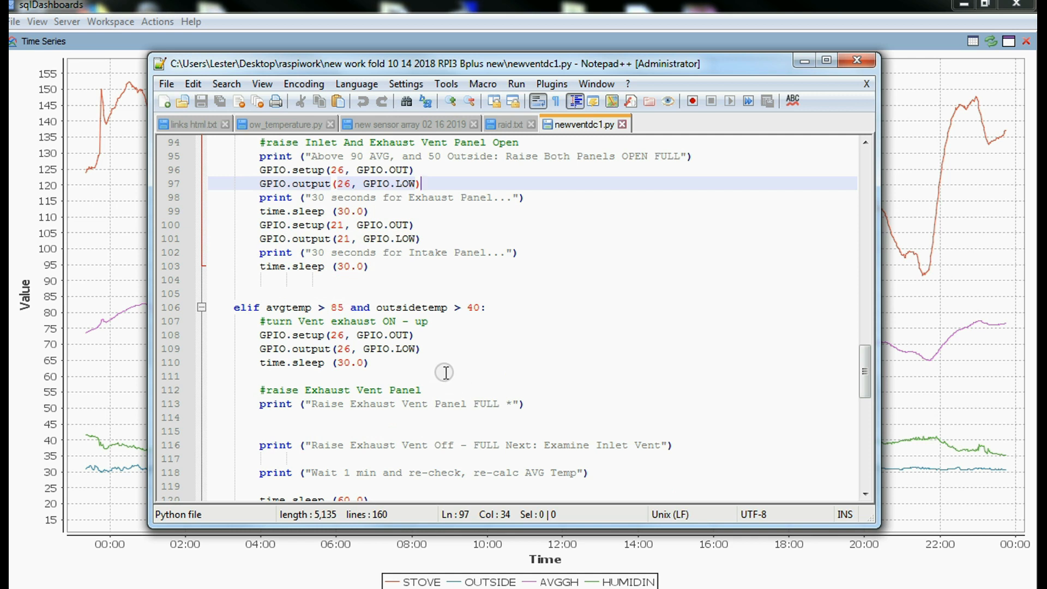
mouse_move(403, 347)
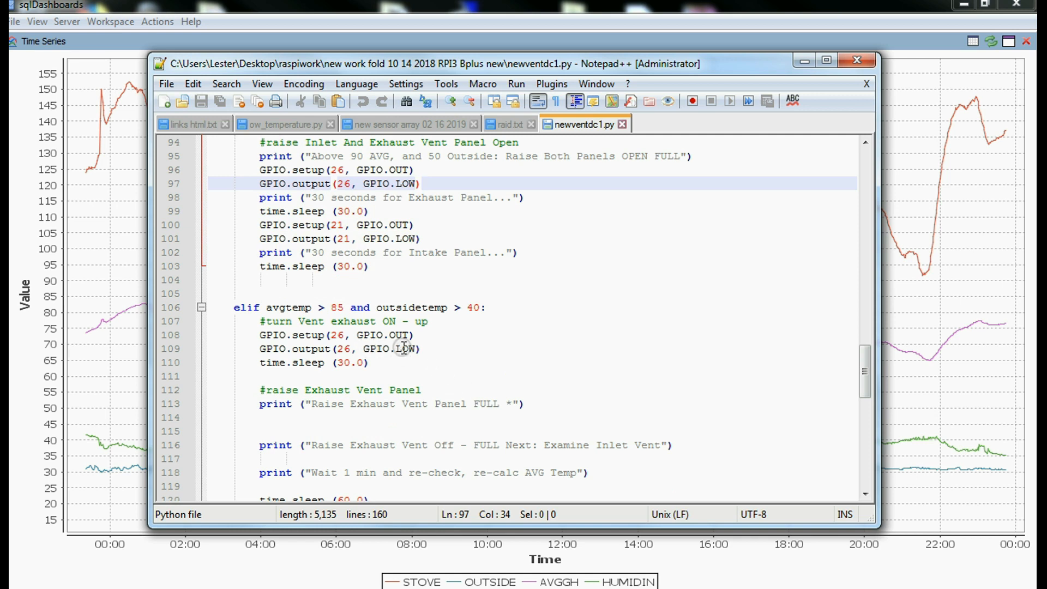
mouse_move(414, 369)
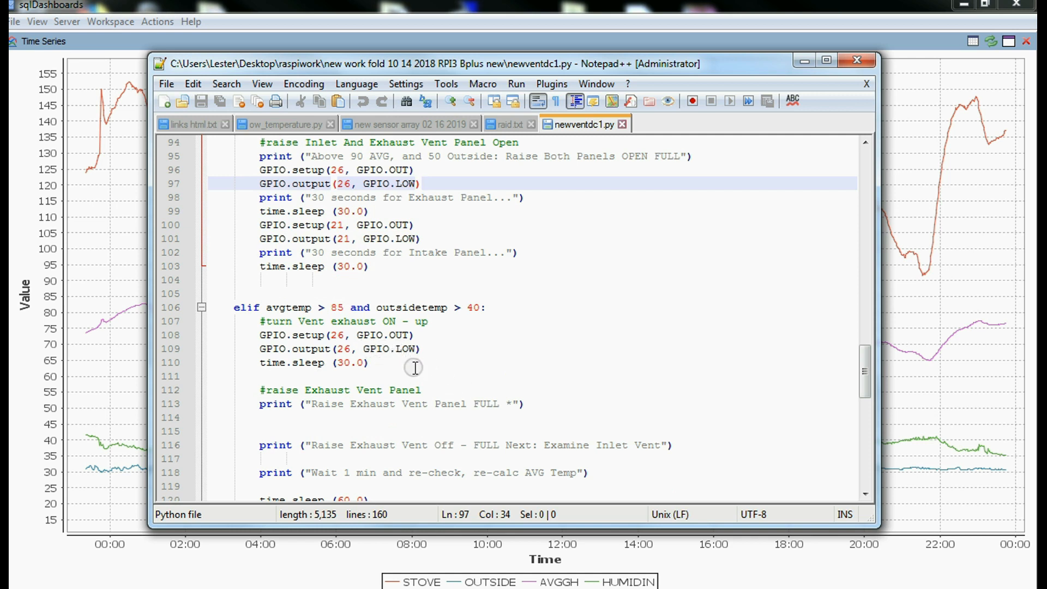
scroll(down, 3)
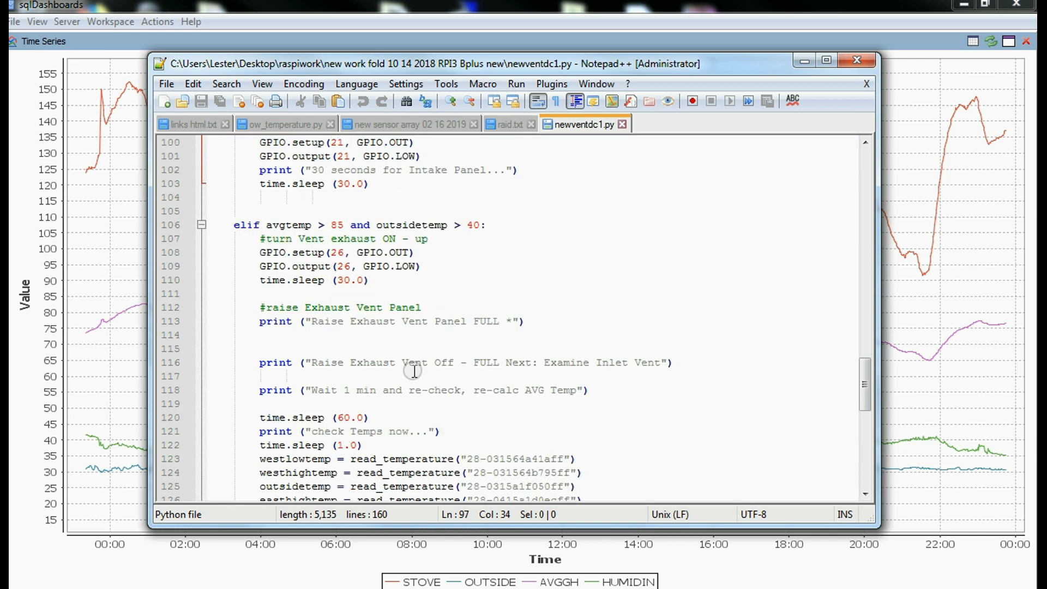
- Scroll to lines 115–137 showing the avgtemp formula and the elif avgtemp <= 85 lowering branch
scroll(down, 3)
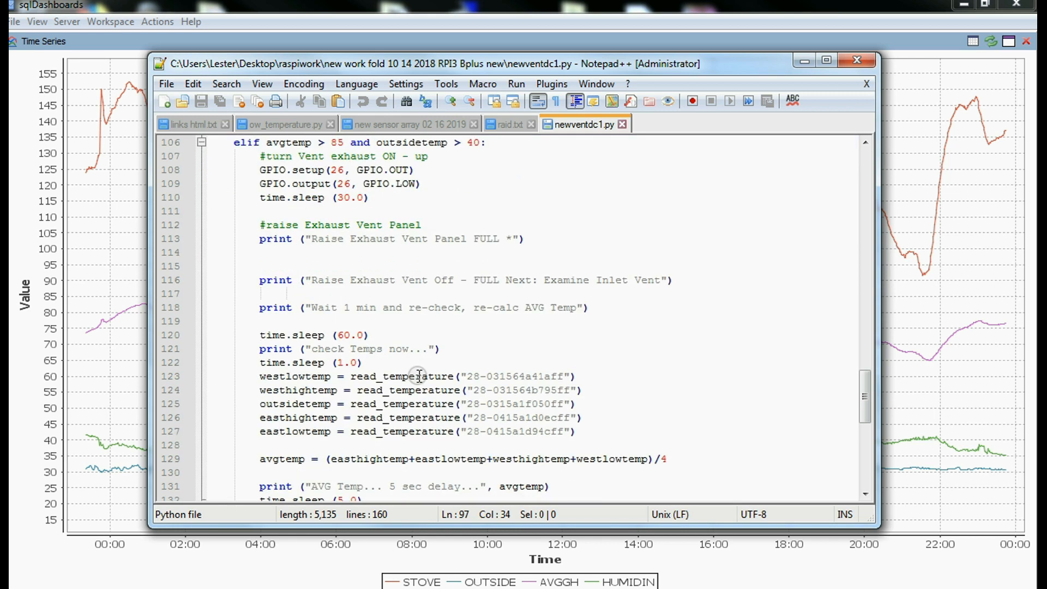
mouse_move(409, 352)
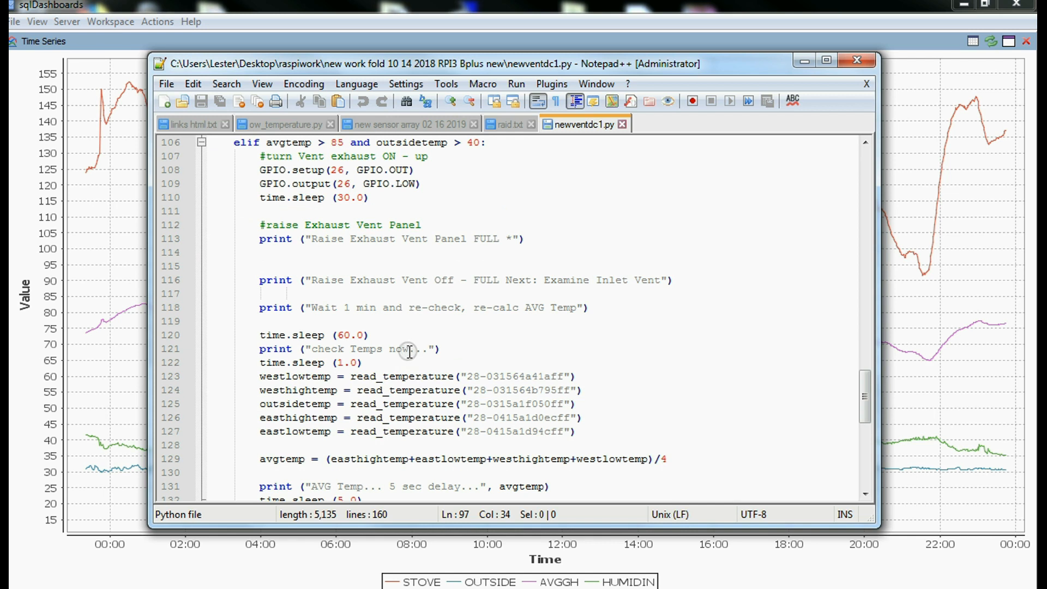
mouse_move(342, 325)
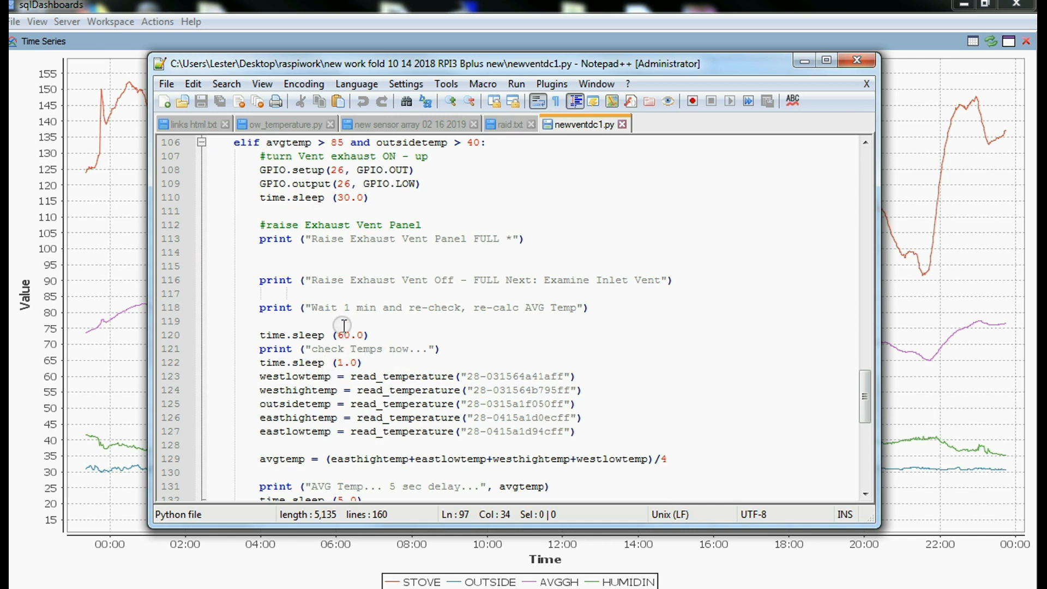
mouse_move(277, 308)
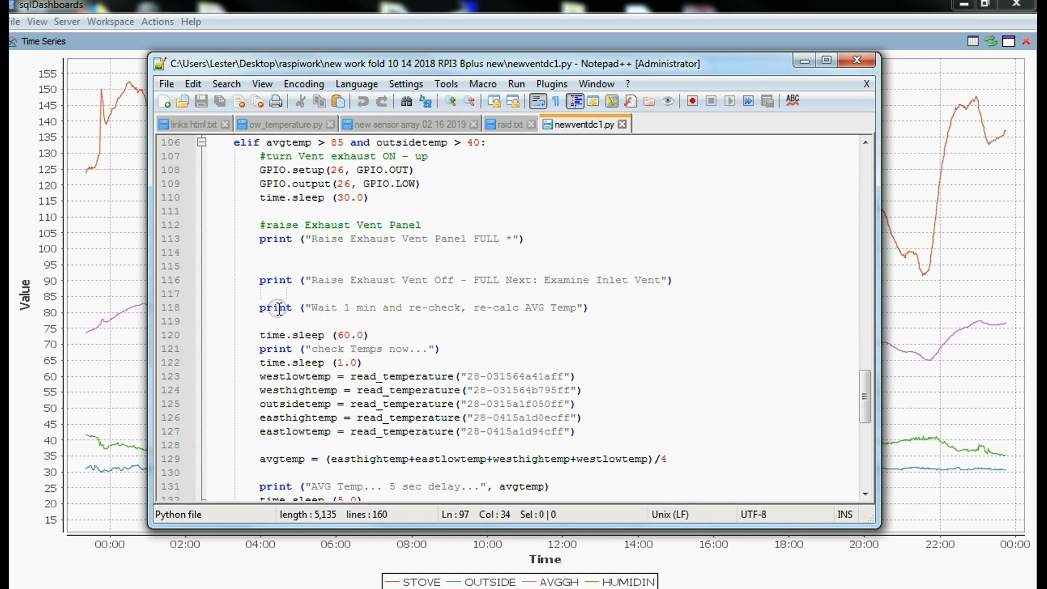
mouse_move(447, 287)
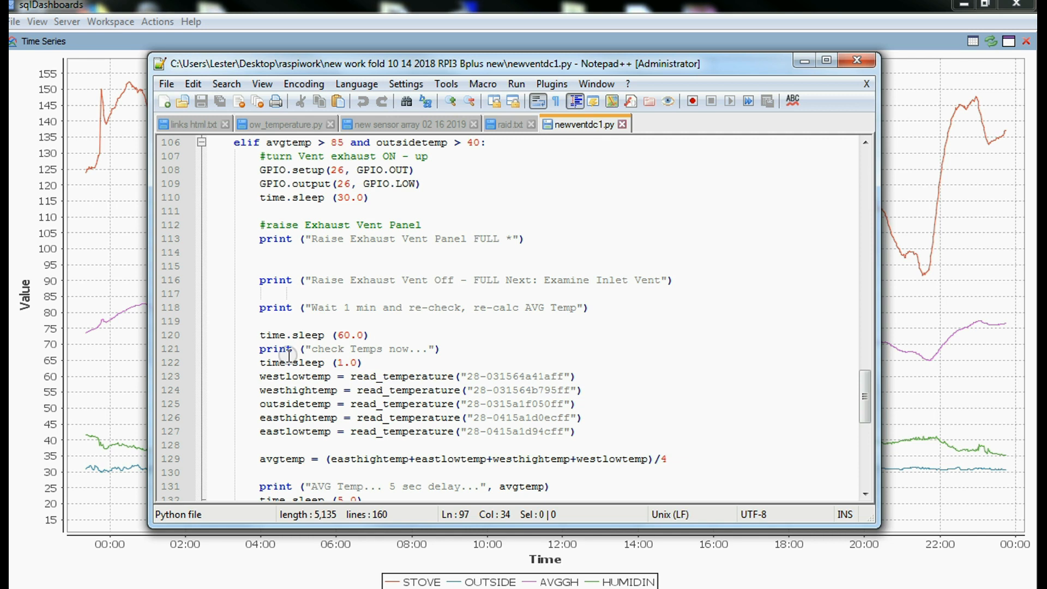
scroll(down, 3)
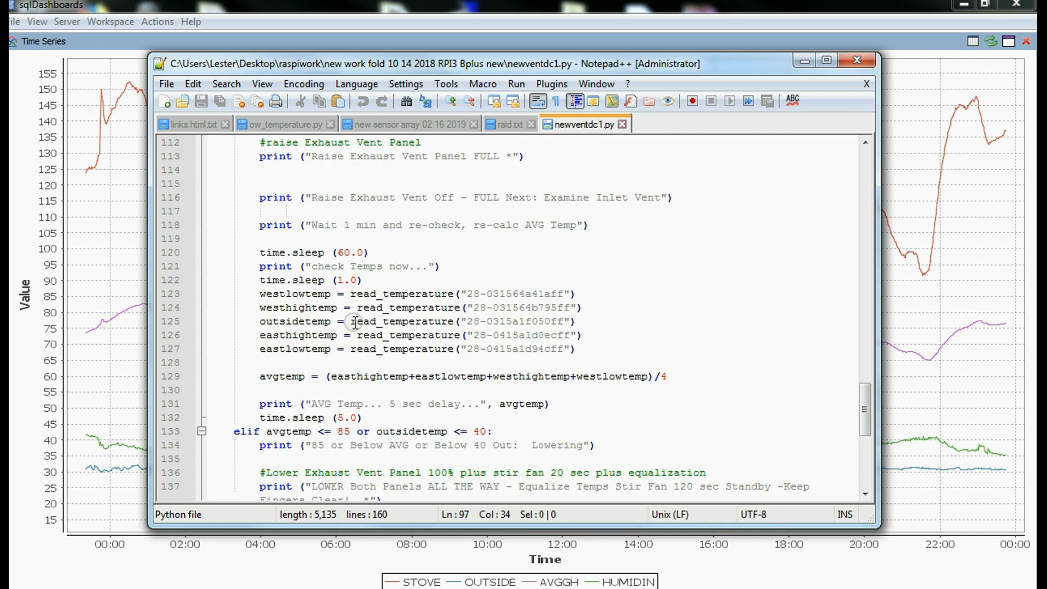
scroll(down, 3)
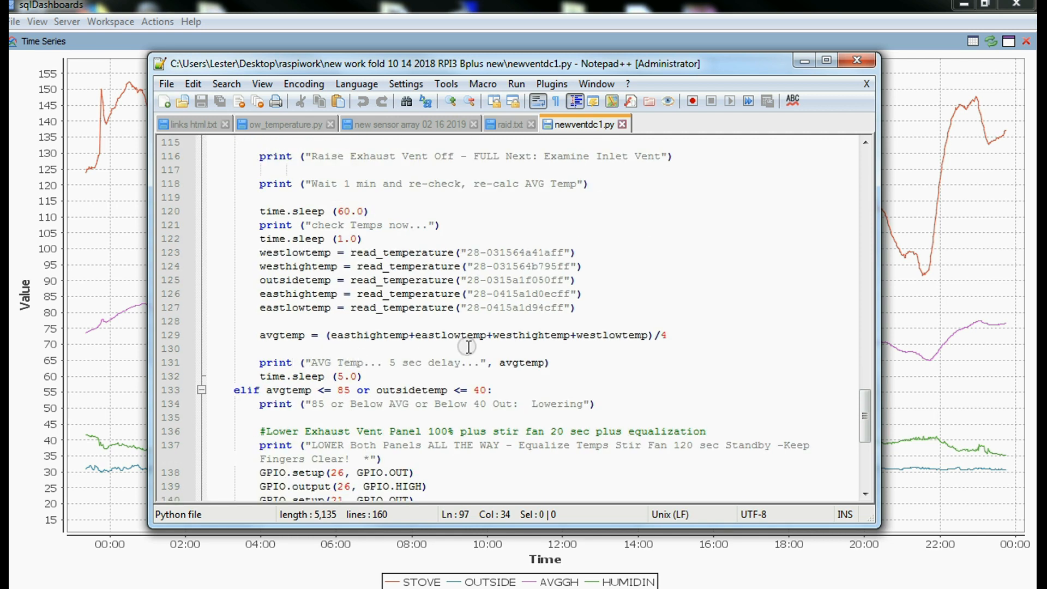
mouse_move(430, 371)
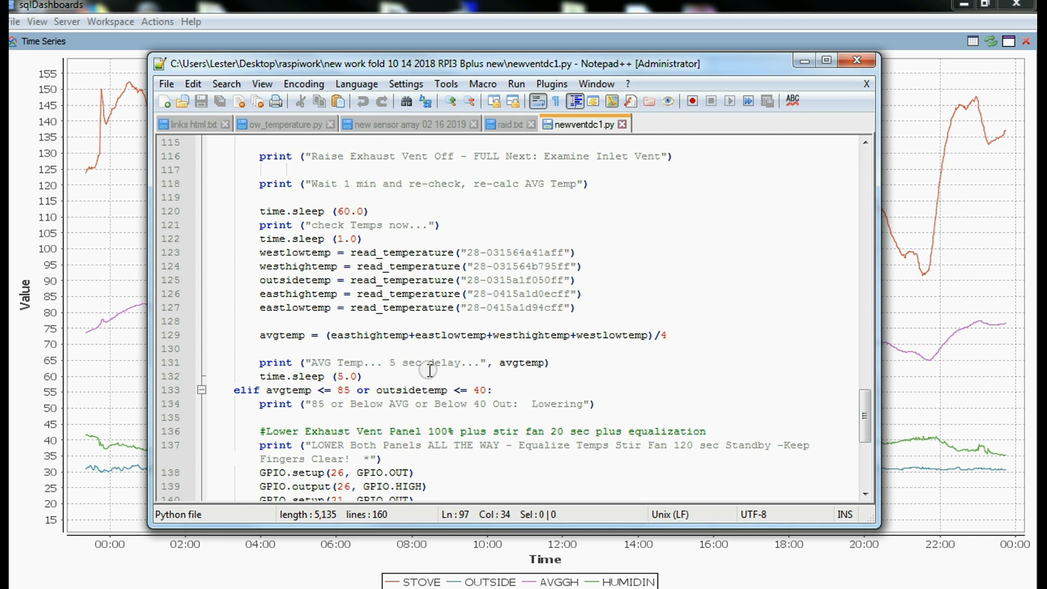
mouse_move(444, 369)
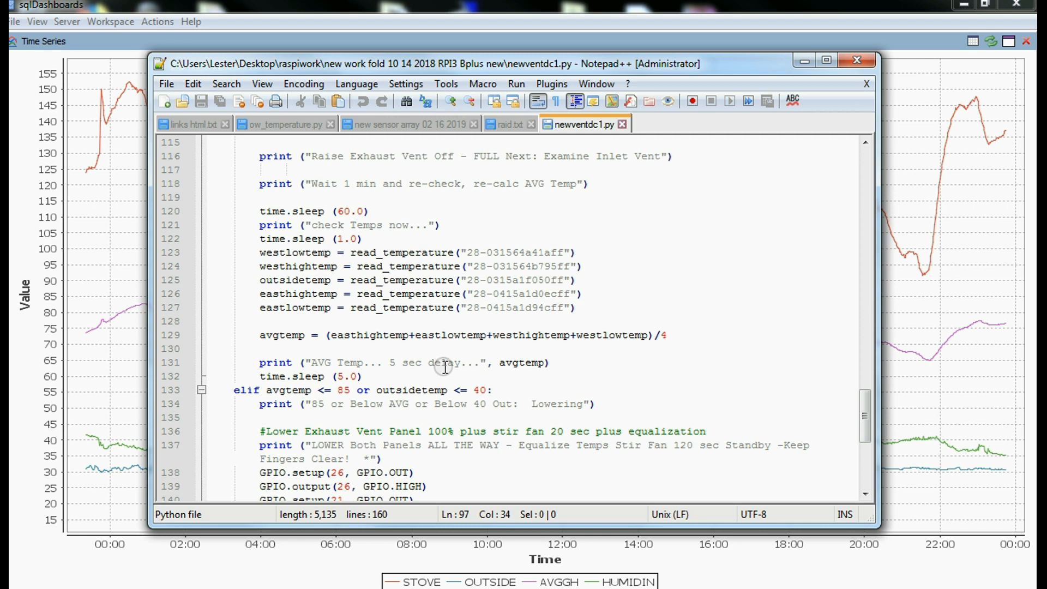
mouse_move(379, 372)
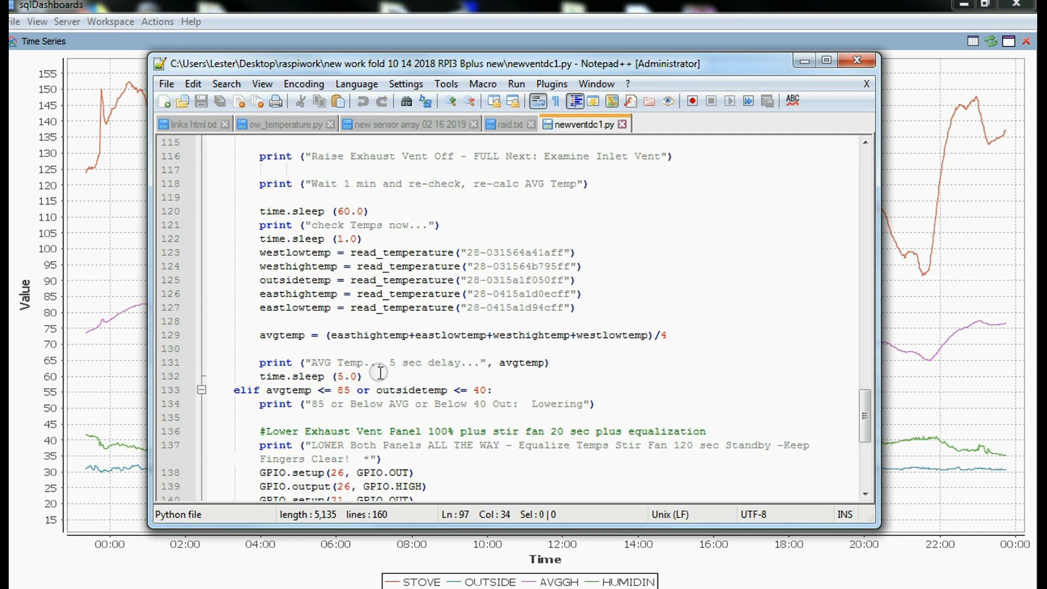
scroll(down, 3)
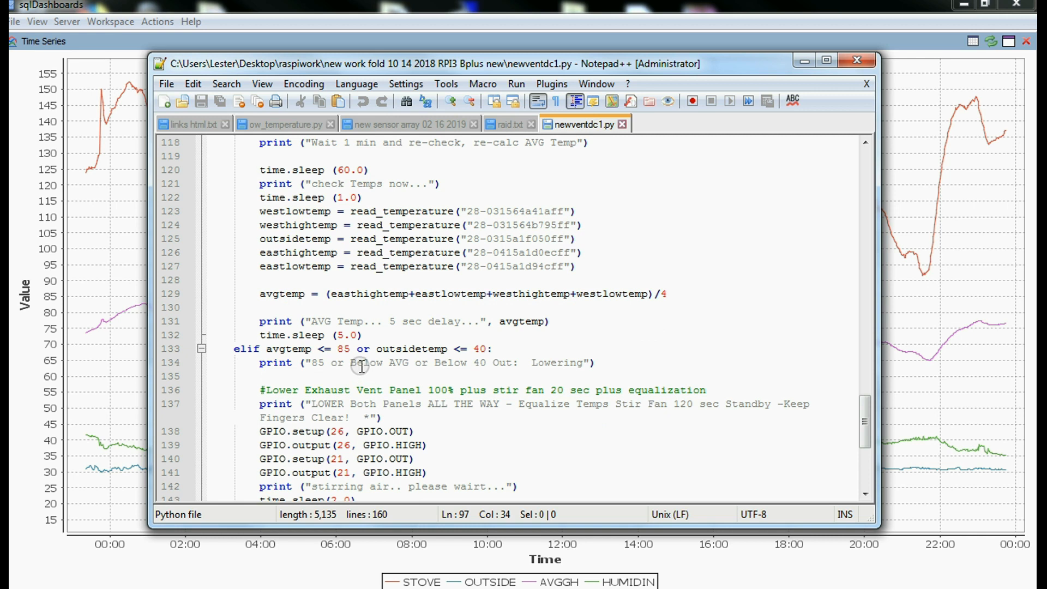
mouse_move(361, 321)
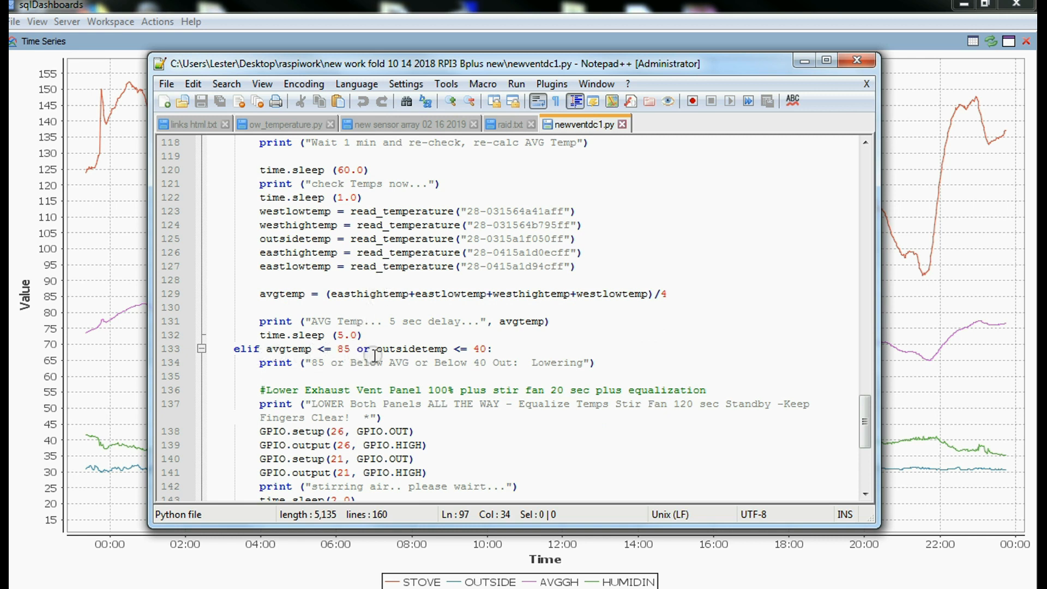
mouse_move(324, 369)
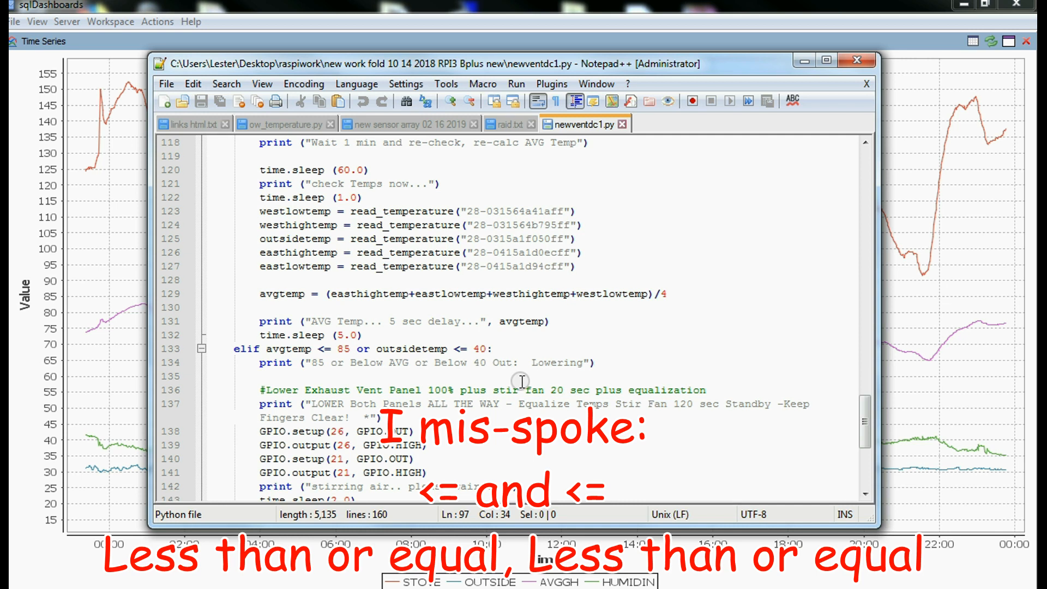
scroll(down, 3)
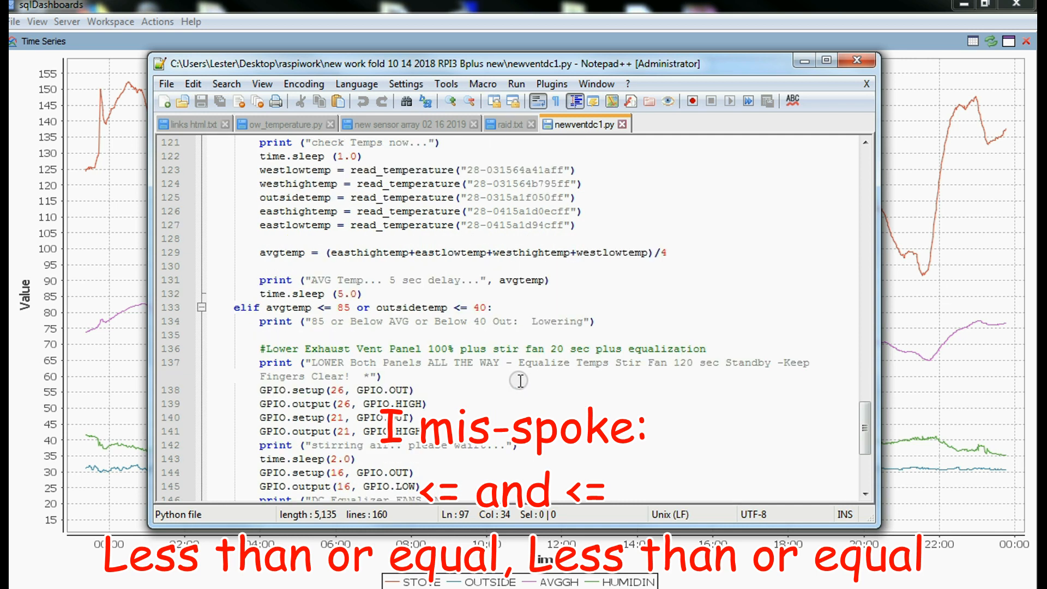
scroll(down, 3)
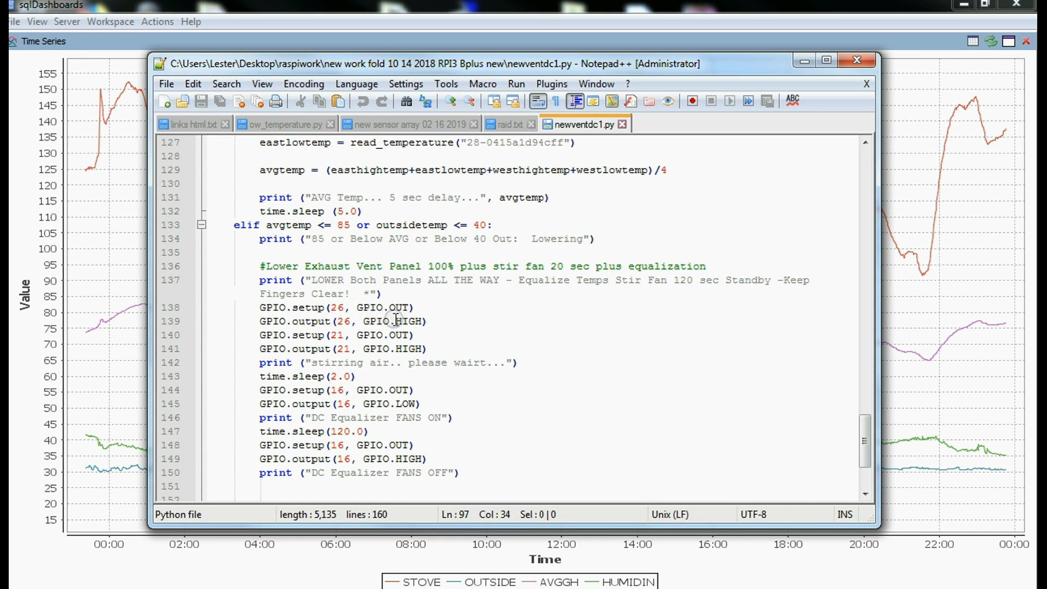
mouse_move(422, 311)
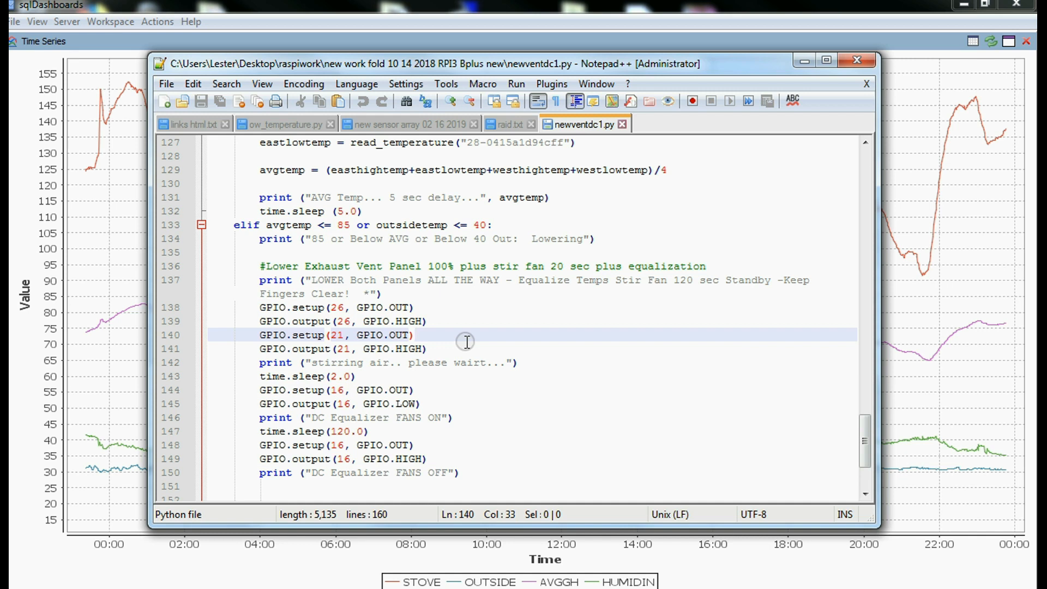
scroll(down, 3)
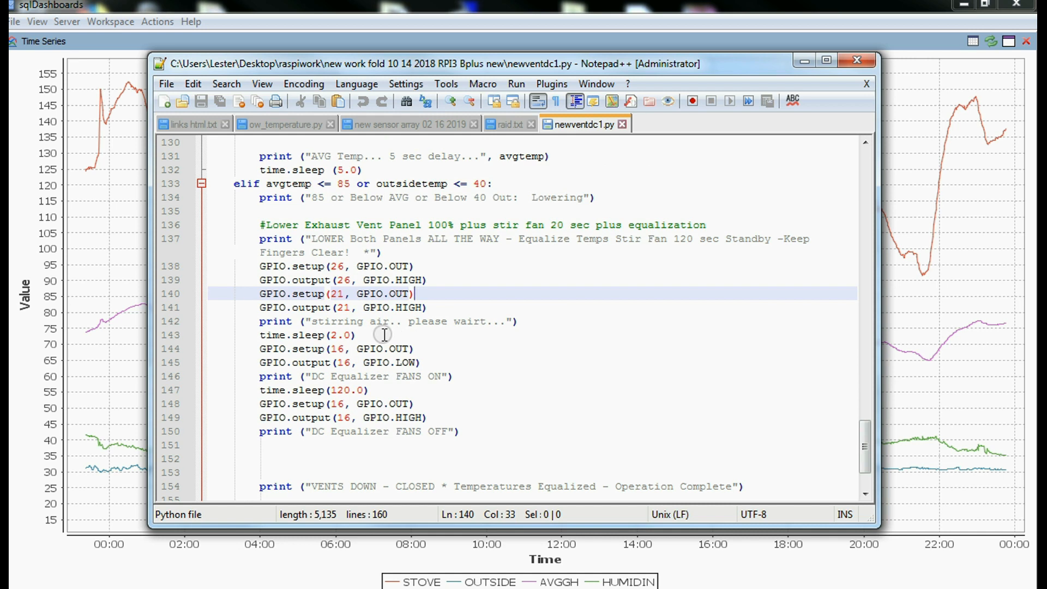
mouse_move(320, 334)
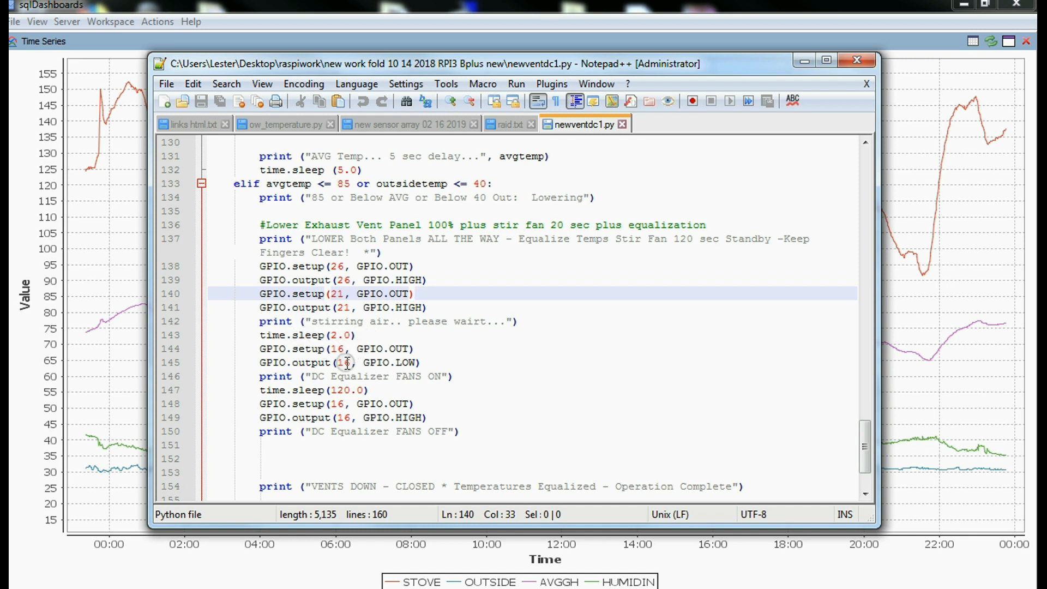
mouse_move(327, 349)
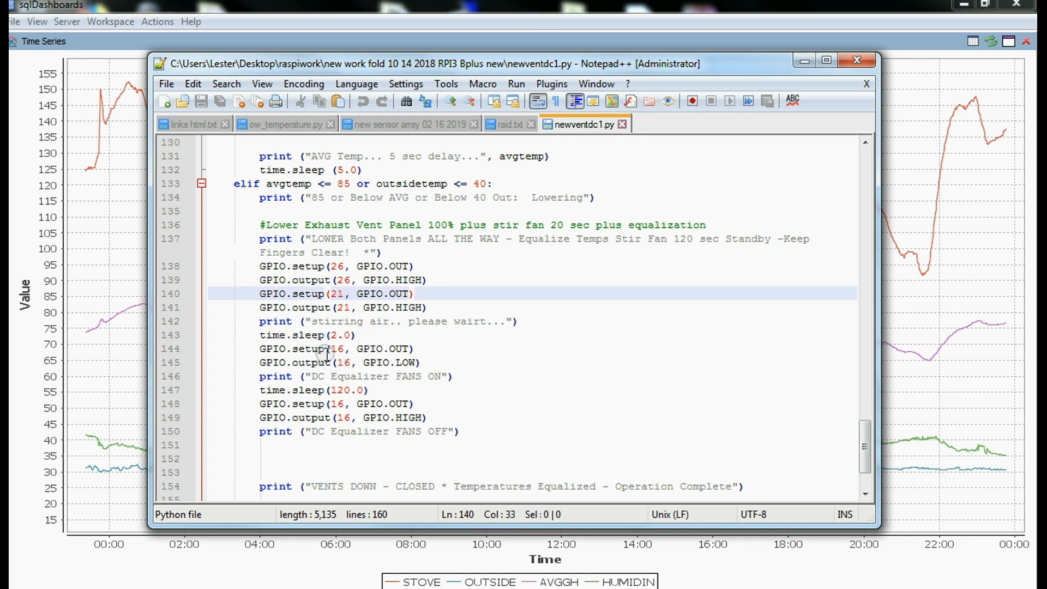
mouse_move(386, 366)
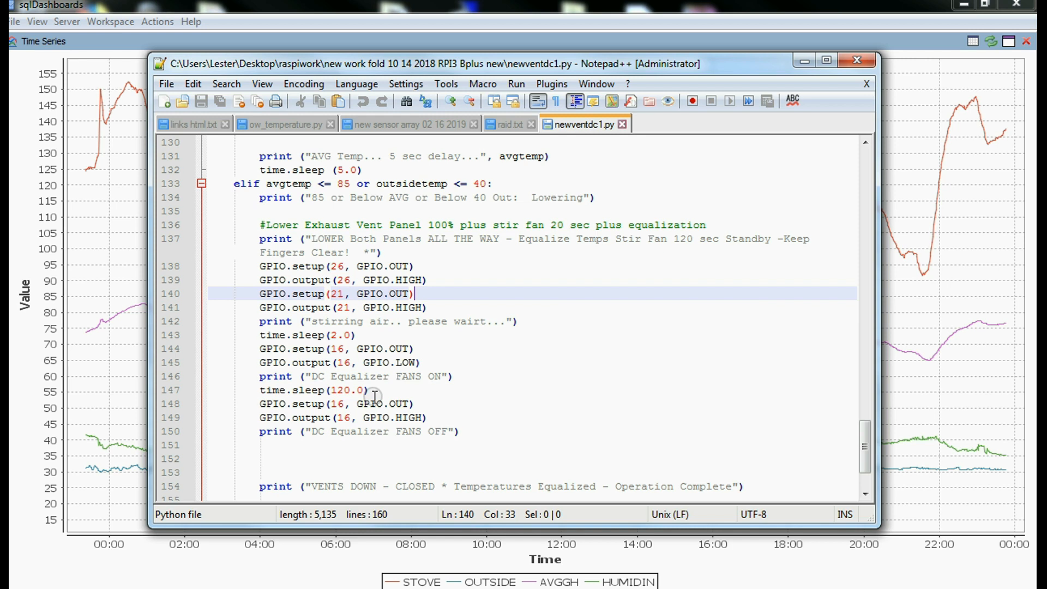
scroll(down, 3)
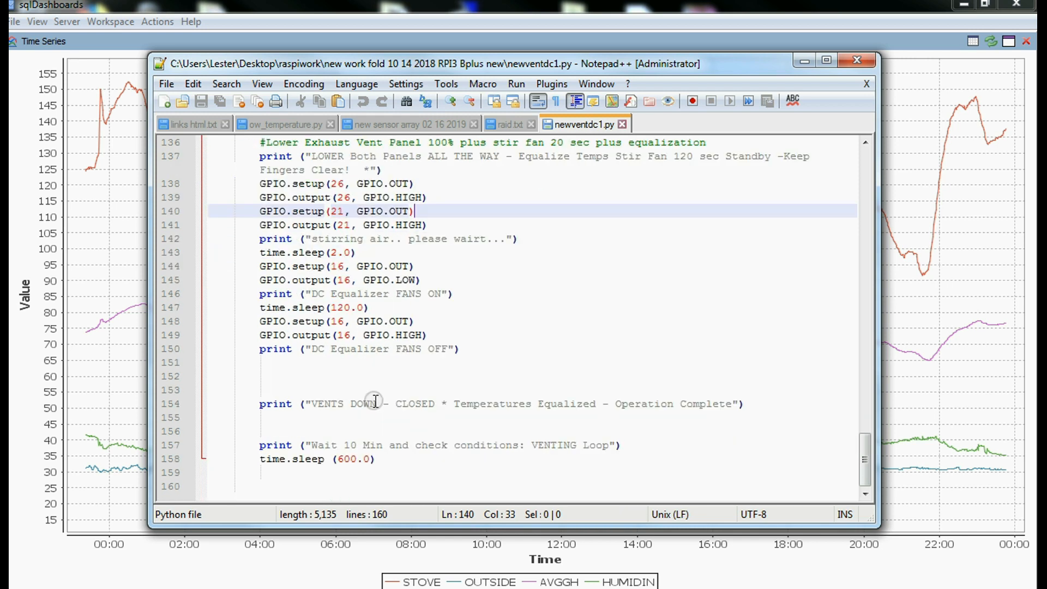
mouse_move(413, 363)
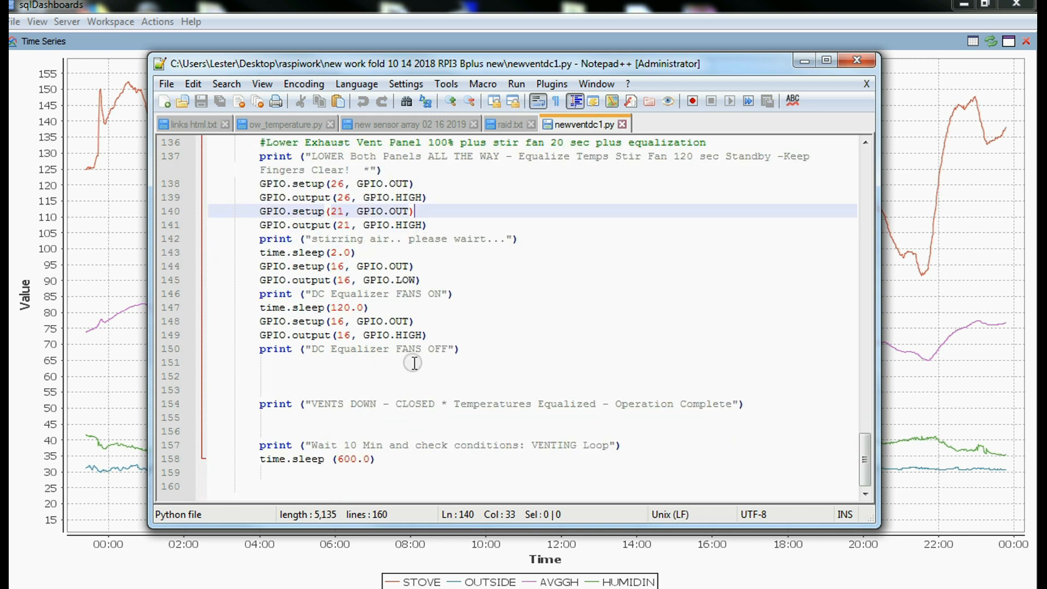
mouse_move(337, 468)
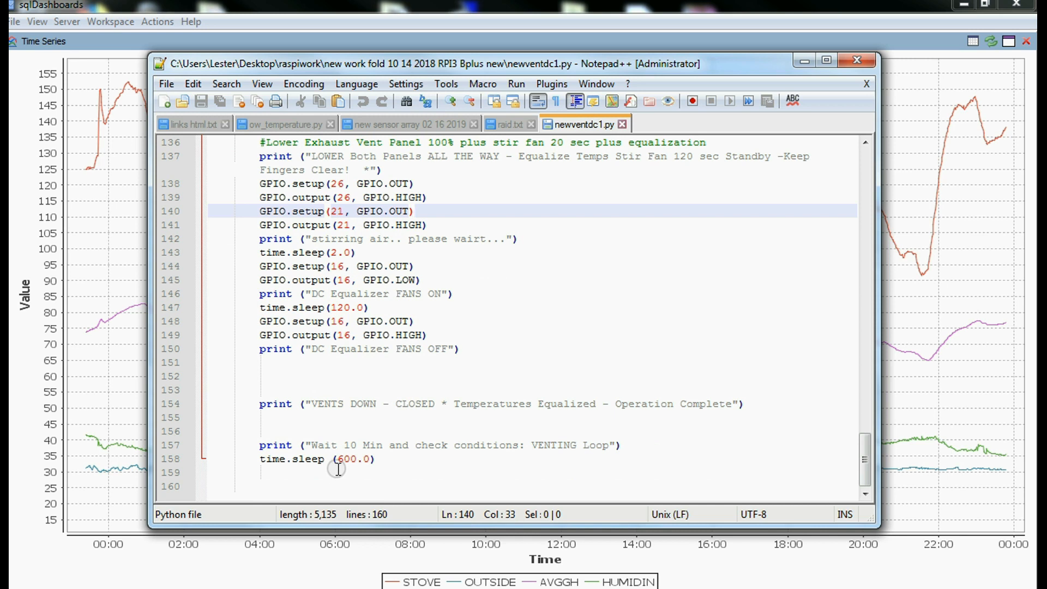
mouse_move(324, 474)
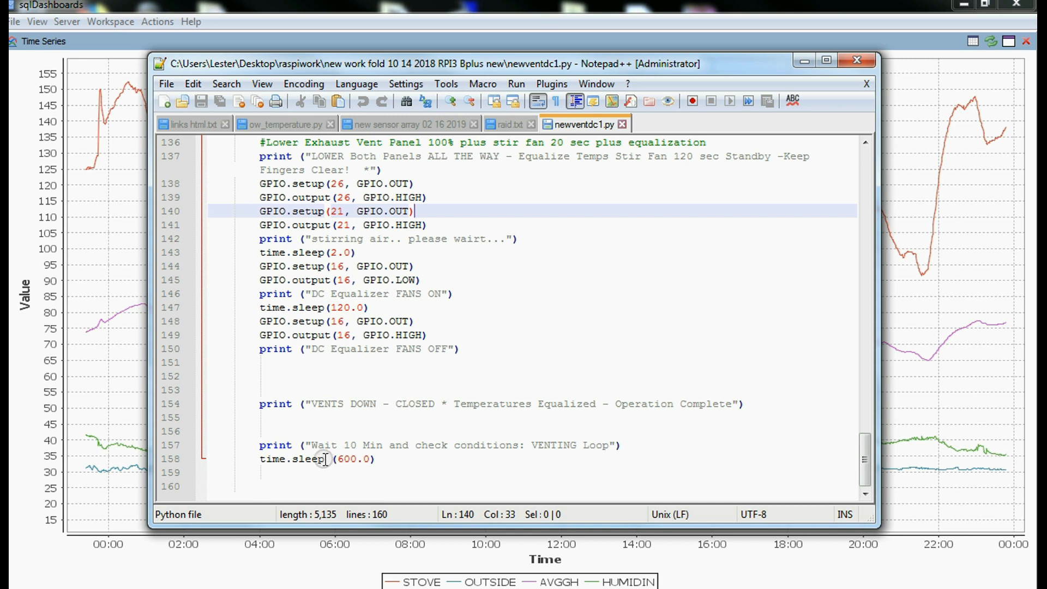
mouse_move(361, 430)
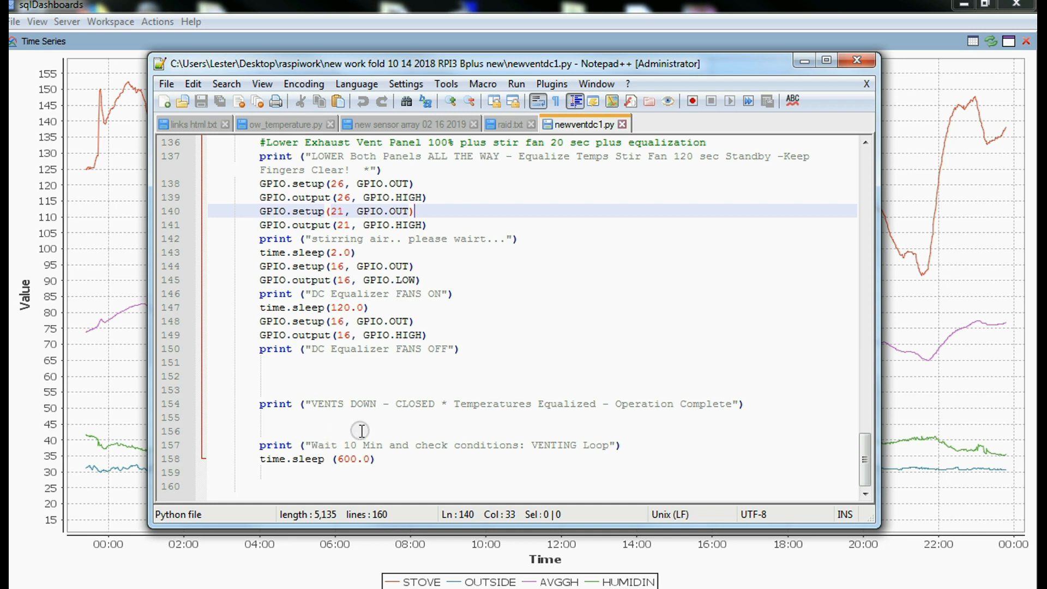
scroll(up, 3)
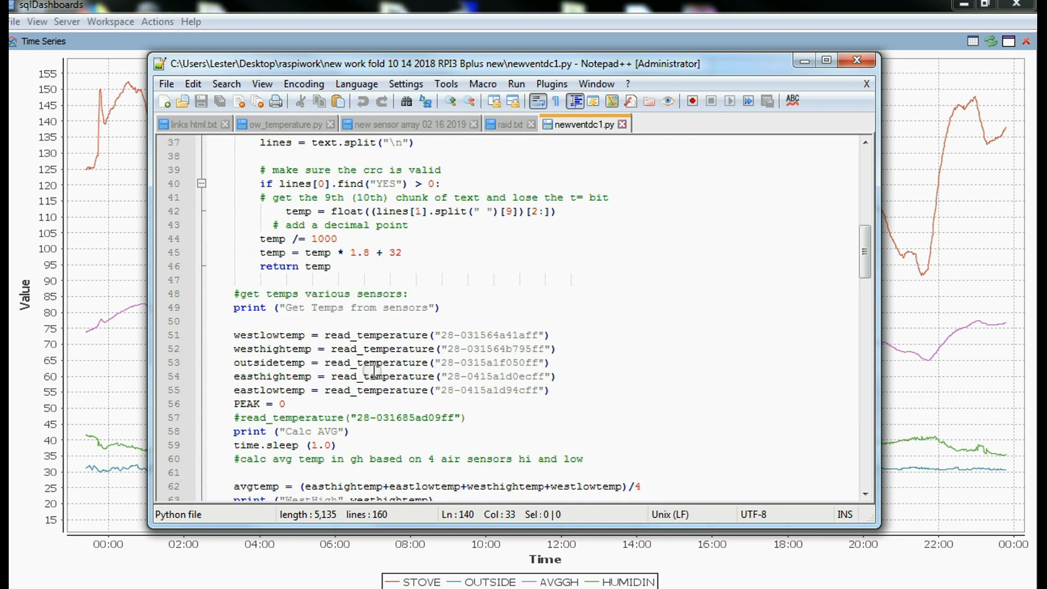
scroll(down, 3)
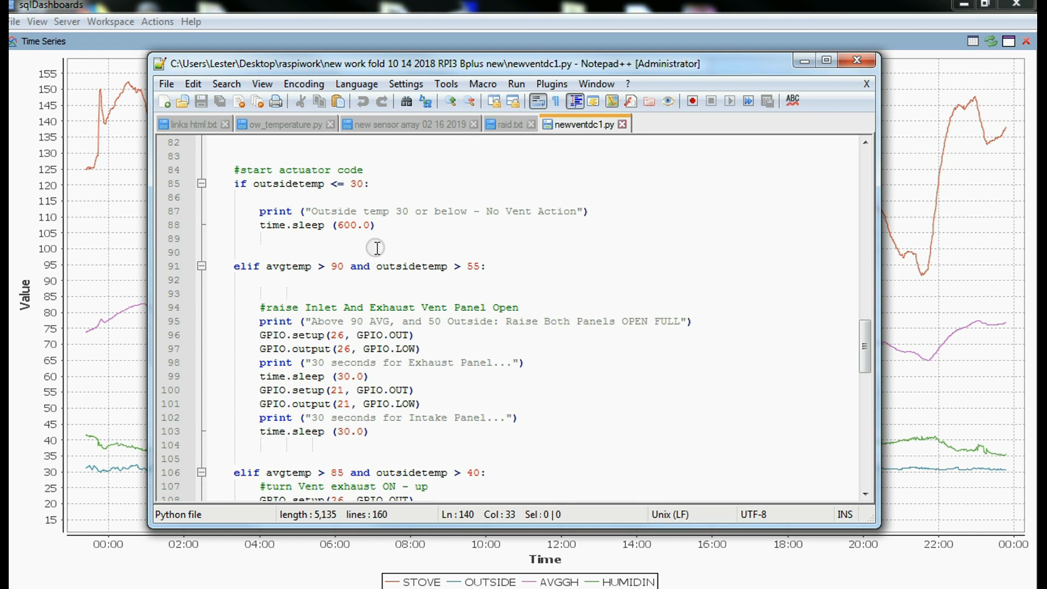
scroll(down, 3)
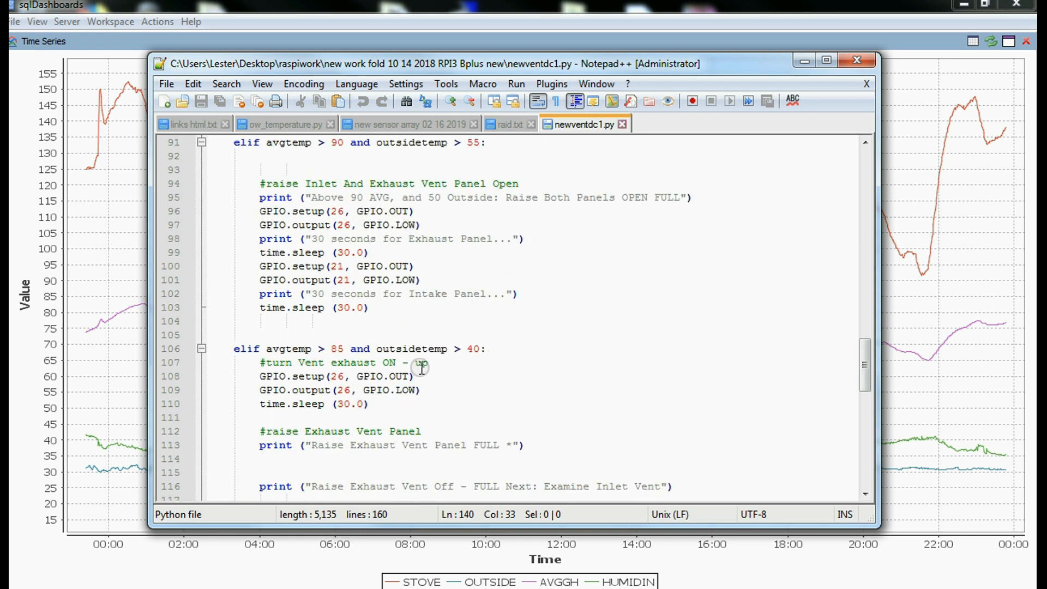
scroll(down, 3)
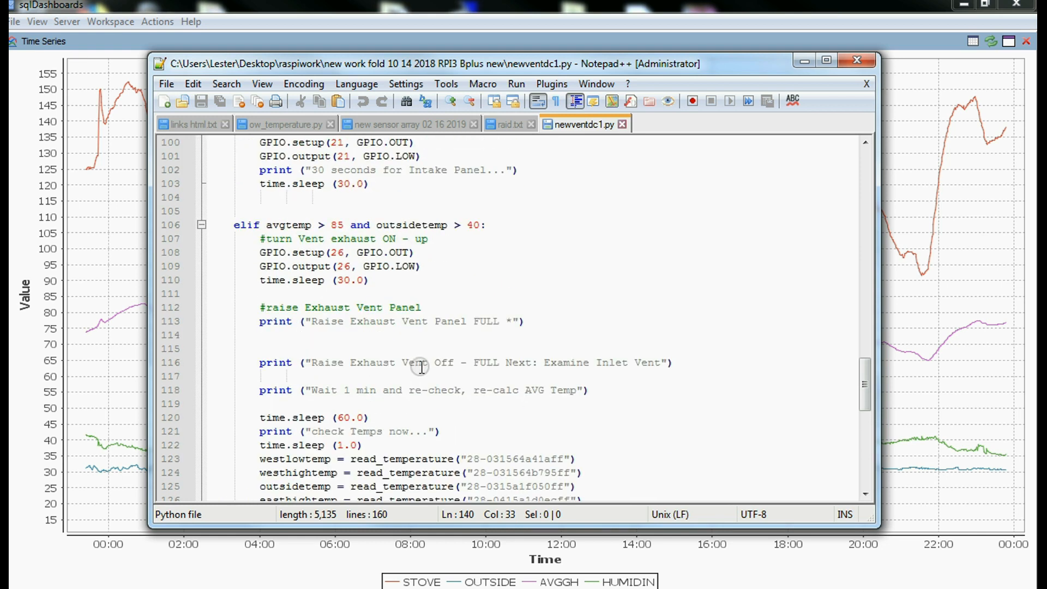
scroll(down, 3)
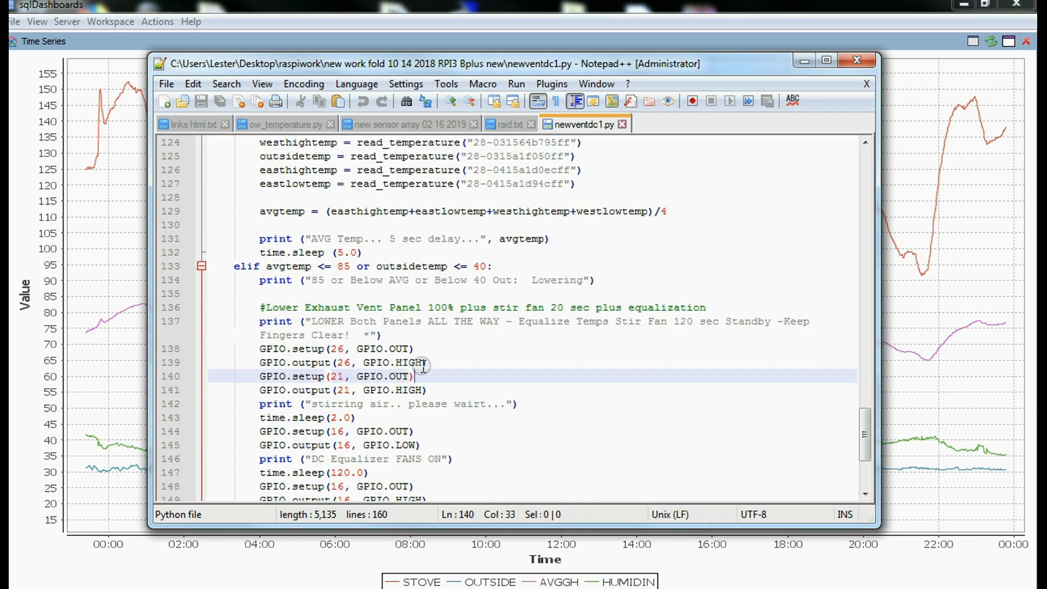
scroll(down, 3)
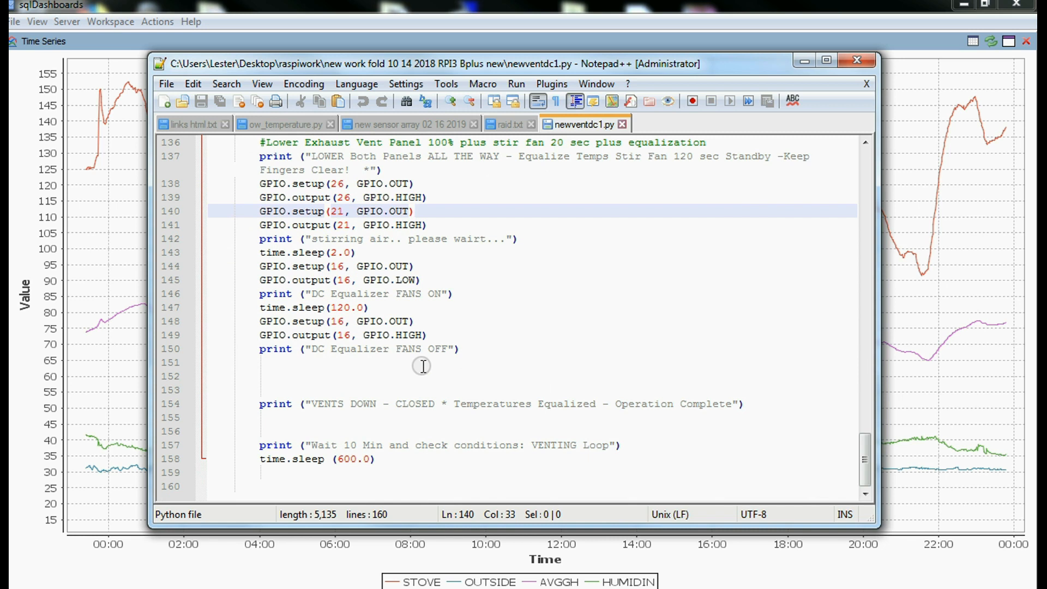
scroll(up, 3)
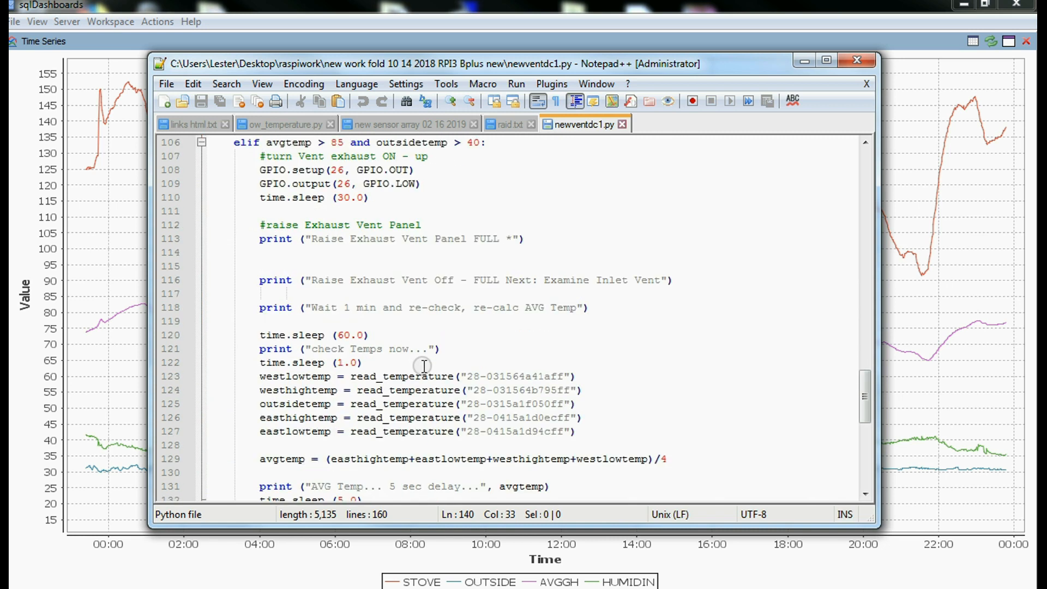
scroll(up, 3)
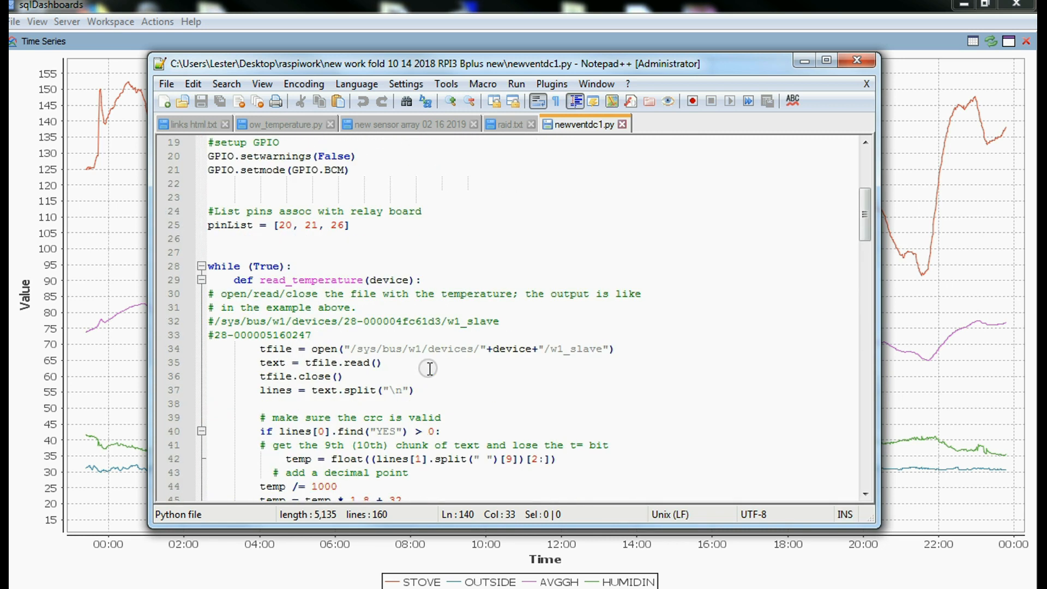
scroll(up, 3)
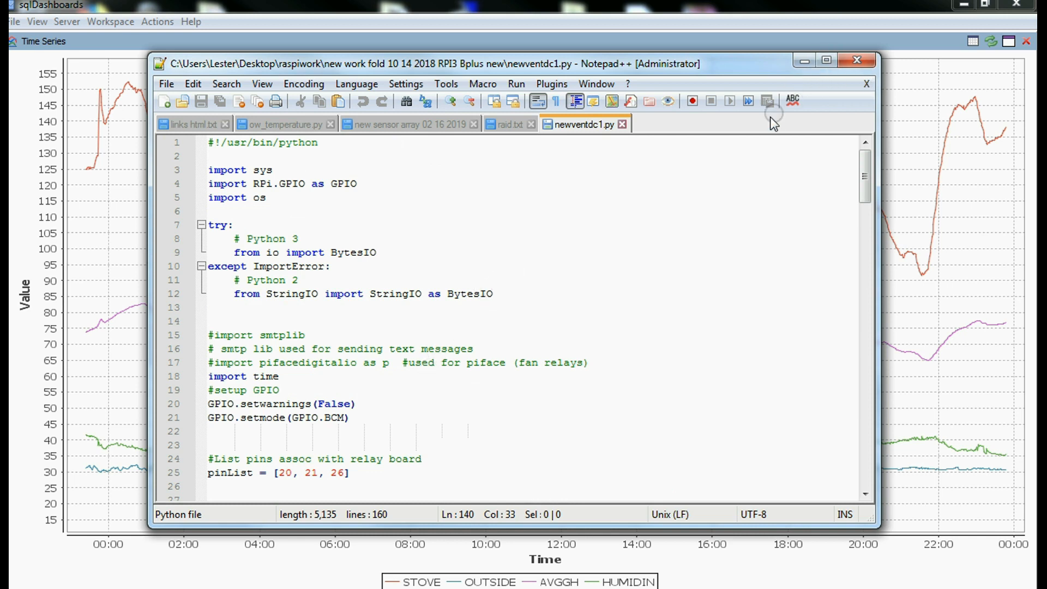
mouse_move(709, 190)
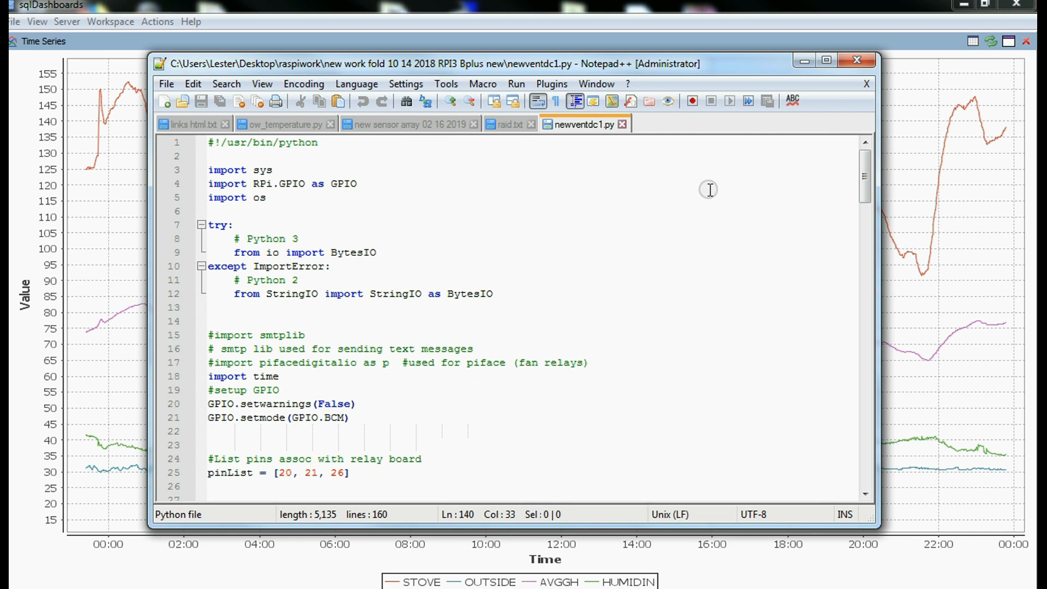
mouse_move(804, 61)
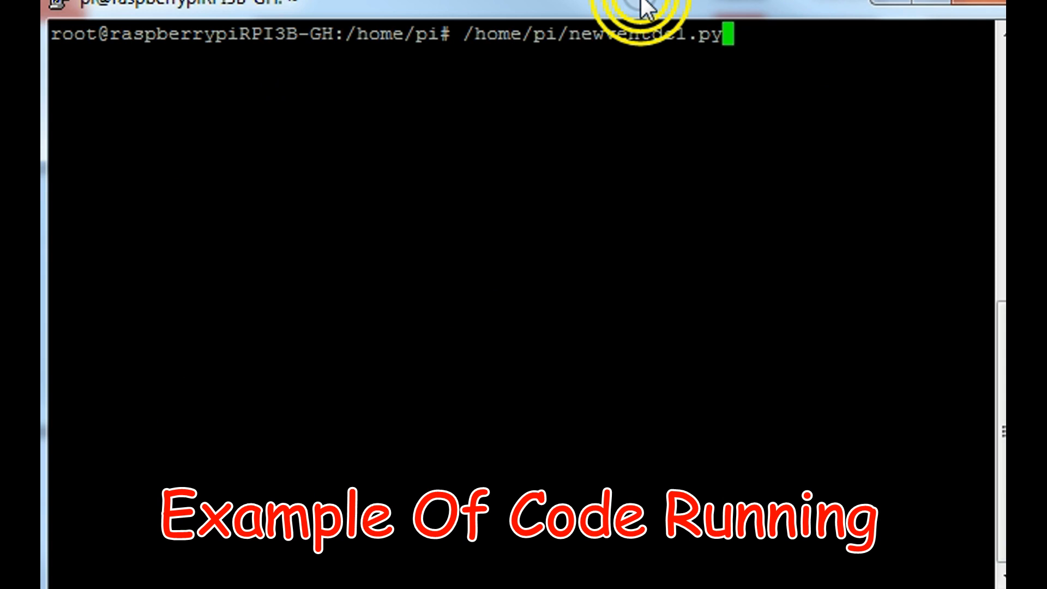
- Run /home/pi/newventdc1.py on the Pi so it reports sensor temperatures and lowers both vents
key(Return)
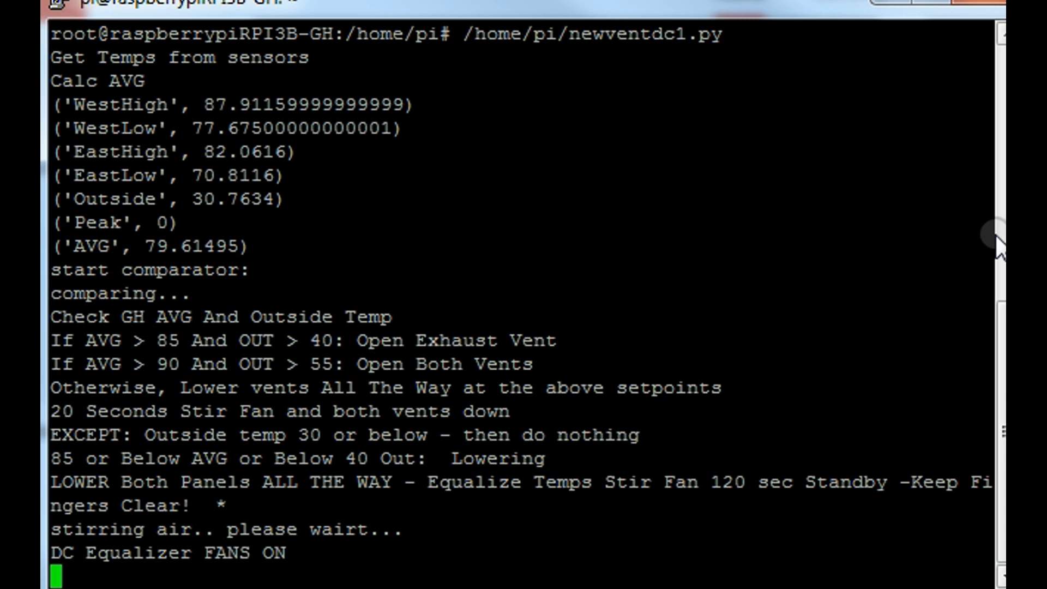
mouse_move(982, 232)
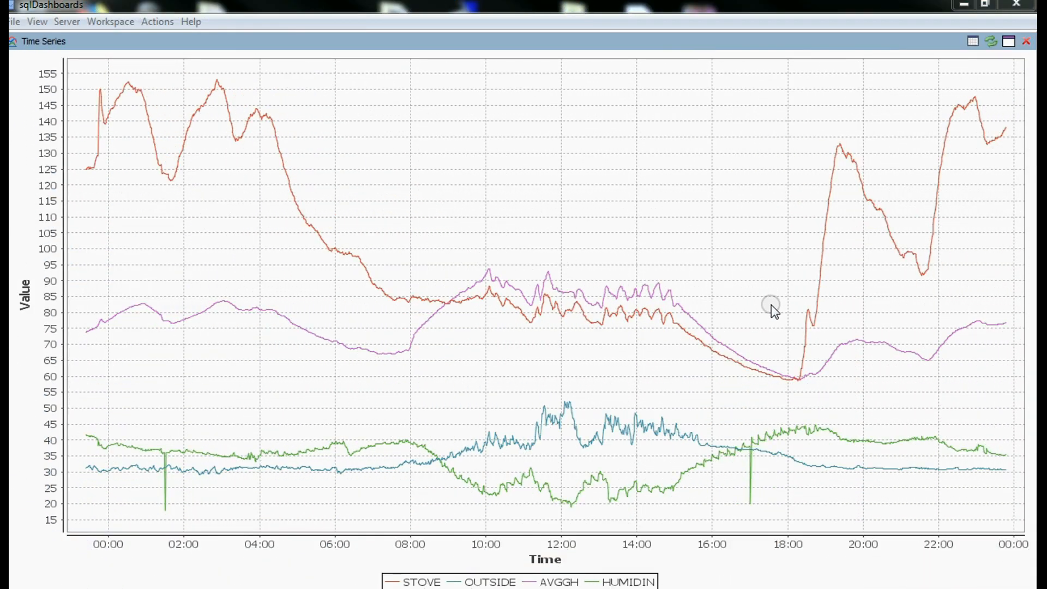
mouse_move(1012, 486)
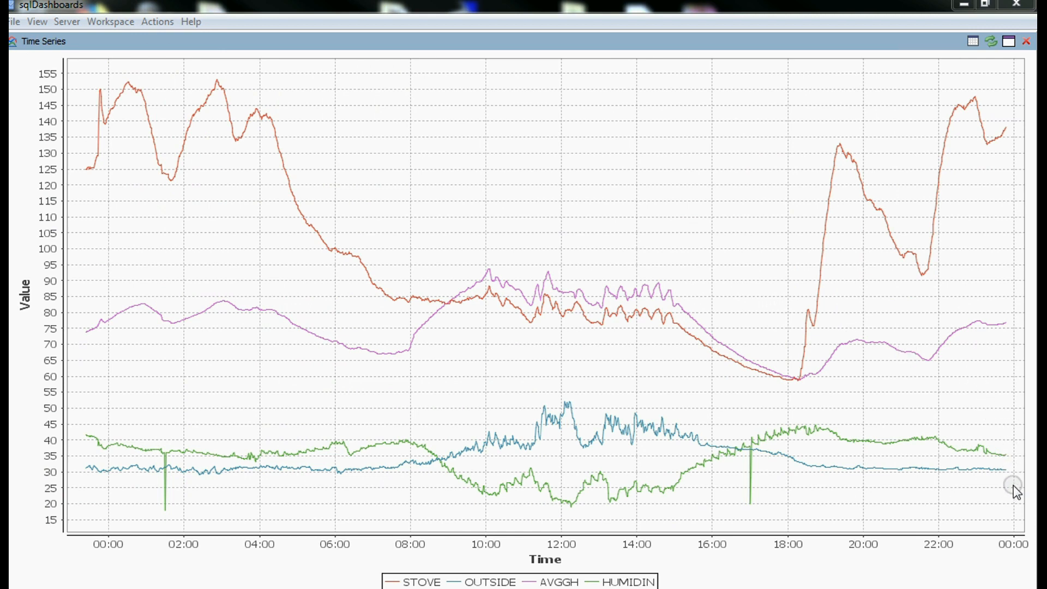
mouse_move(1016, 499)
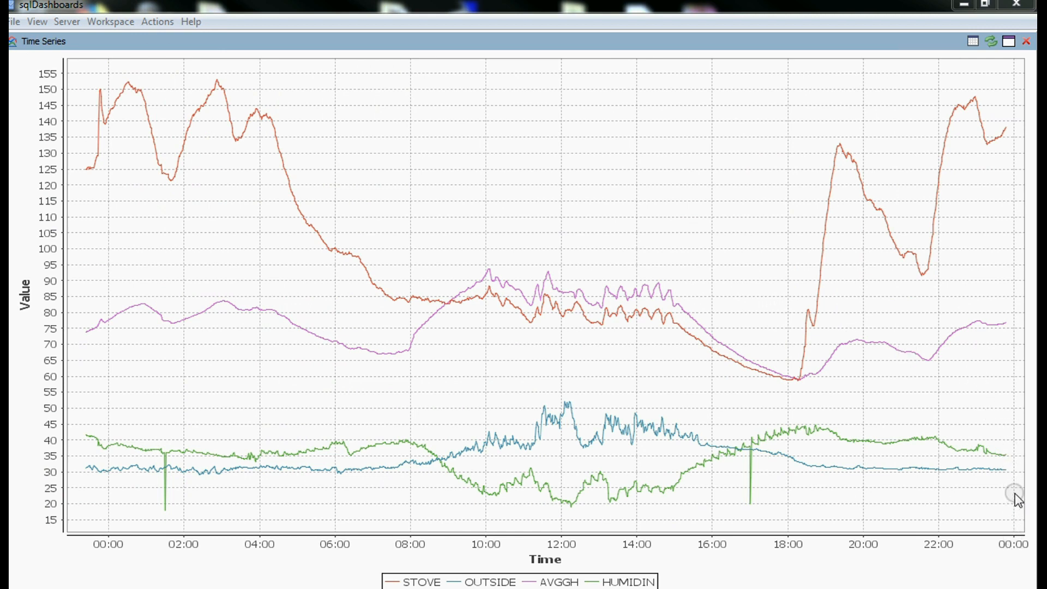
mouse_move(1014, 472)
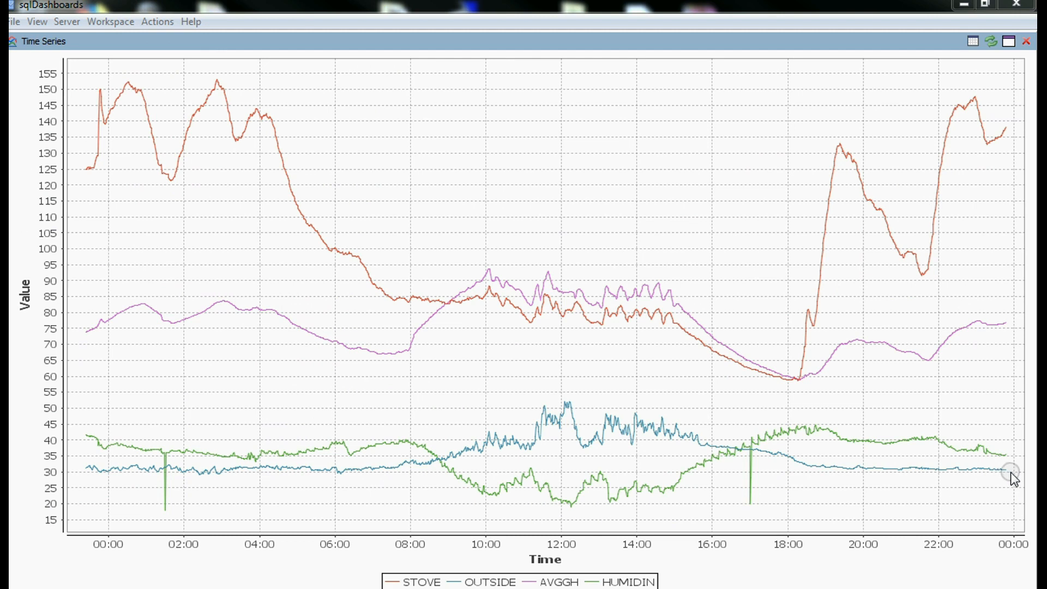
mouse_move(806, 381)
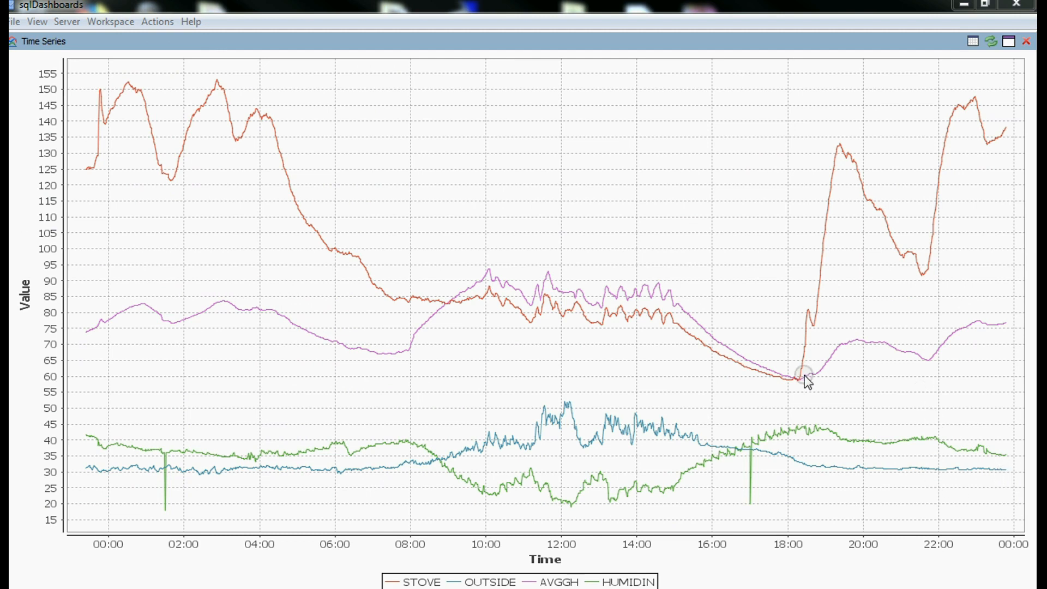
mouse_move(378, 289)
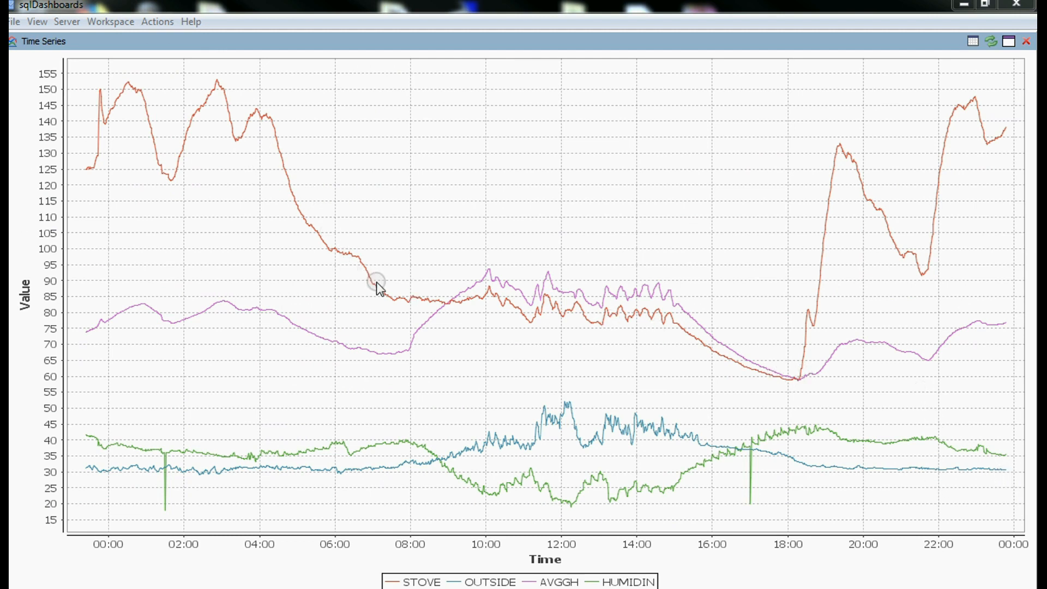
mouse_move(1024, 582)
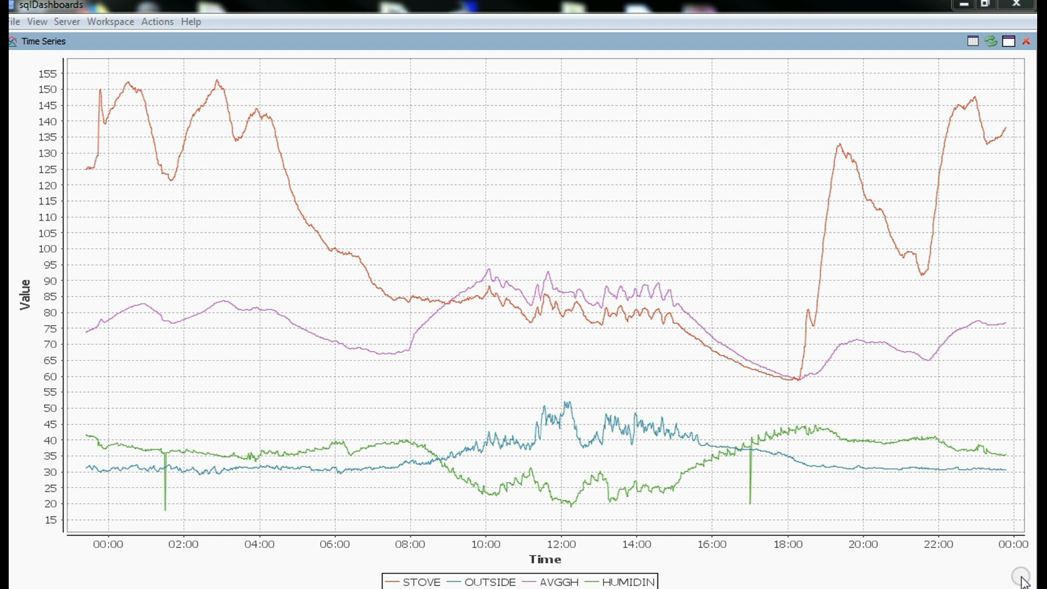
mouse_move(90, 549)
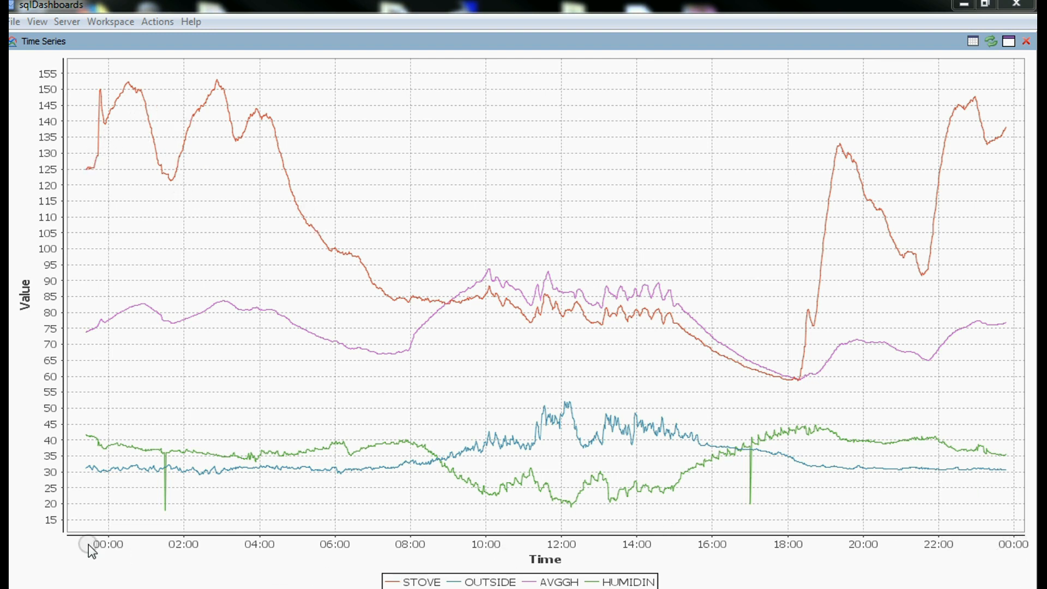
mouse_move(1019, 541)
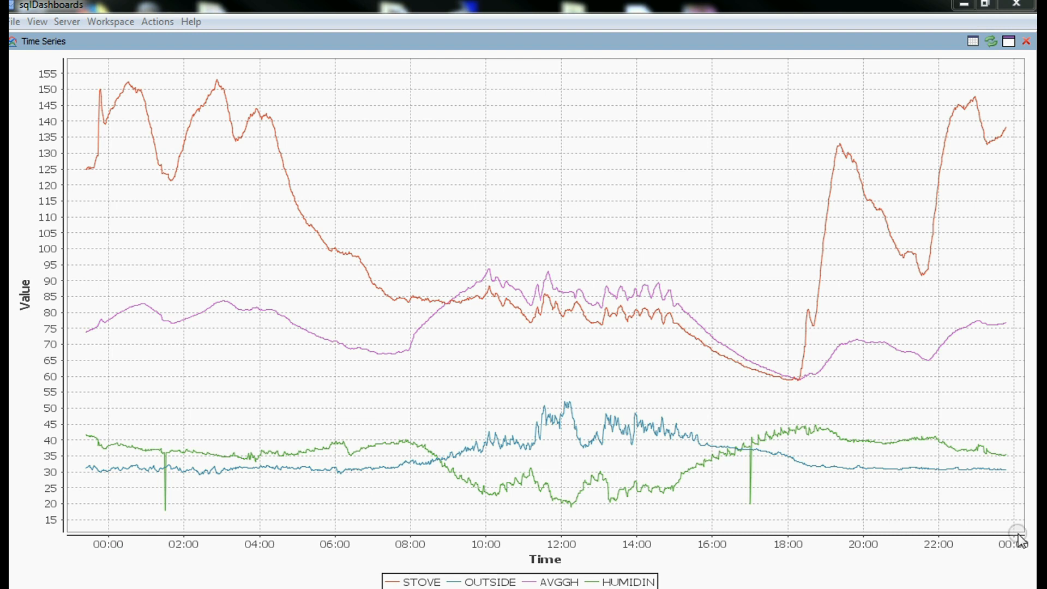
mouse_move(90, 80)
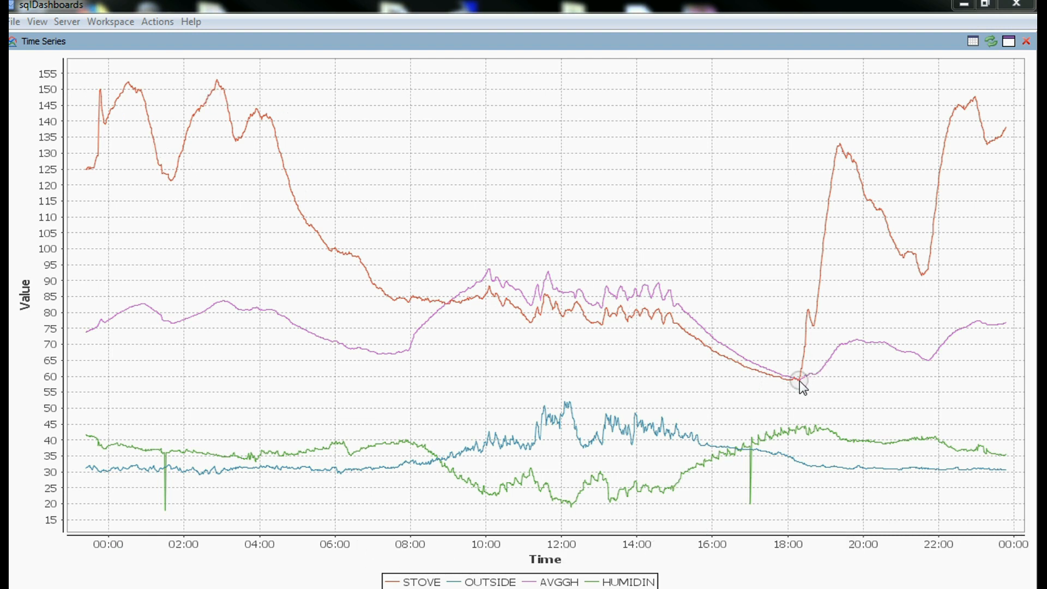
mouse_move(905, 242)
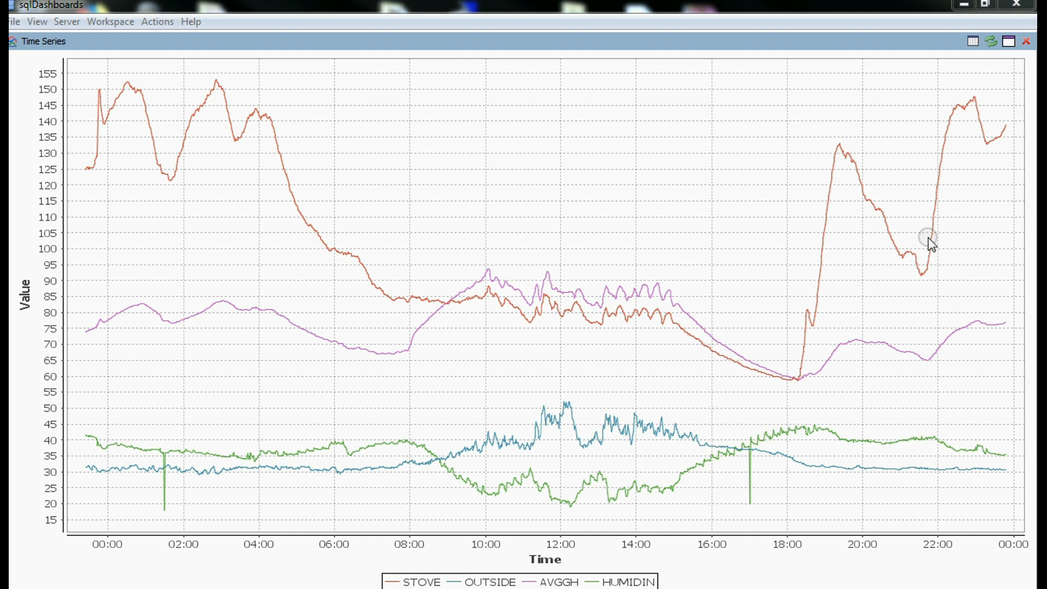
mouse_move(387, 335)
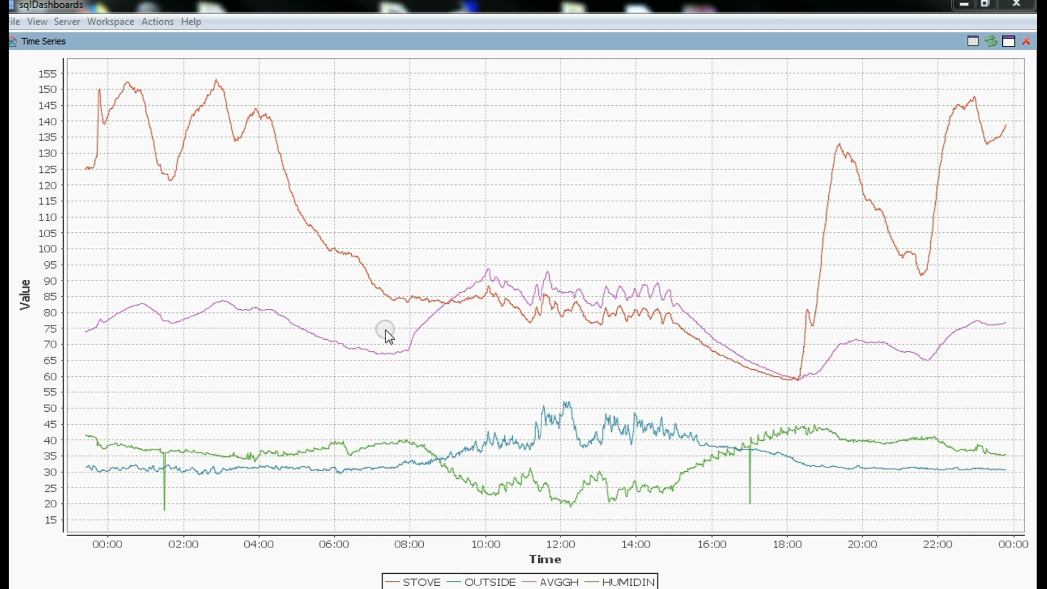
mouse_move(161, 337)
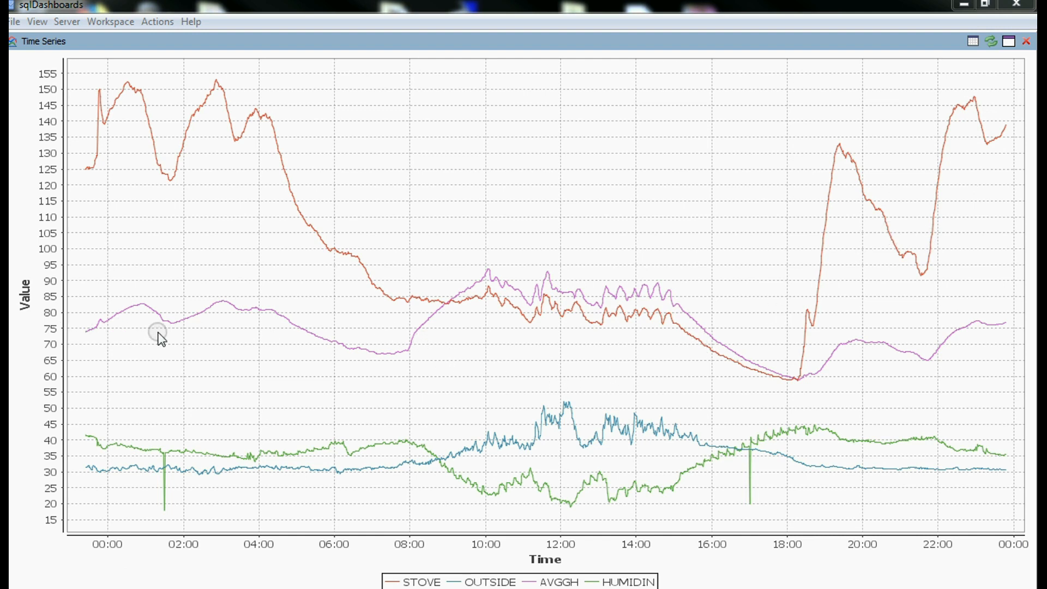
mouse_move(94, 332)
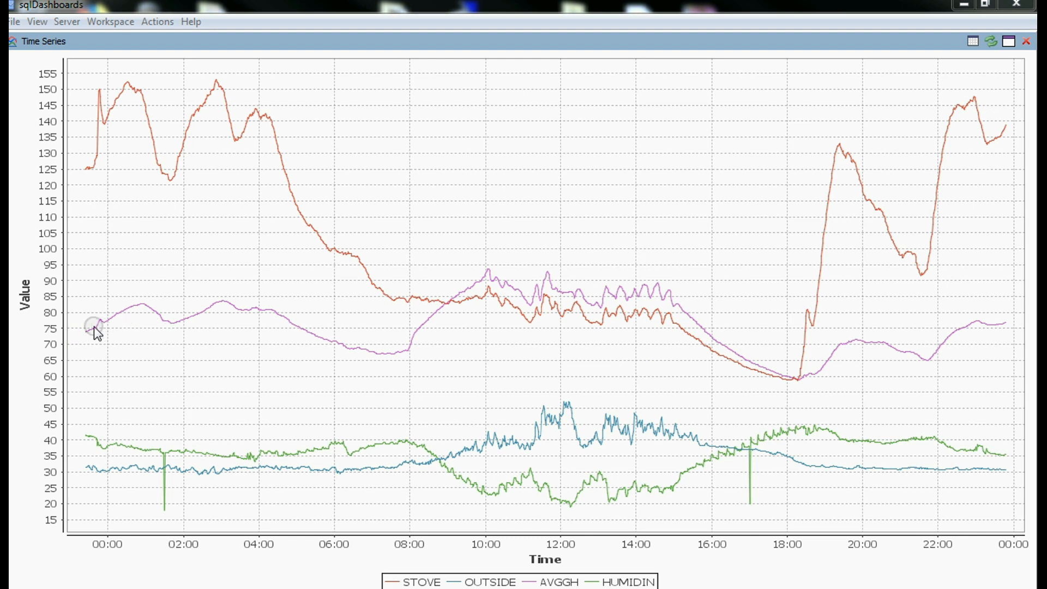
mouse_move(175, 334)
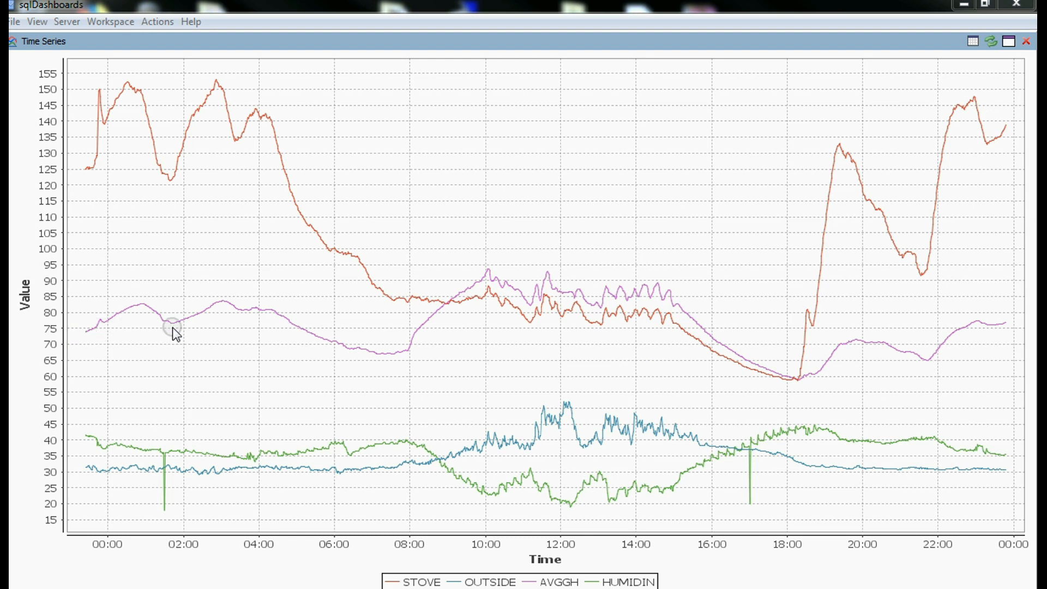
mouse_move(375, 361)
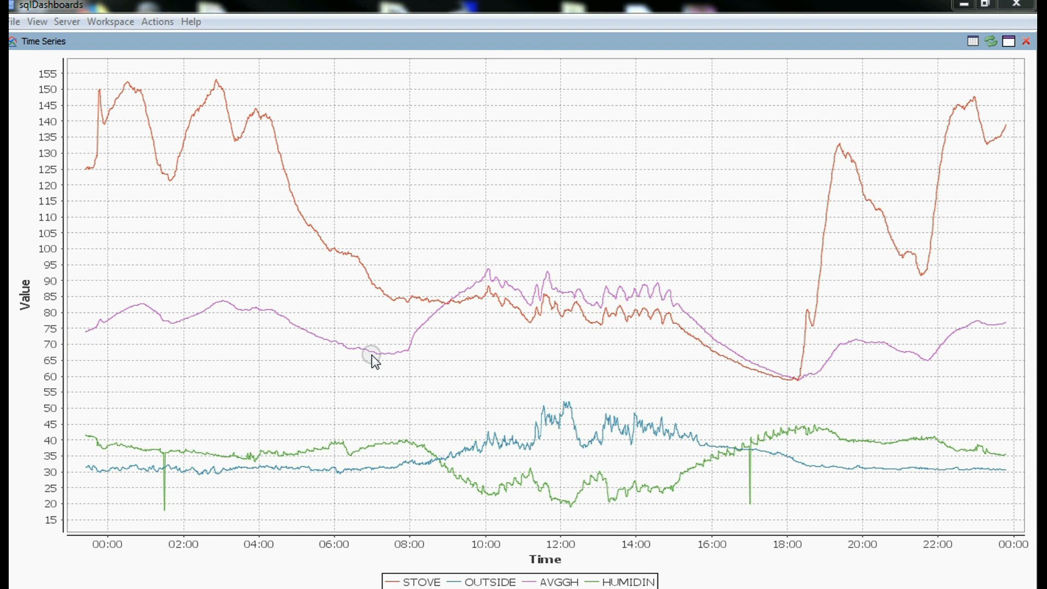
mouse_move(314, 242)
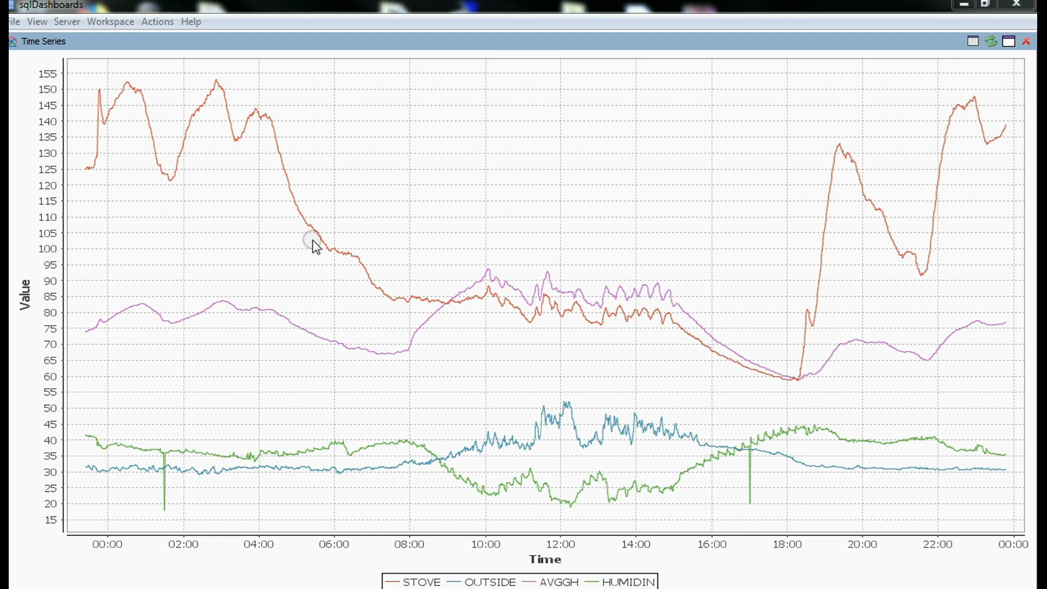
mouse_move(347, 354)
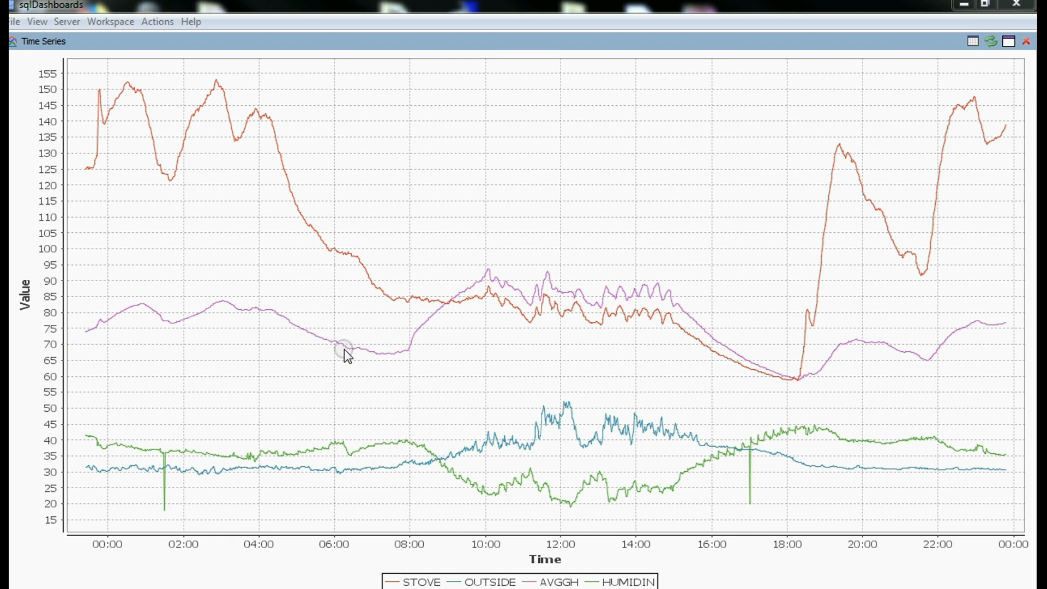
mouse_move(379, 364)
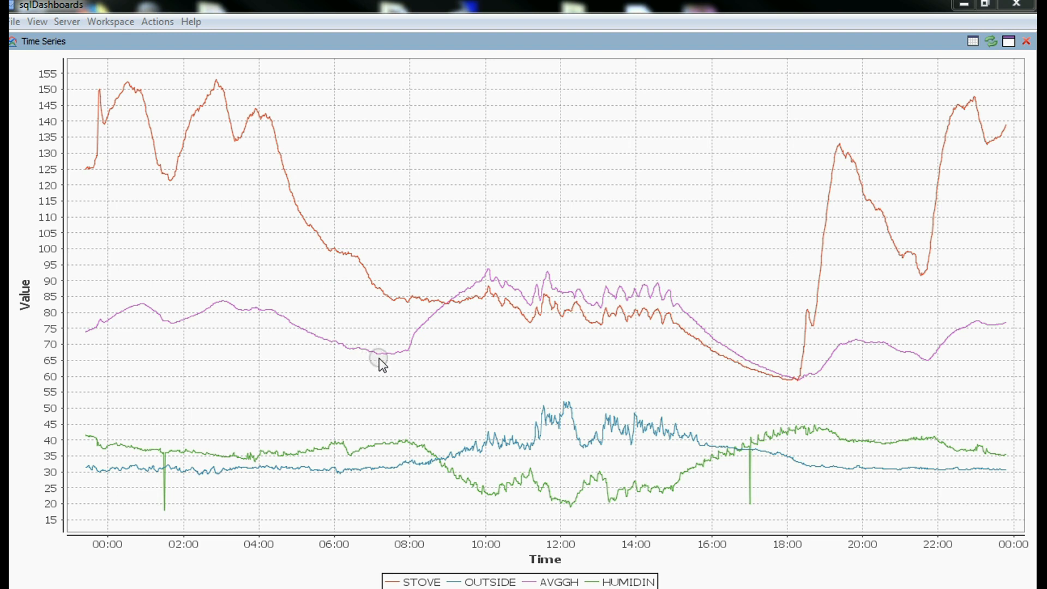
mouse_move(394, 366)
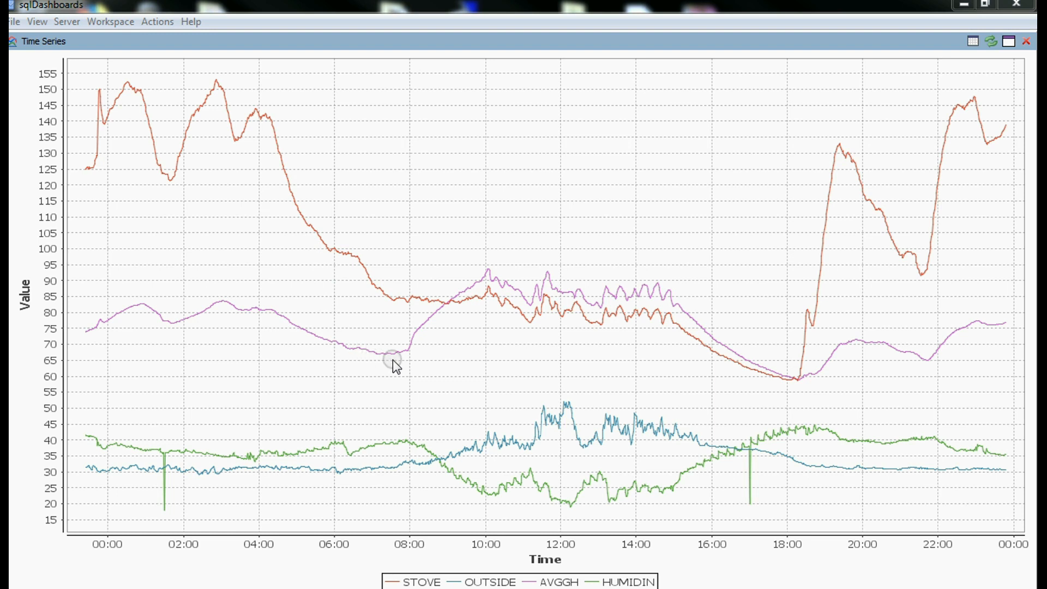
mouse_move(407, 360)
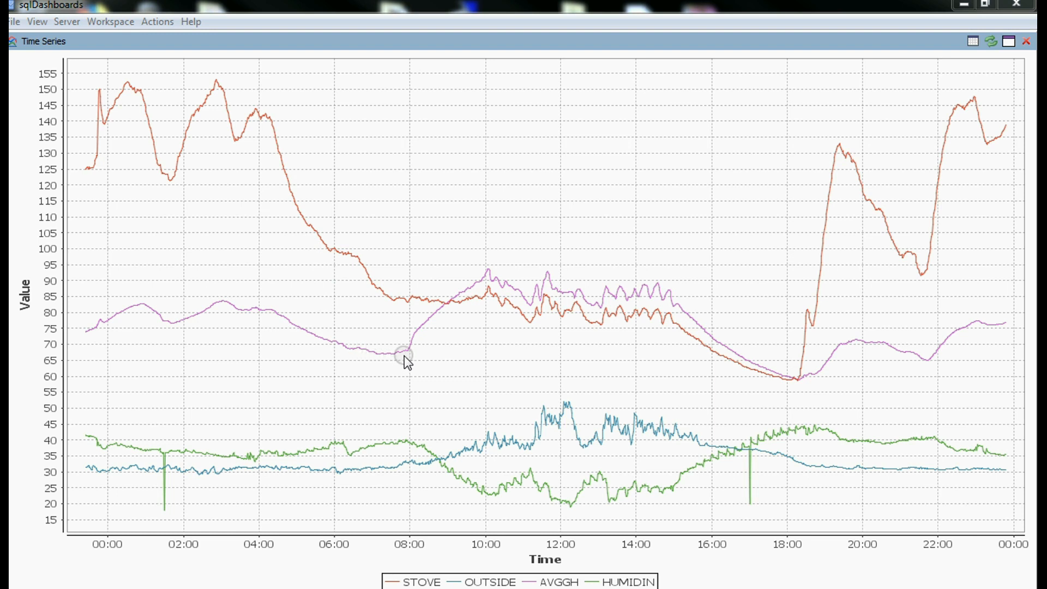
mouse_move(395, 360)
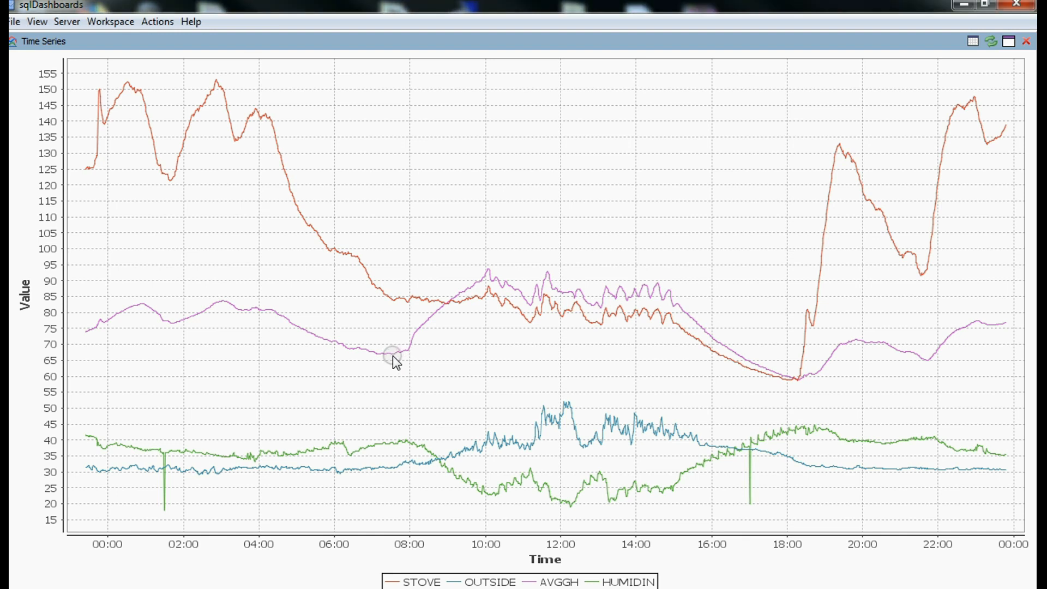
mouse_move(394, 354)
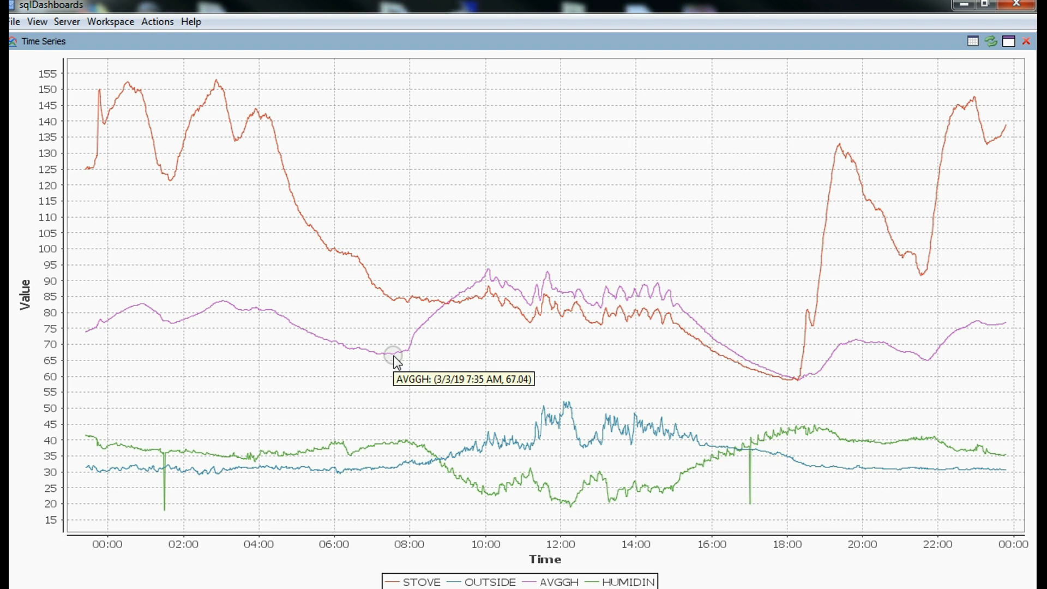
mouse_move(487, 376)
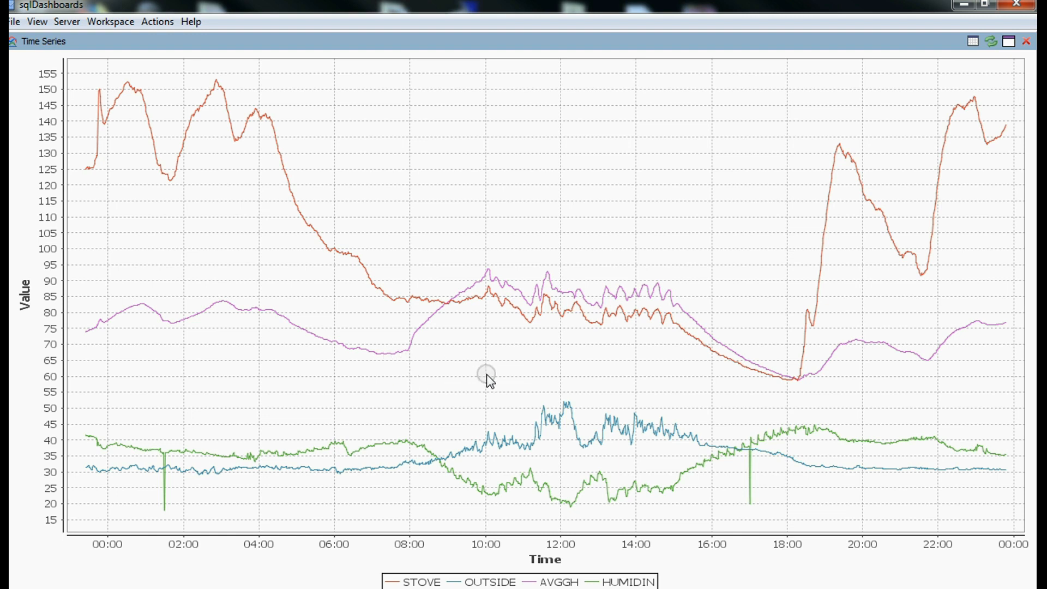
mouse_move(485, 286)
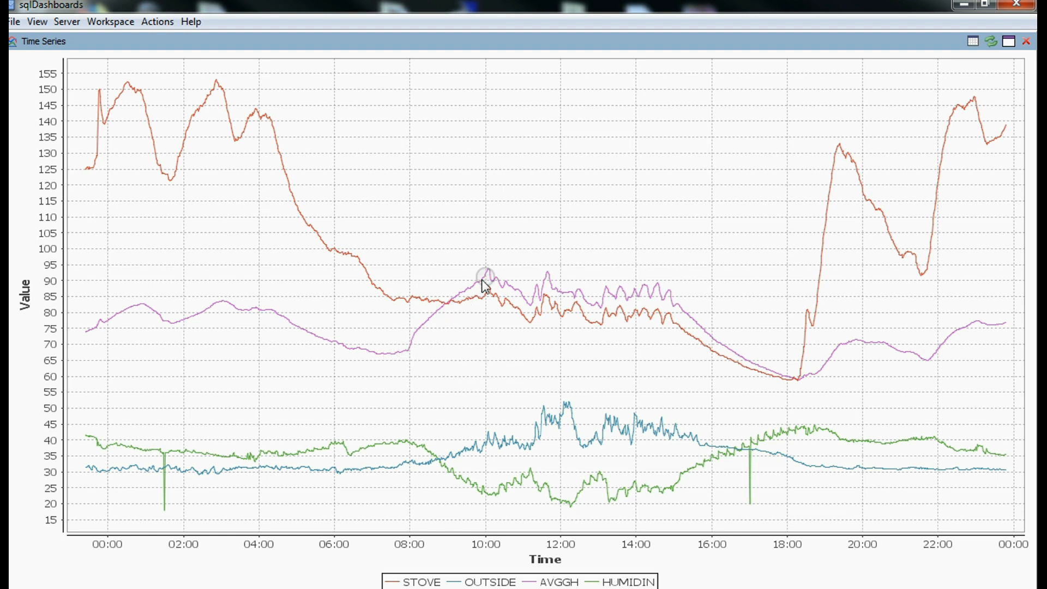
mouse_move(468, 319)
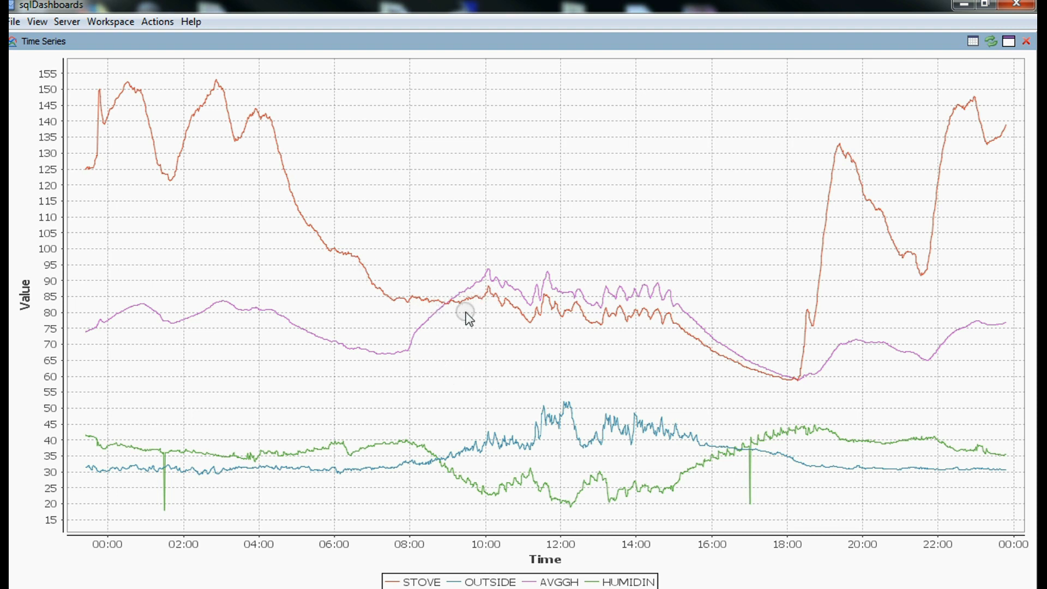
mouse_move(452, 334)
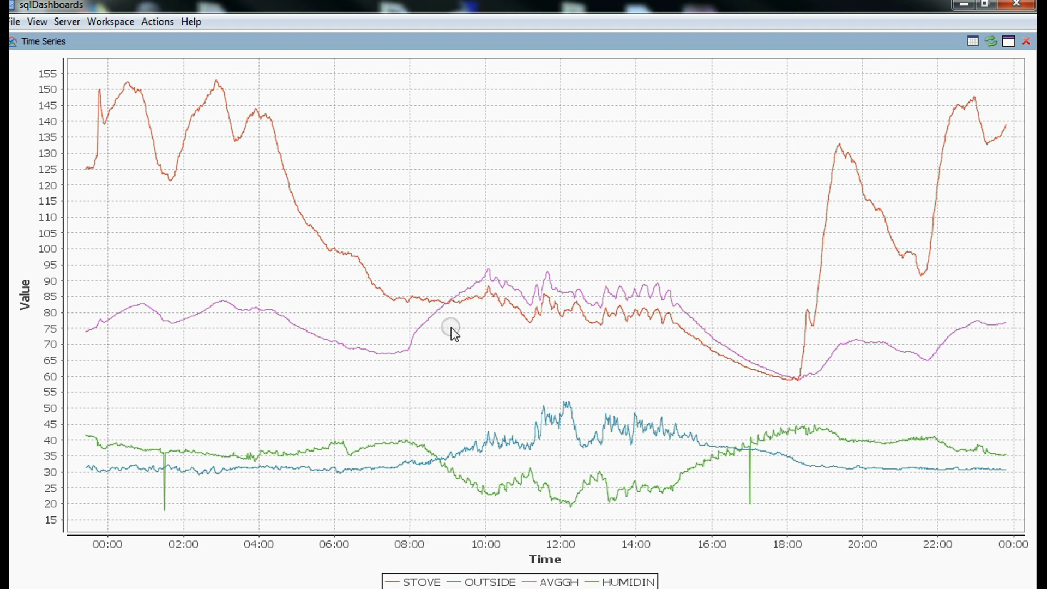
mouse_move(470, 298)
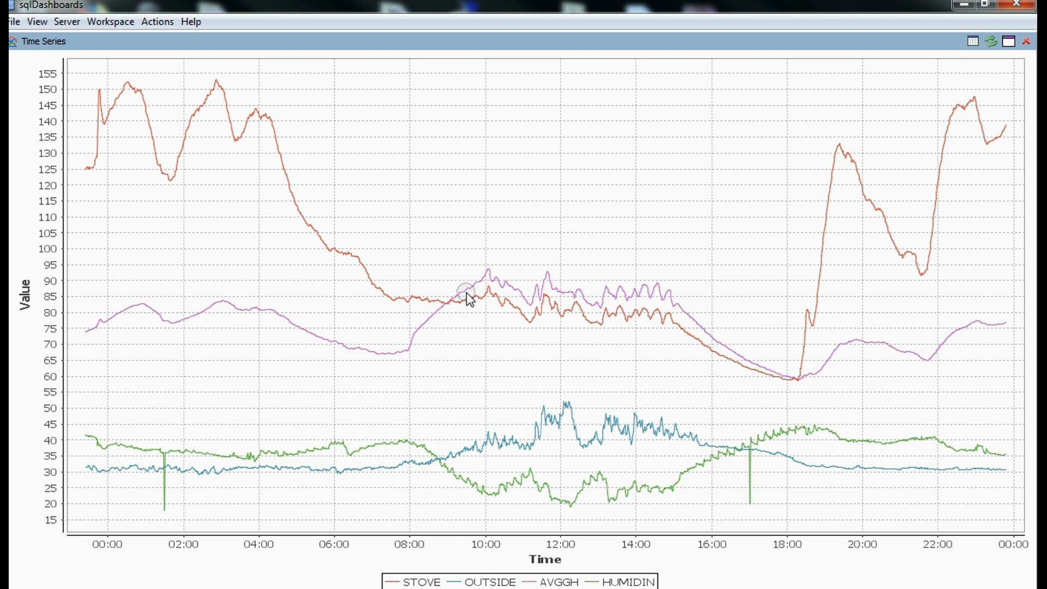
mouse_move(477, 287)
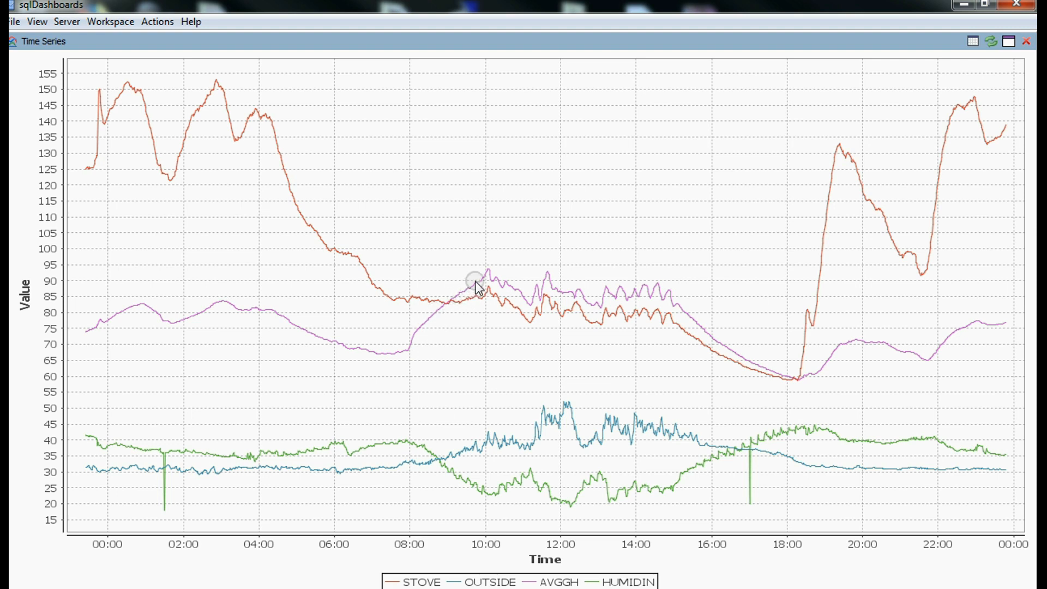
mouse_move(487, 274)
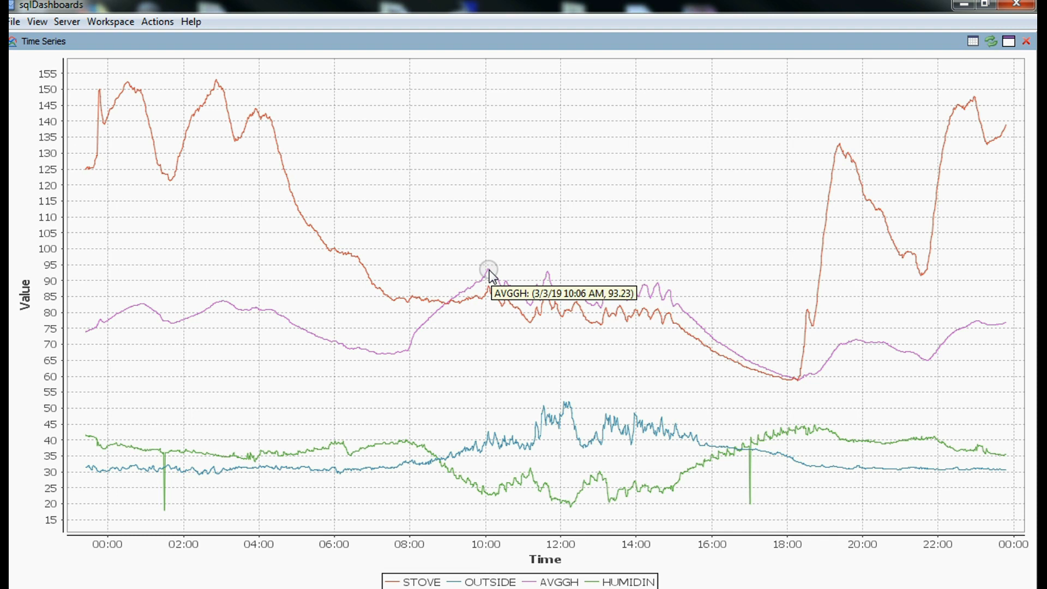
mouse_move(494, 286)
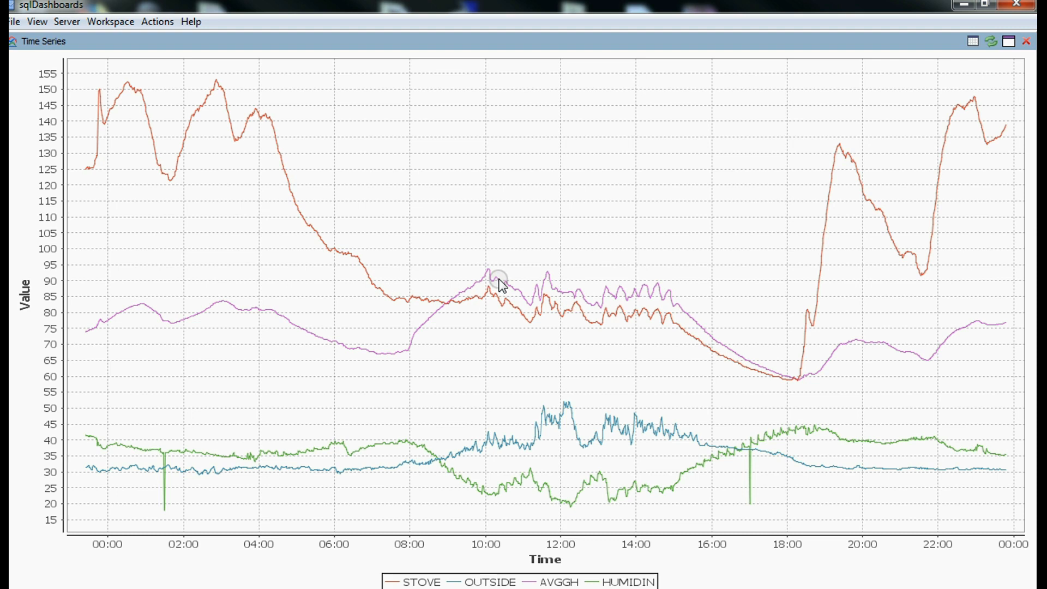
mouse_move(499, 289)
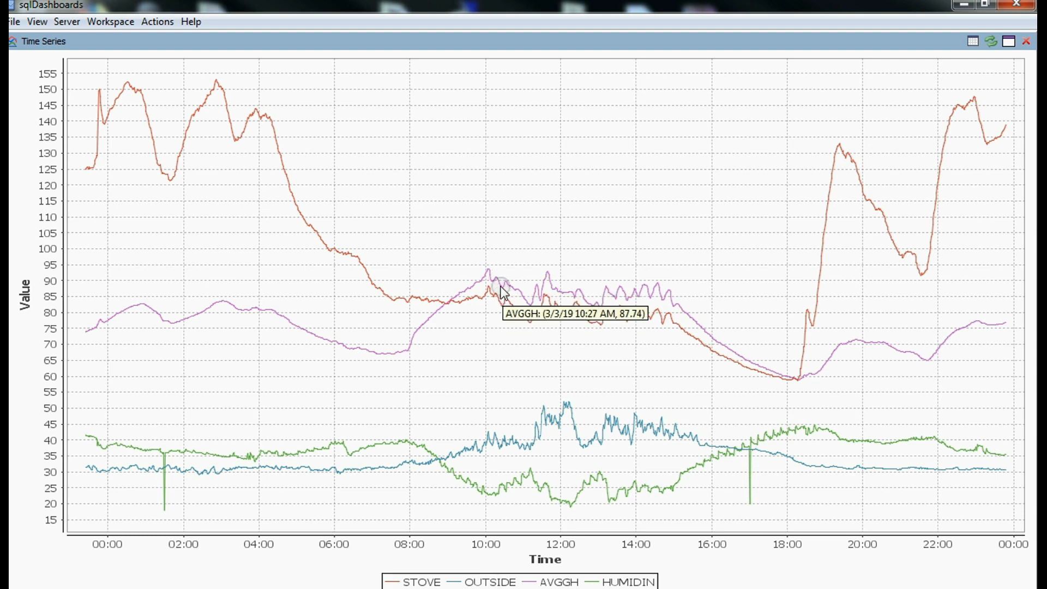
mouse_move(491, 272)
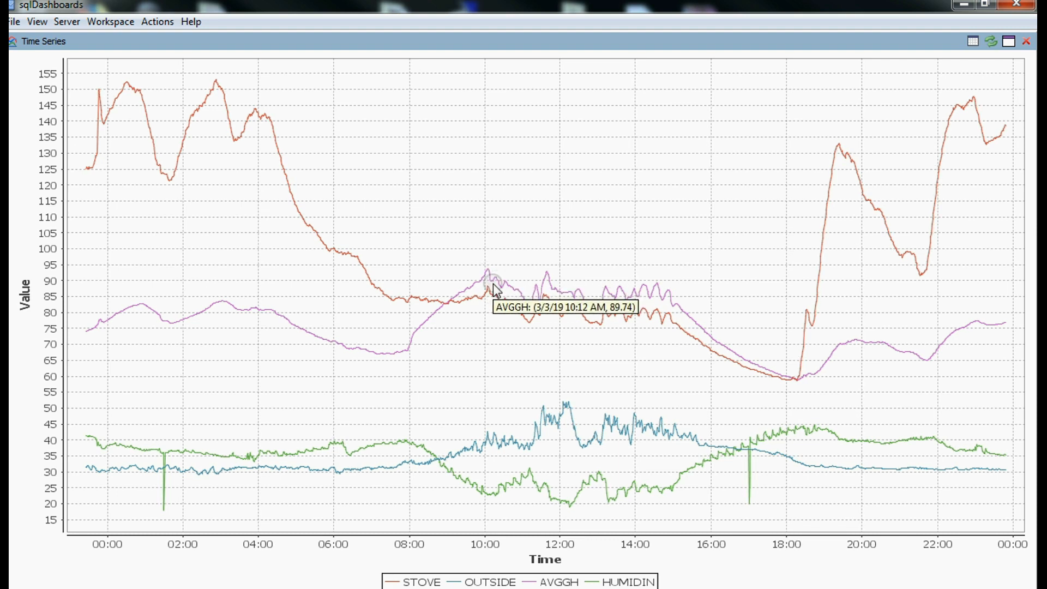
mouse_move(506, 287)
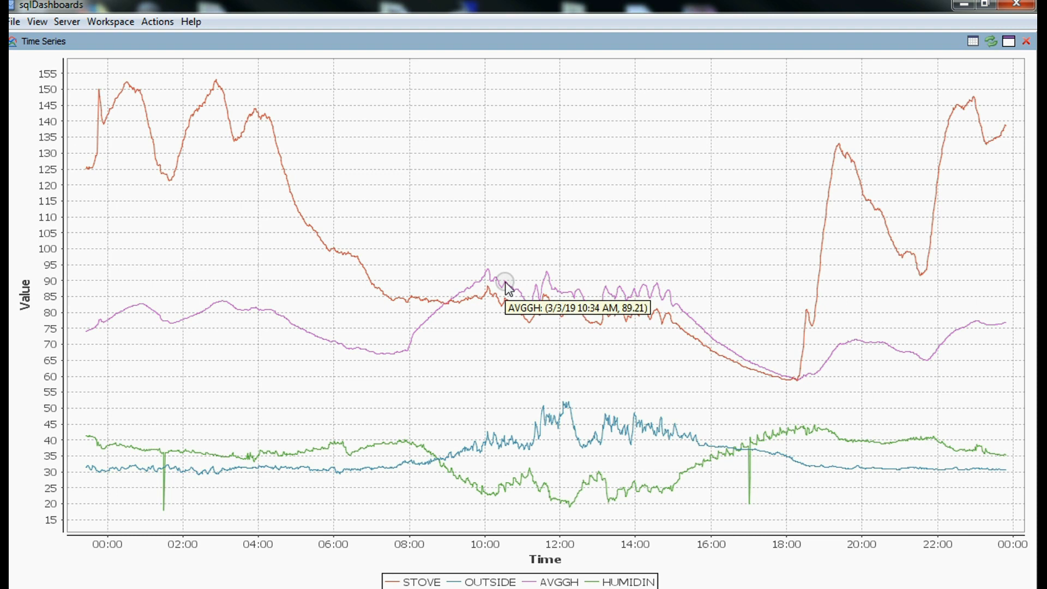
mouse_move(553, 366)
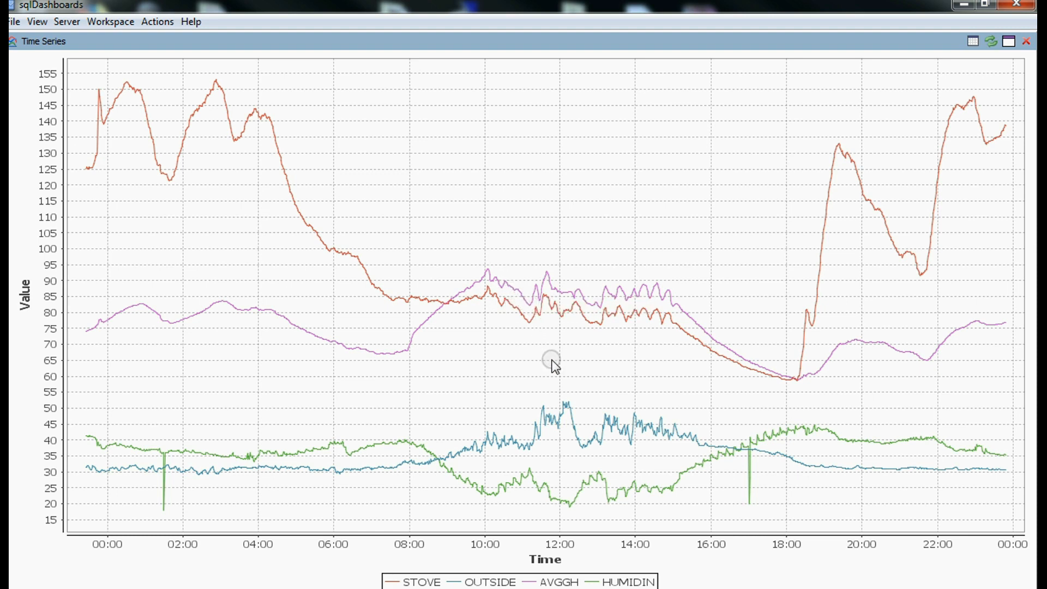
mouse_move(532, 330)
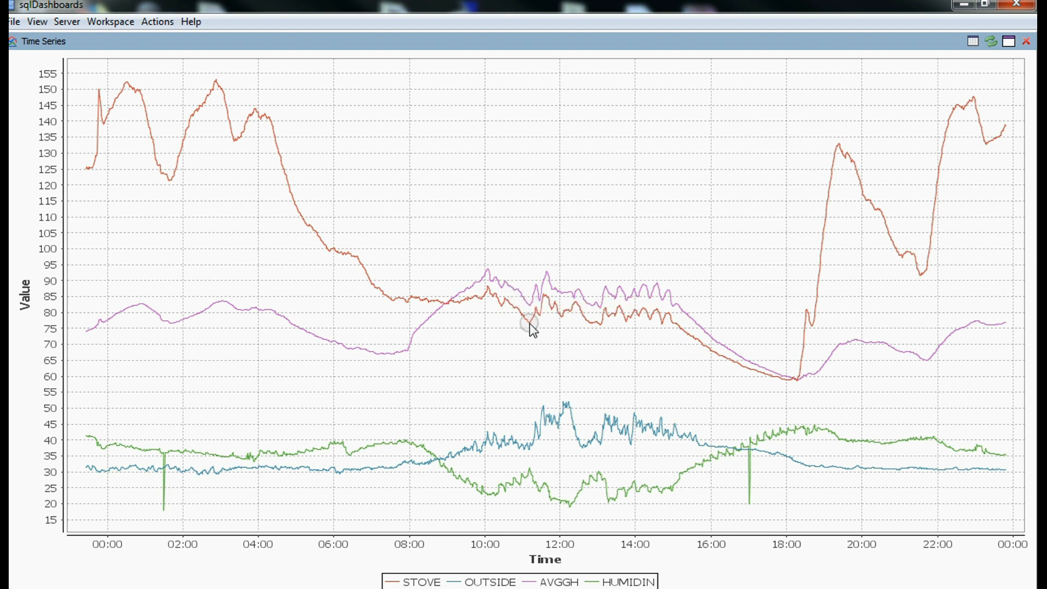
mouse_move(535, 314)
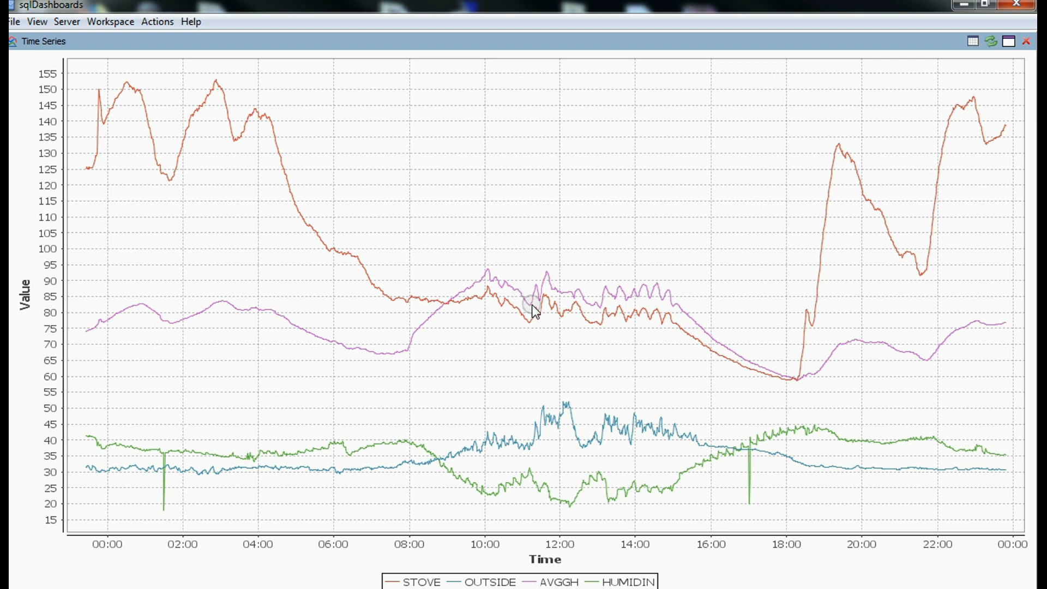
mouse_move(447, 324)
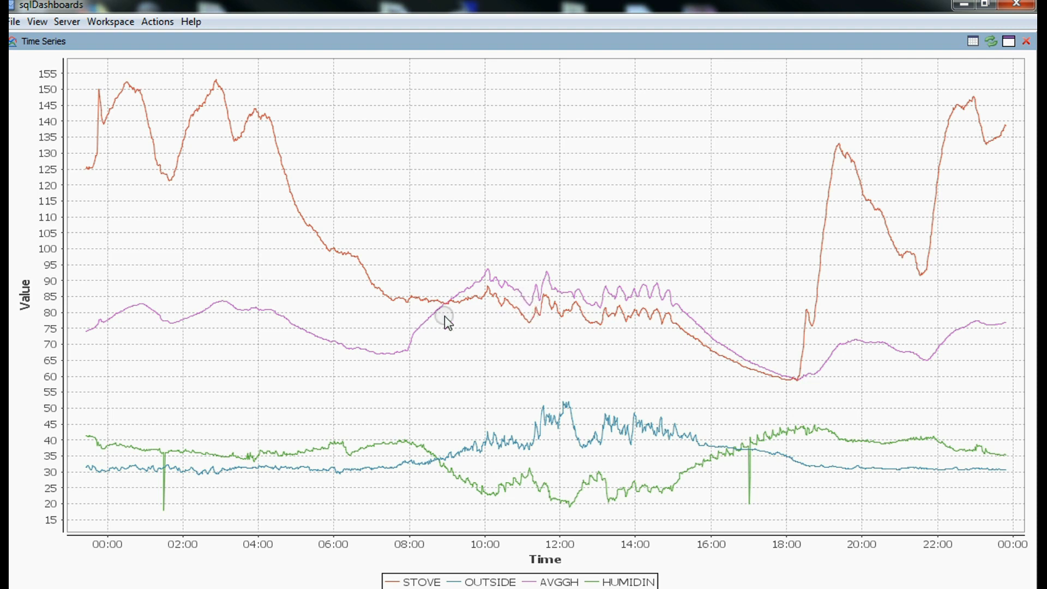
mouse_move(539, 326)
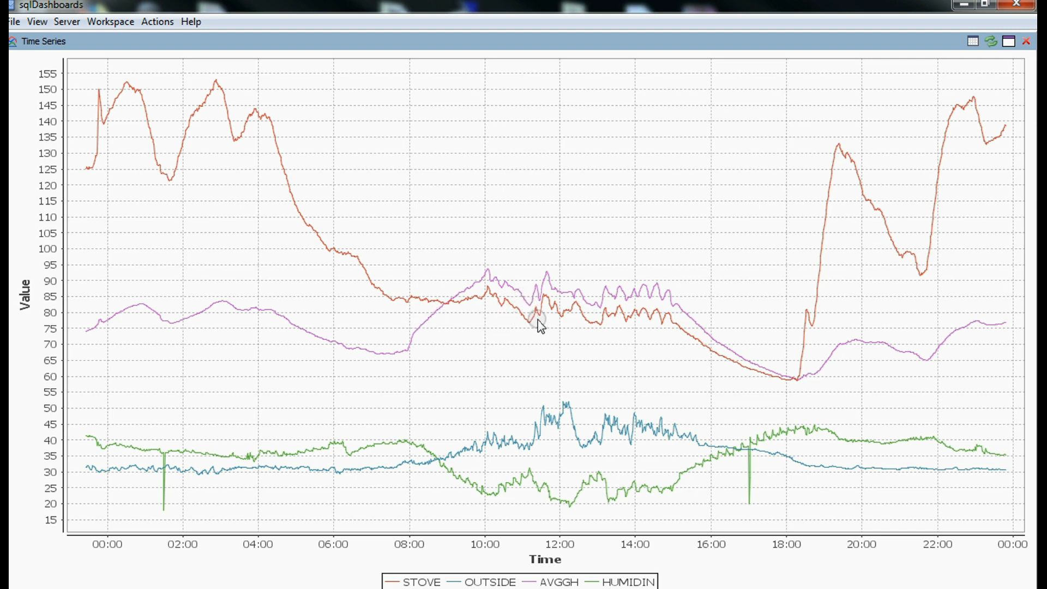
mouse_move(539, 321)
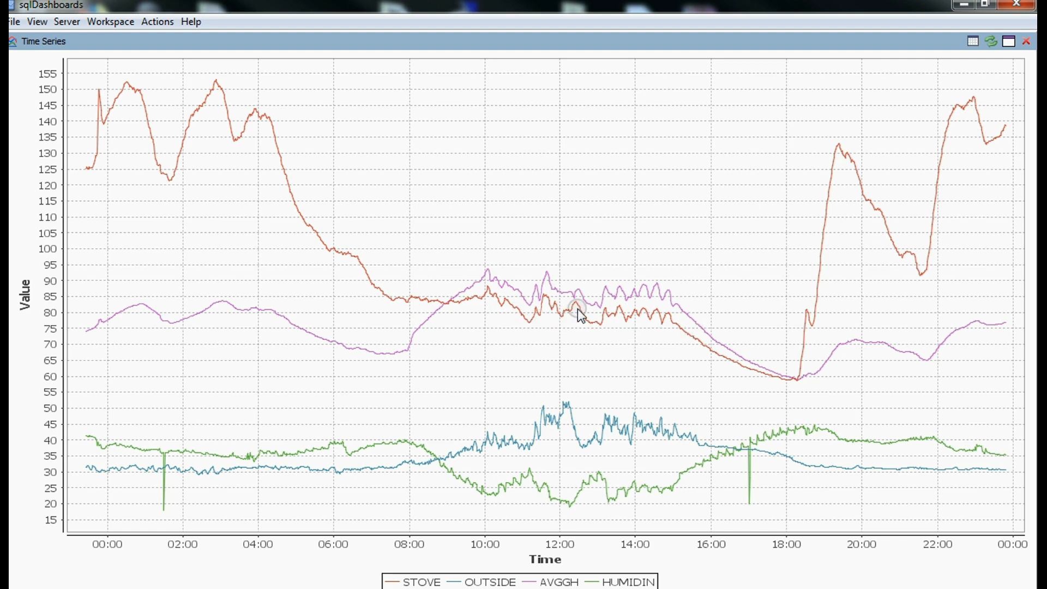
mouse_move(673, 318)
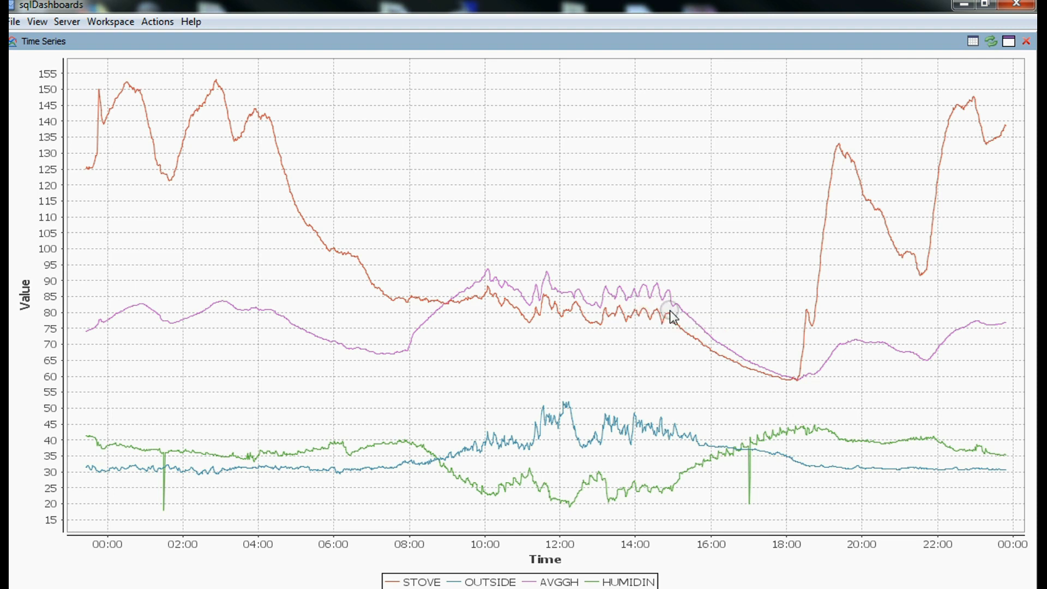
mouse_move(684, 339)
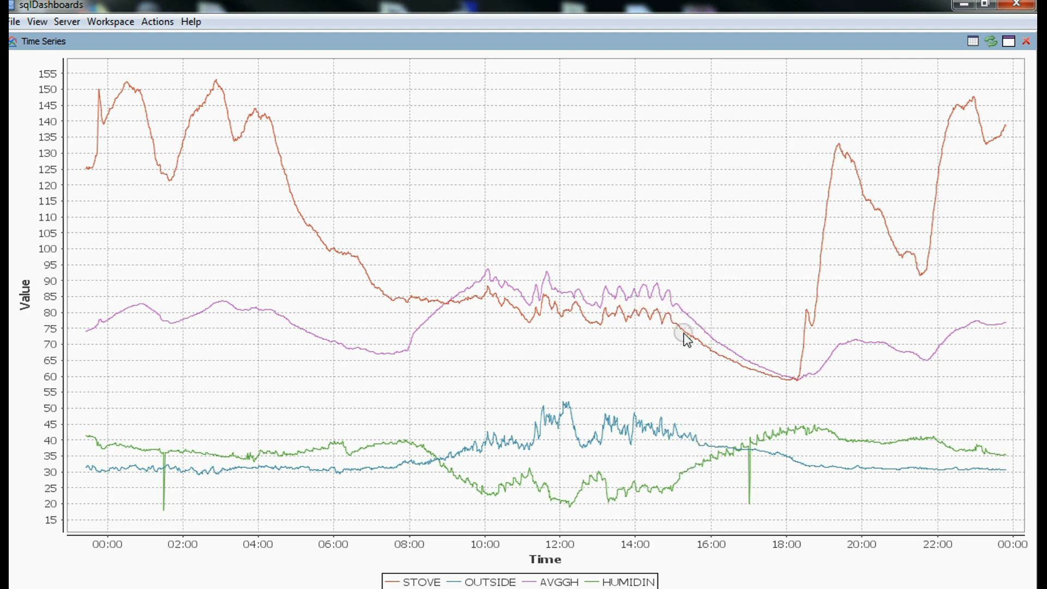
mouse_move(676, 314)
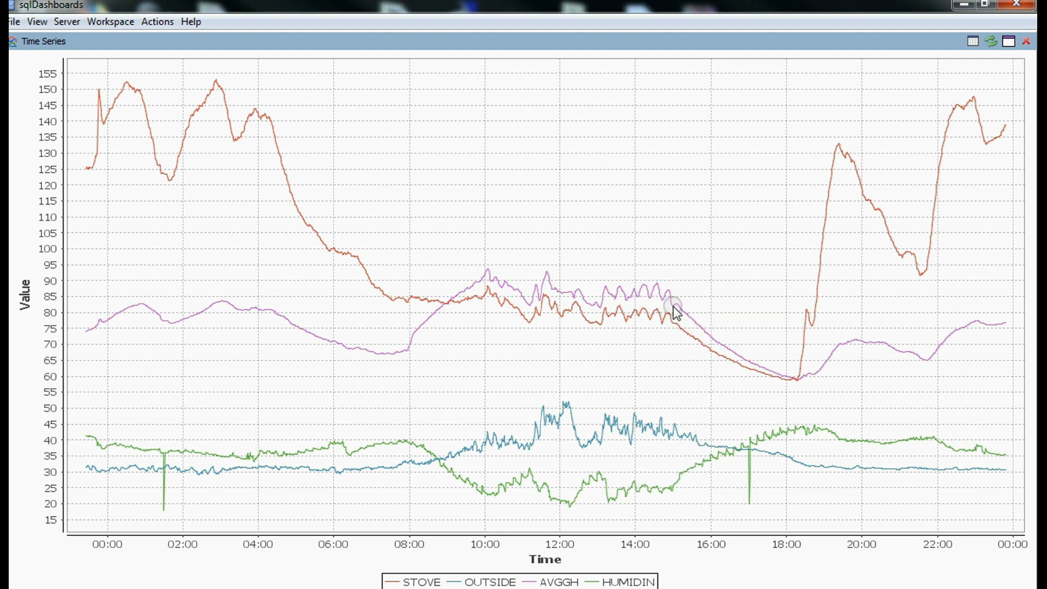
mouse_move(676, 317)
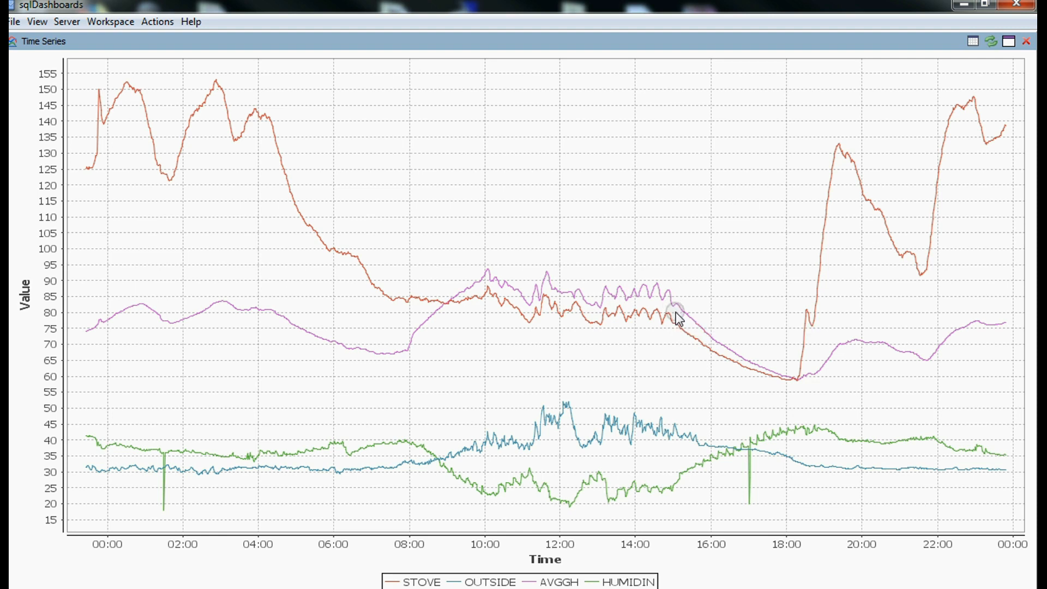
mouse_move(682, 314)
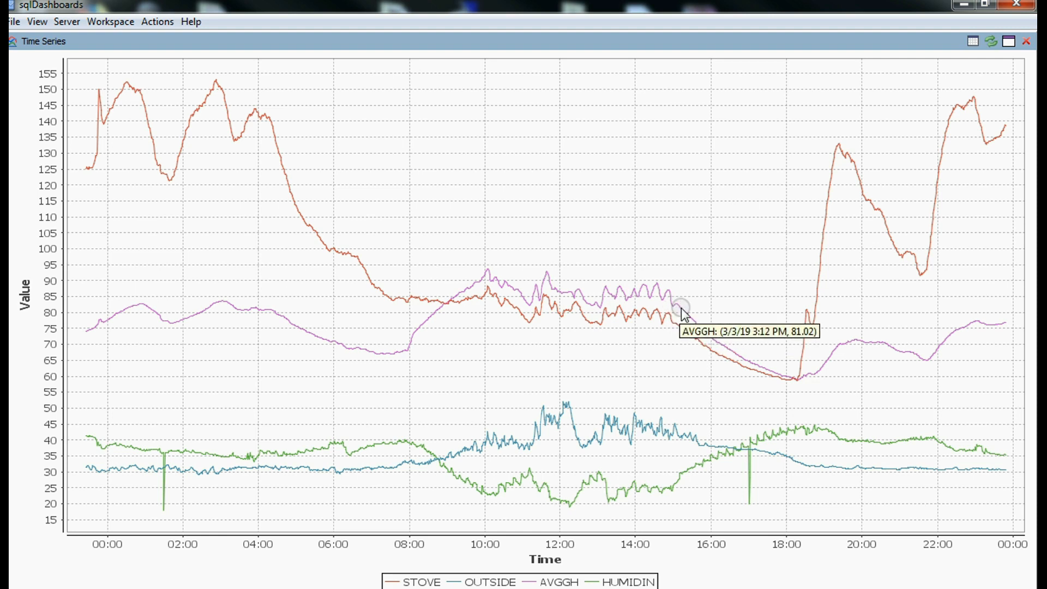
mouse_move(686, 321)
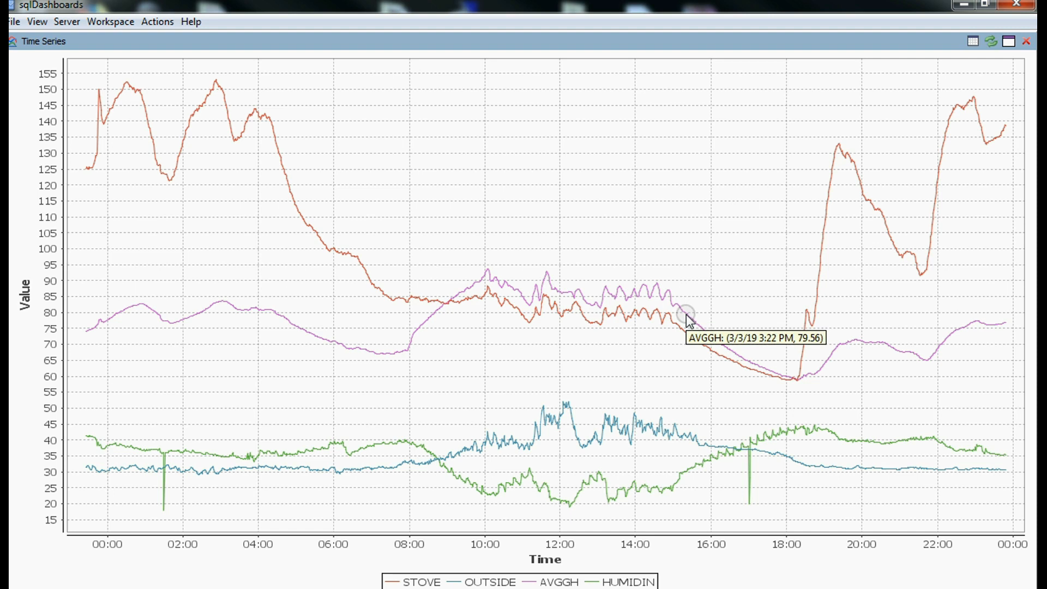
mouse_move(753, 364)
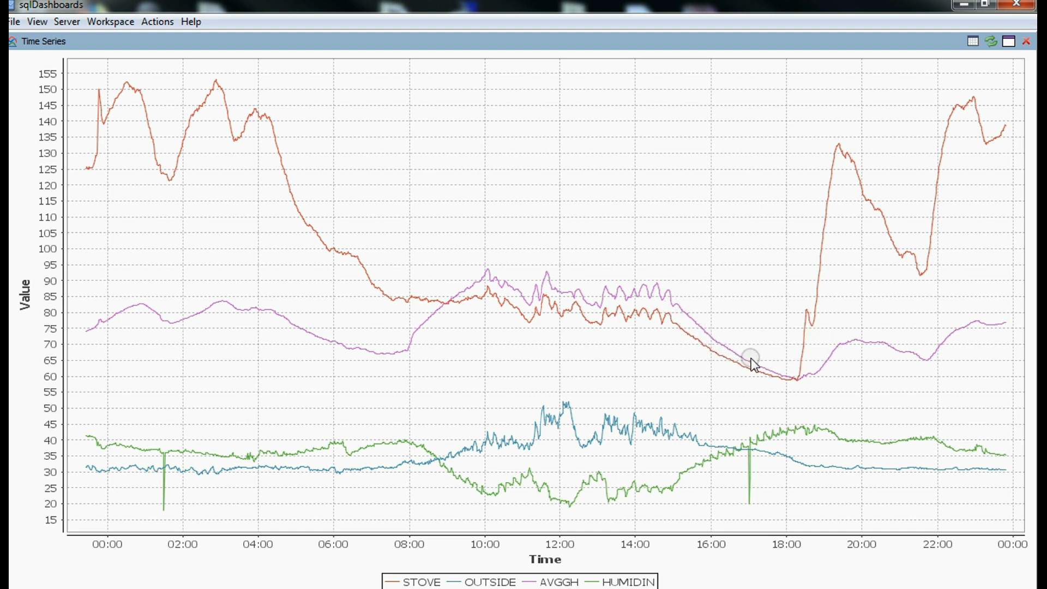
mouse_move(796, 389)
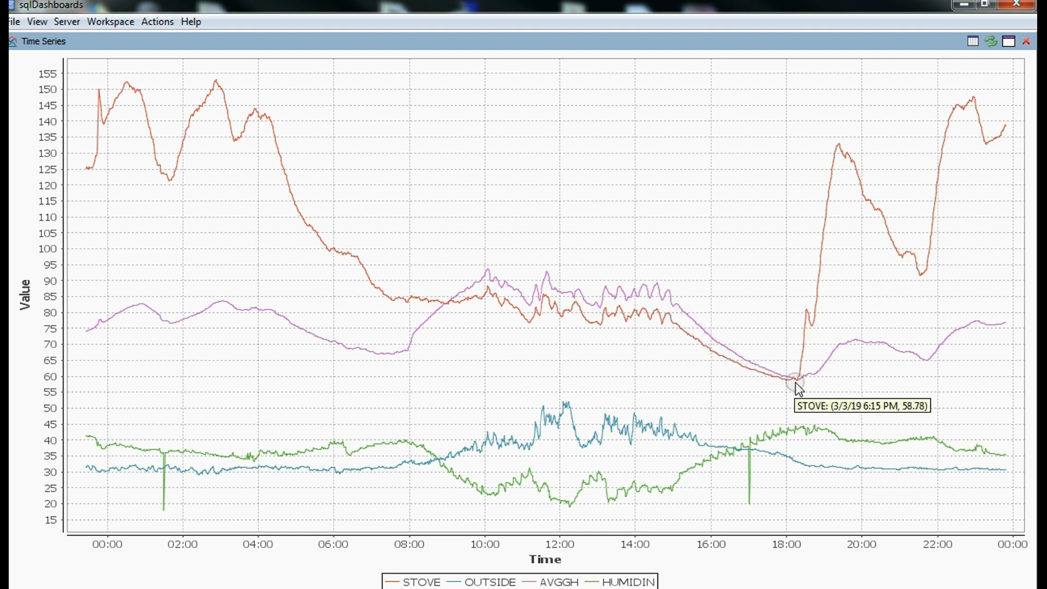
mouse_move(586, 325)
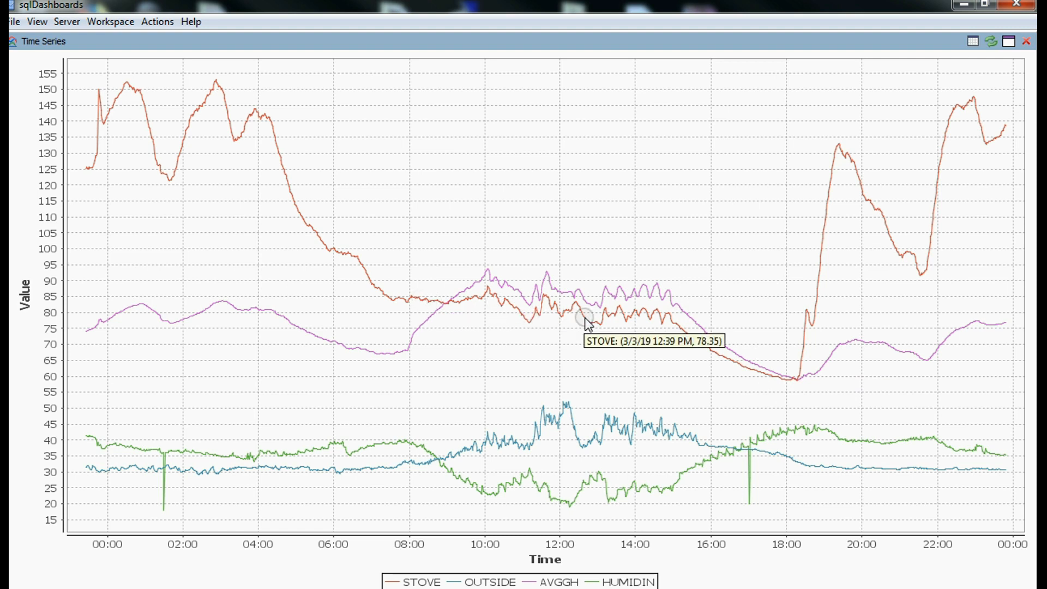
mouse_move(768, 387)
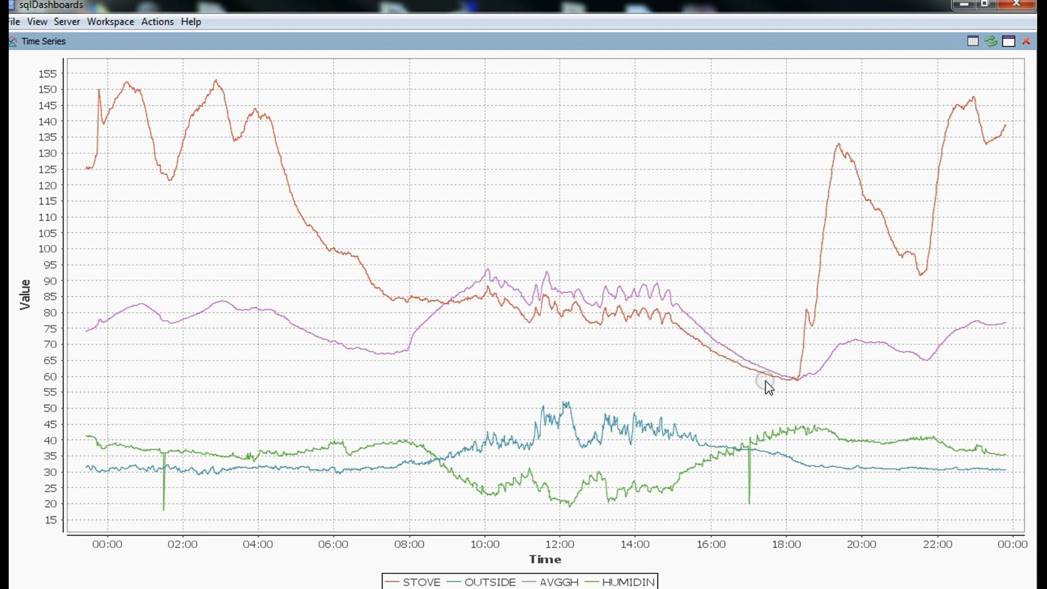
mouse_move(785, 383)
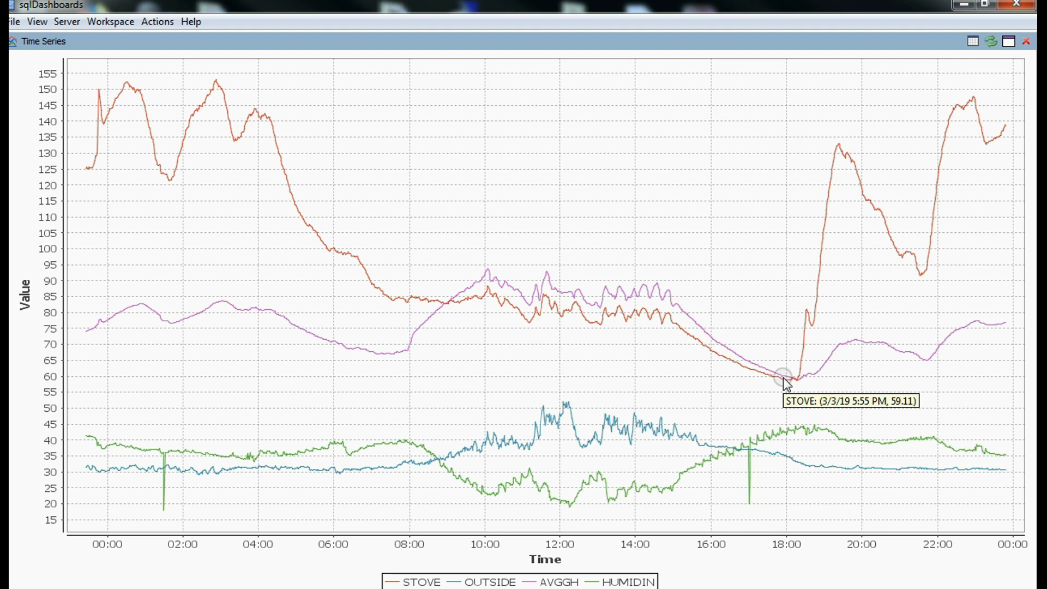
mouse_move(850, 380)
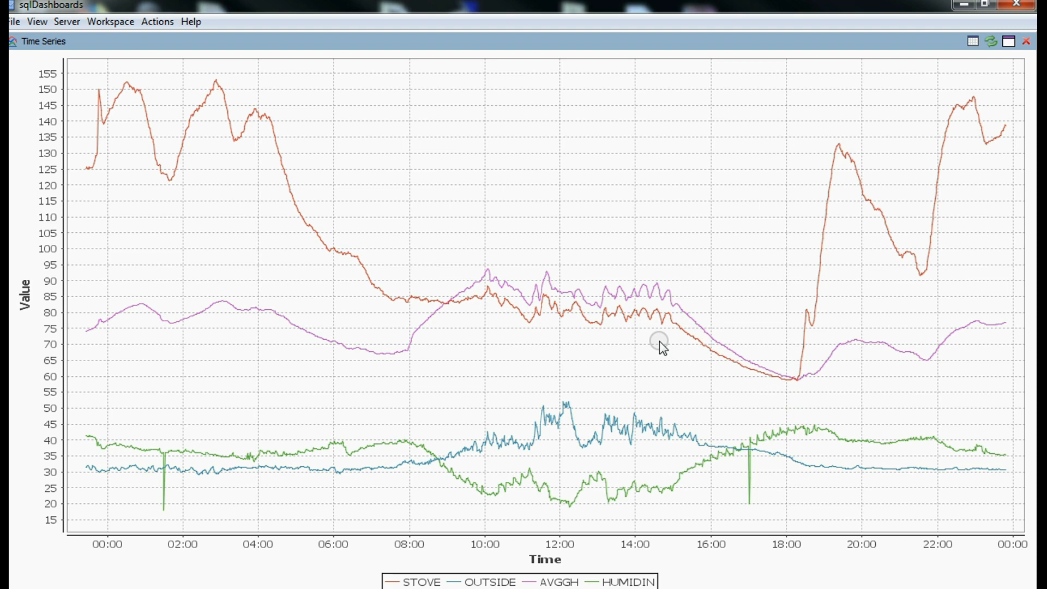
mouse_move(813, 372)
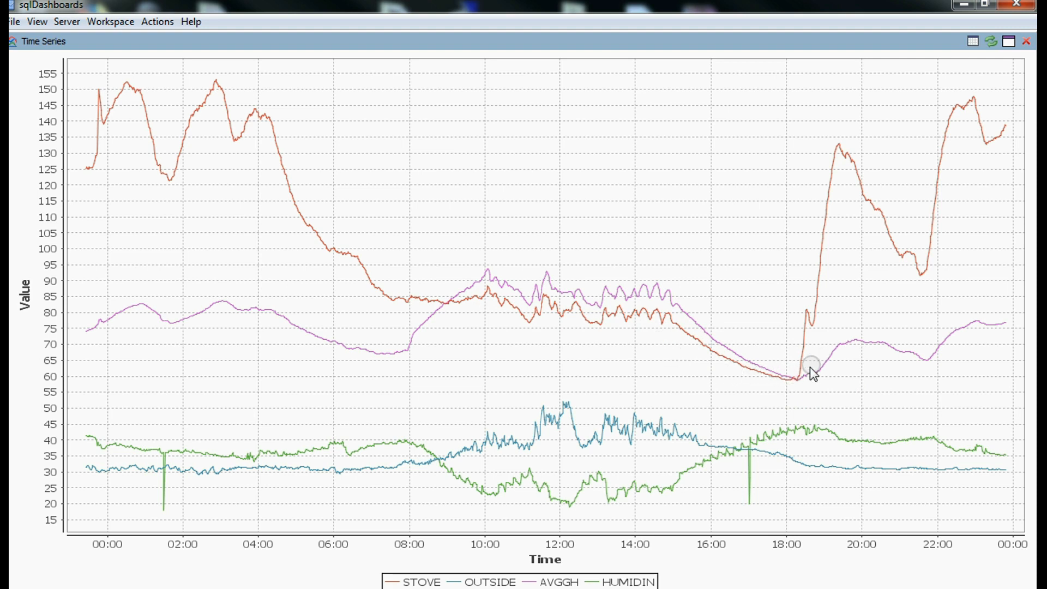
mouse_move(851, 267)
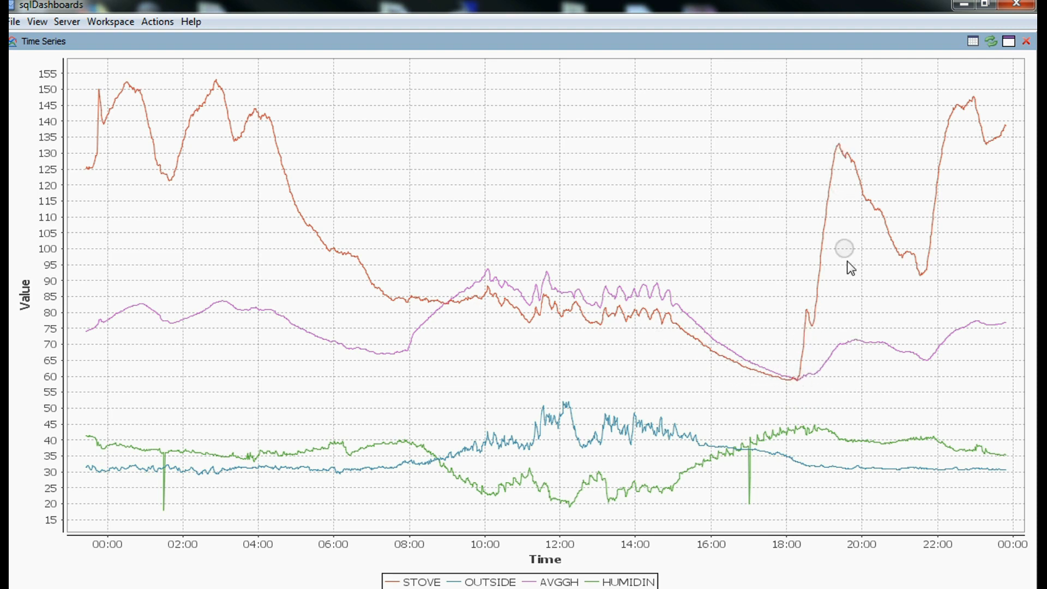
mouse_move(1016, 332)
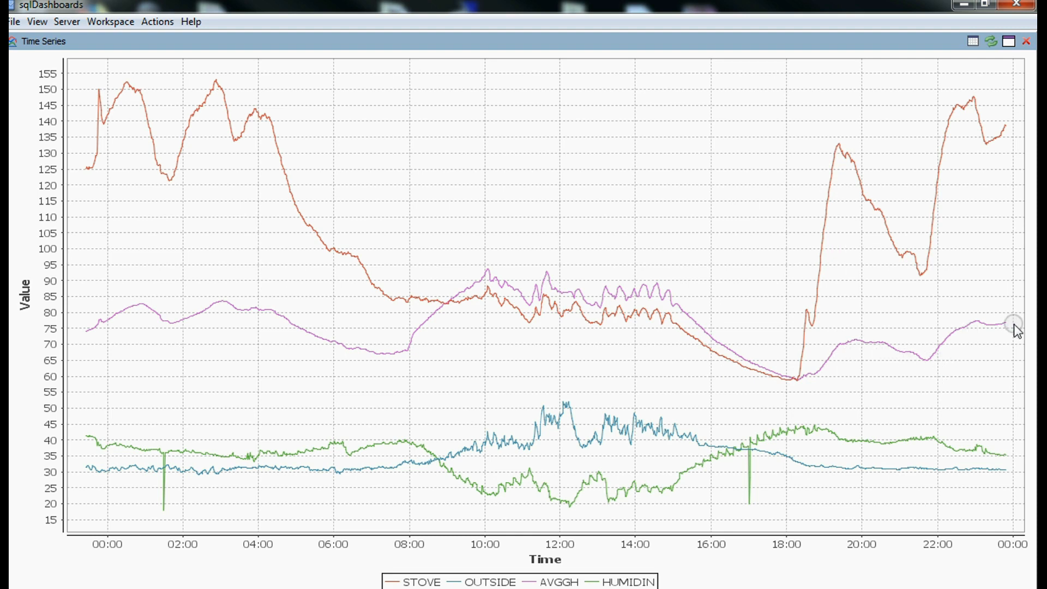
mouse_move(591, 475)
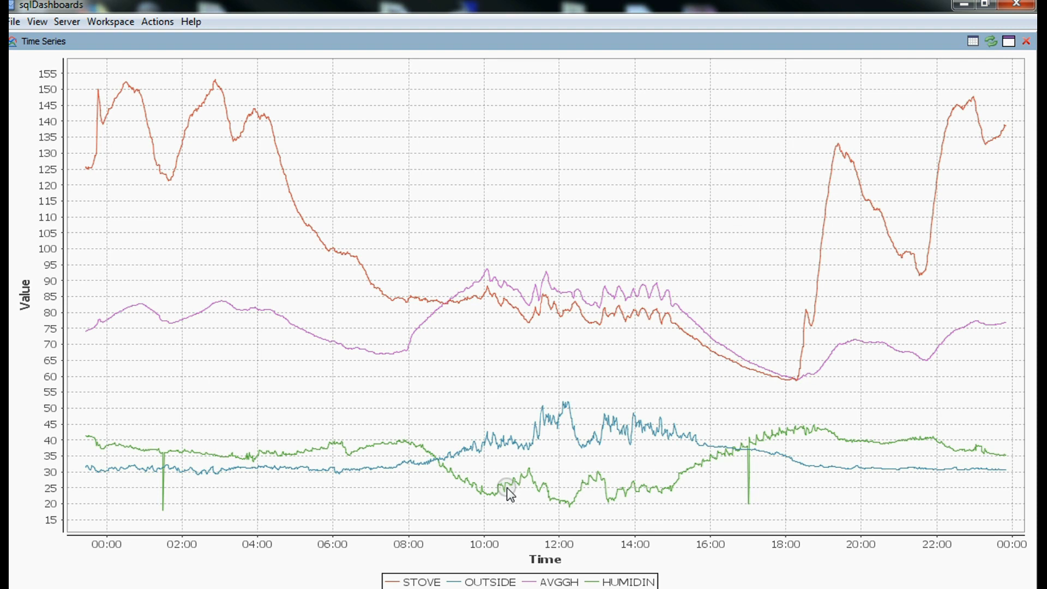
mouse_move(501, 315)
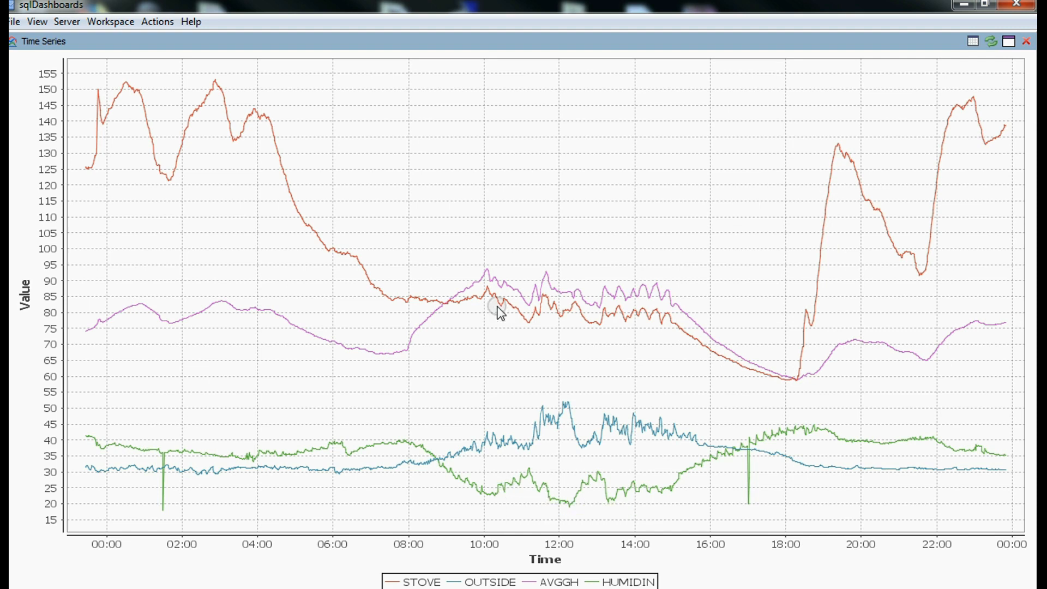
mouse_move(497, 453)
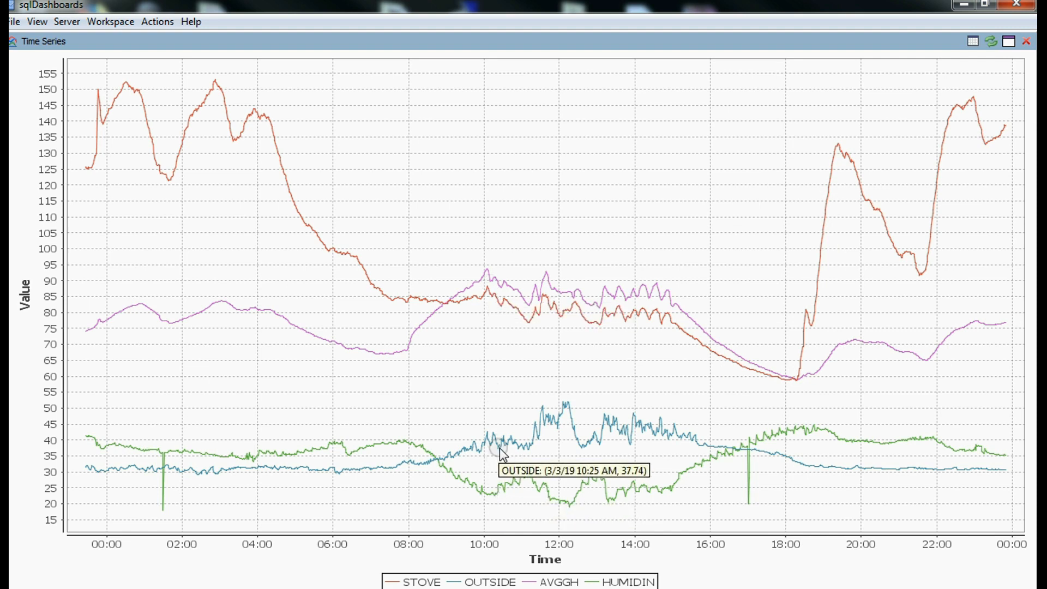
mouse_move(508, 493)
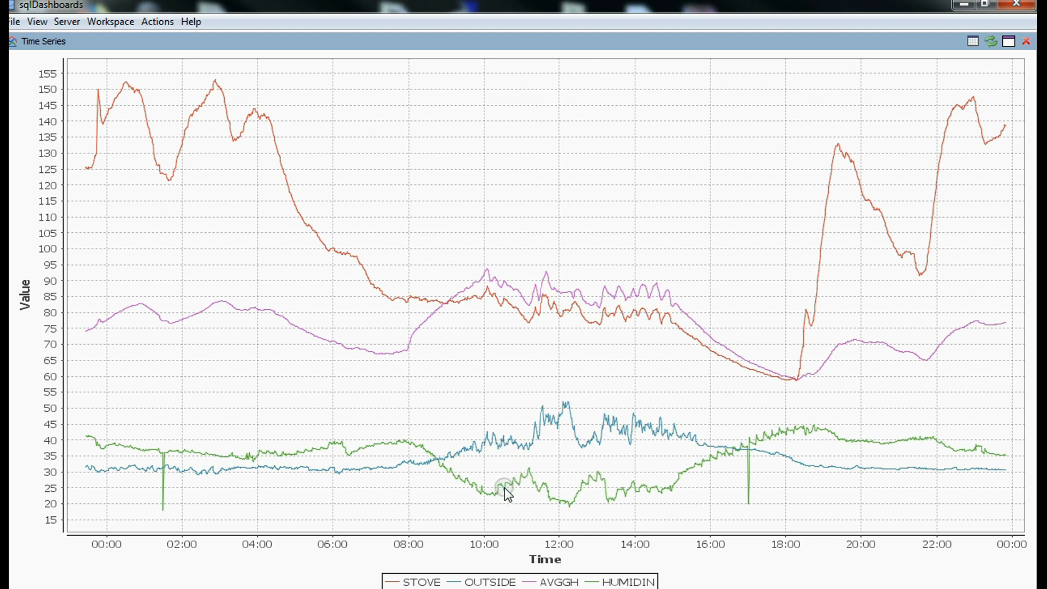
mouse_move(520, 488)
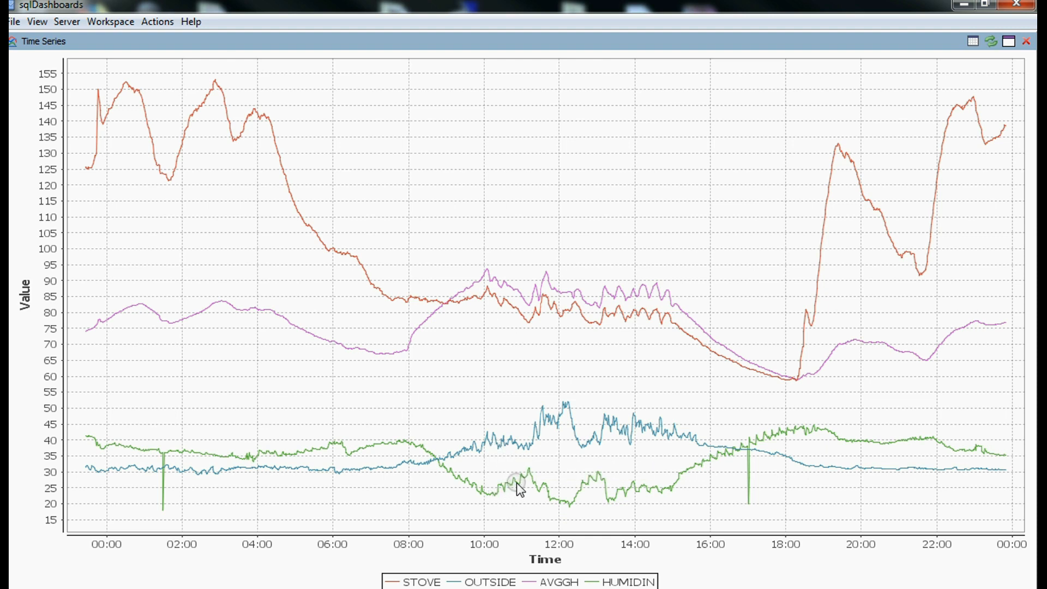
mouse_move(536, 479)
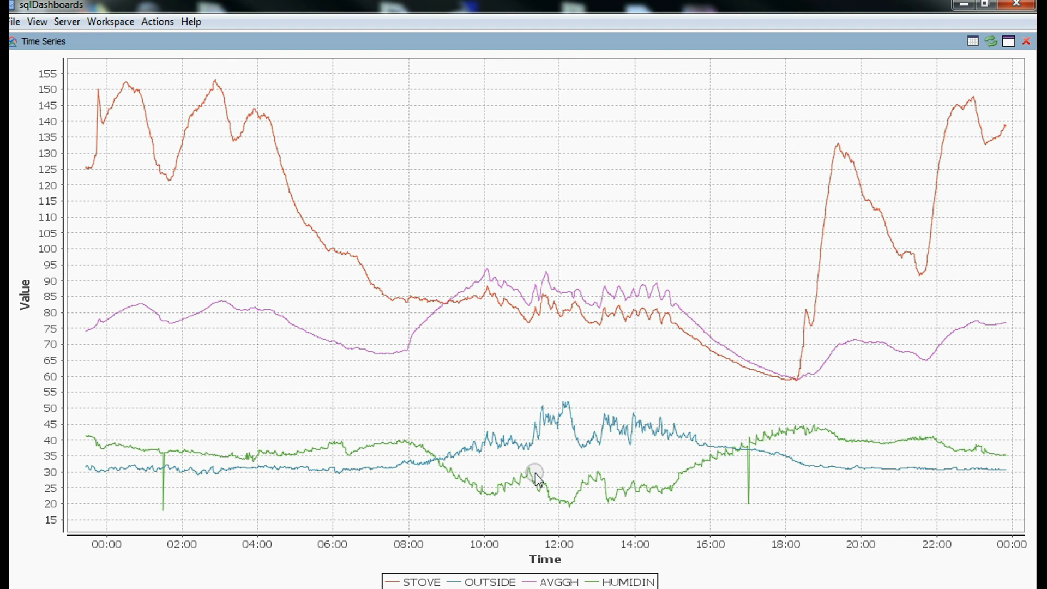
mouse_move(621, 457)
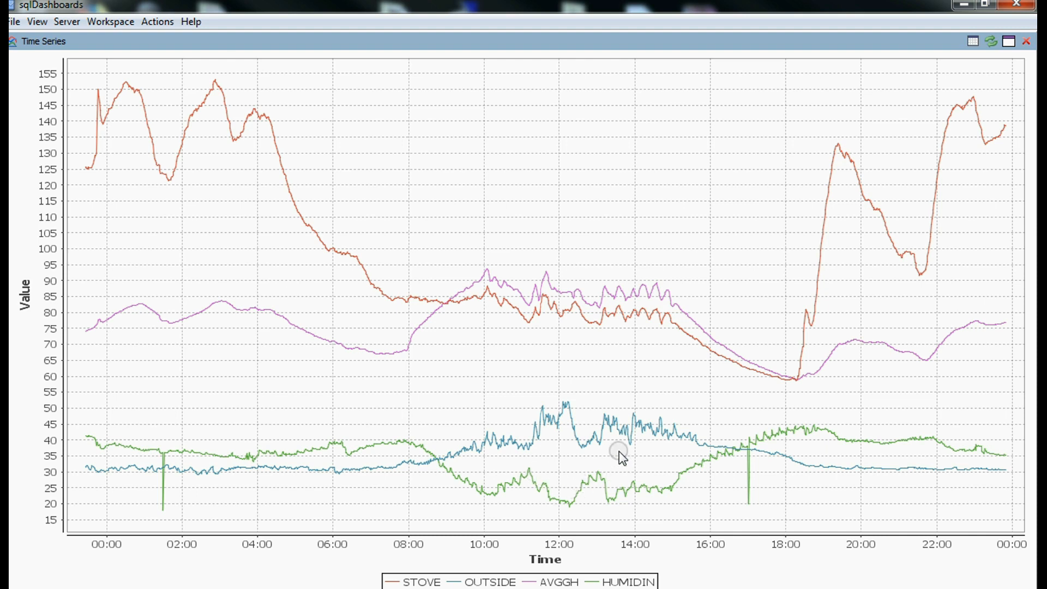
mouse_move(572, 354)
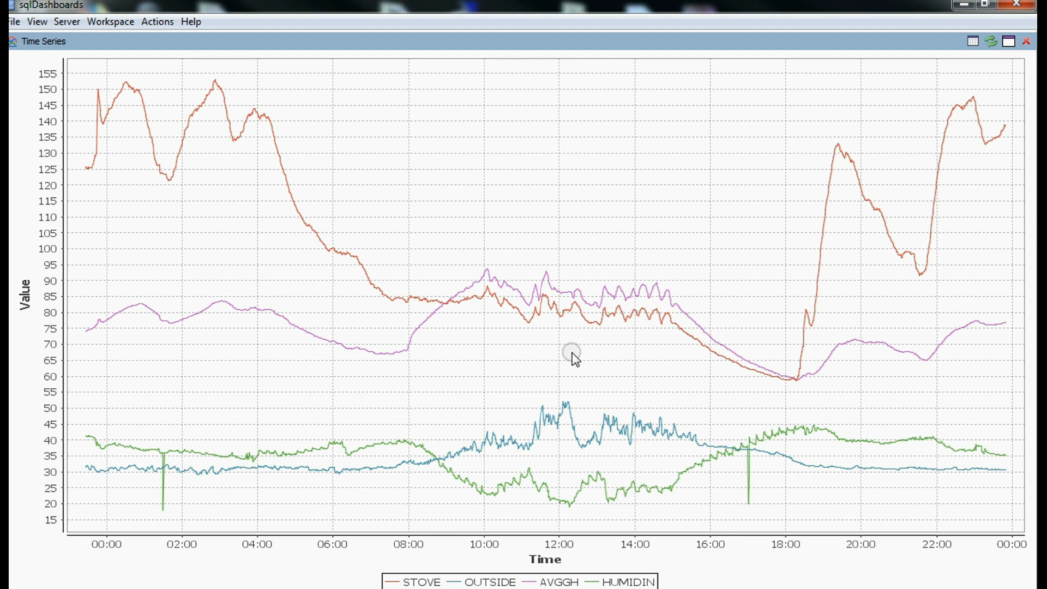